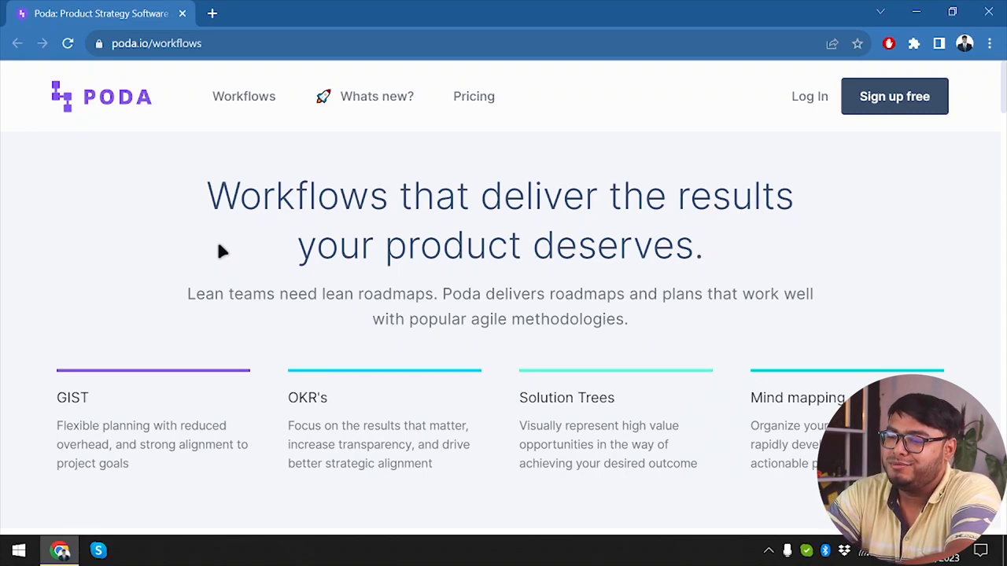
pyautogui.moveTo(474, 96)
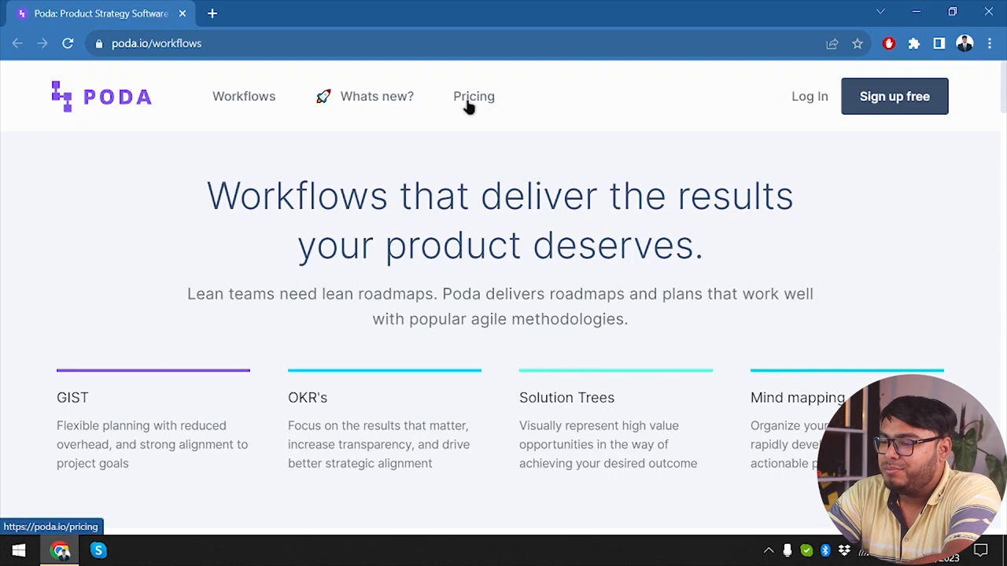
# Step: Review Poda's pricing table and highlight the Business plan's 200 members figure
pyautogui.click(474, 96)
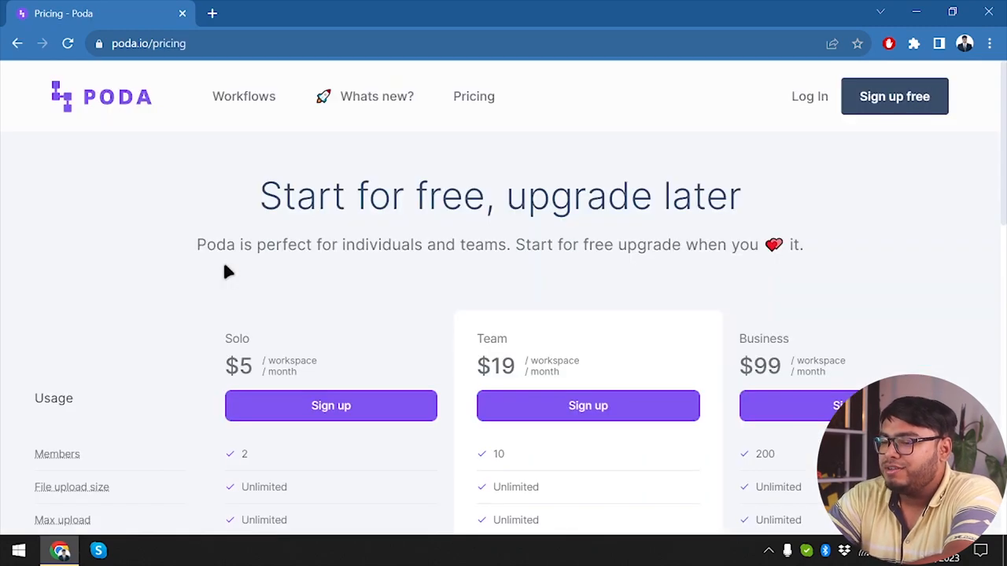
pyautogui.moveTo(291, 359)
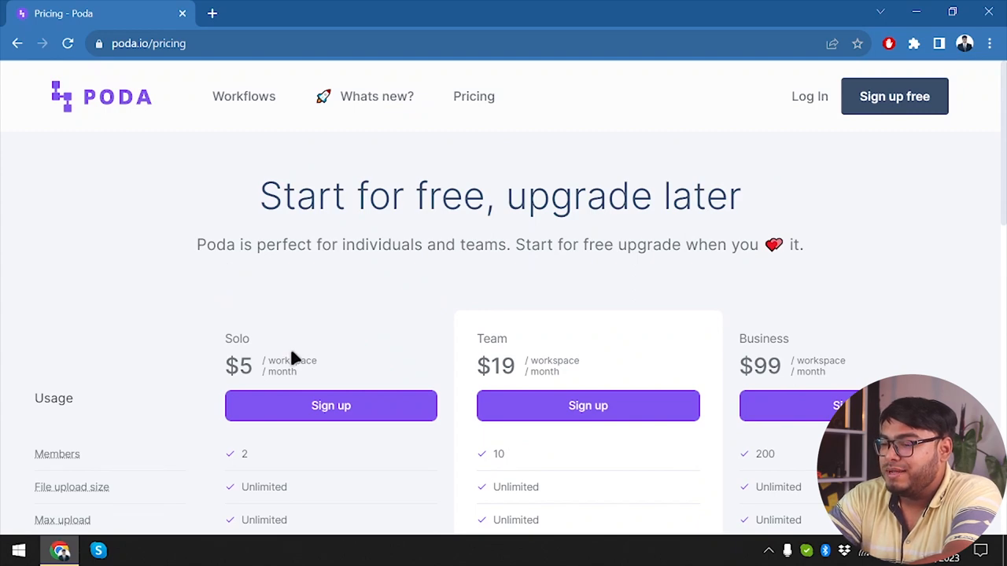
pyautogui.scroll(-3)
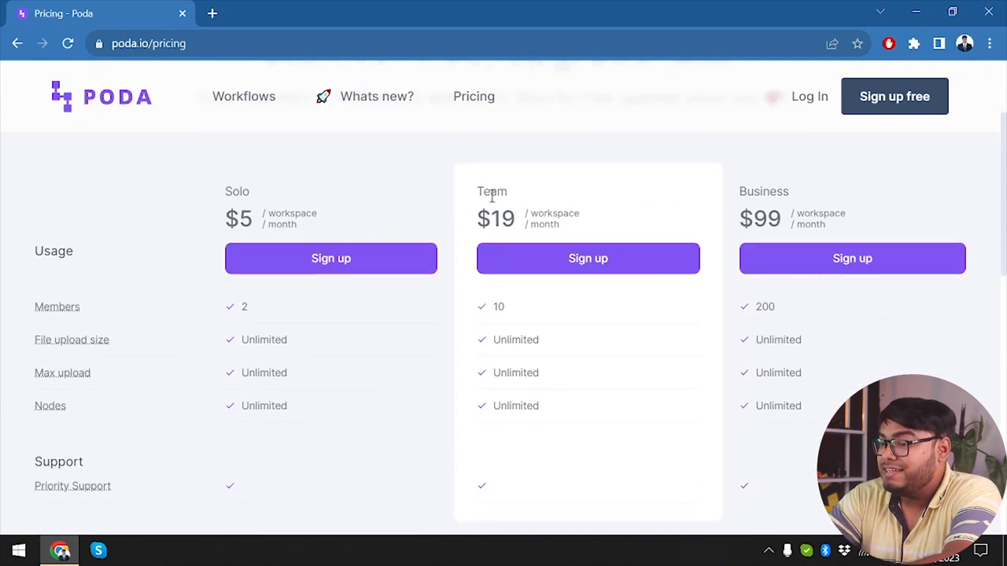
pyautogui.moveTo(519, 189)
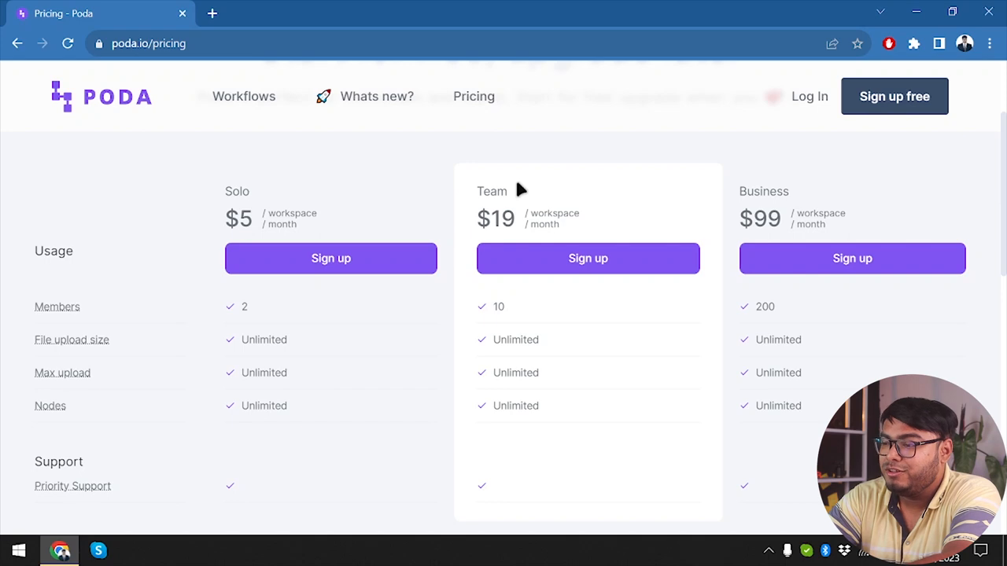
pyautogui.moveTo(330, 258)
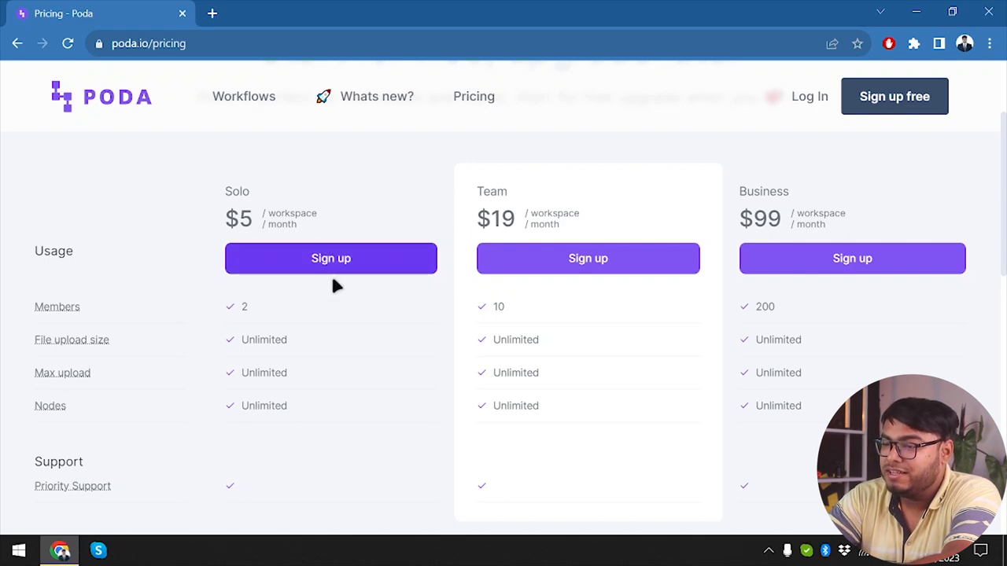
pyautogui.moveTo(229, 318)
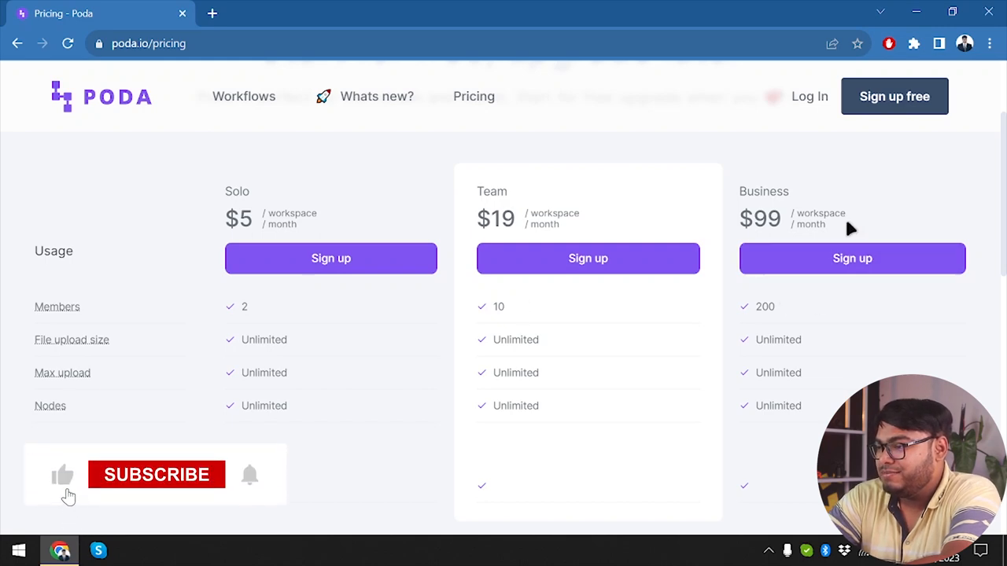
pyautogui.click(156, 475)
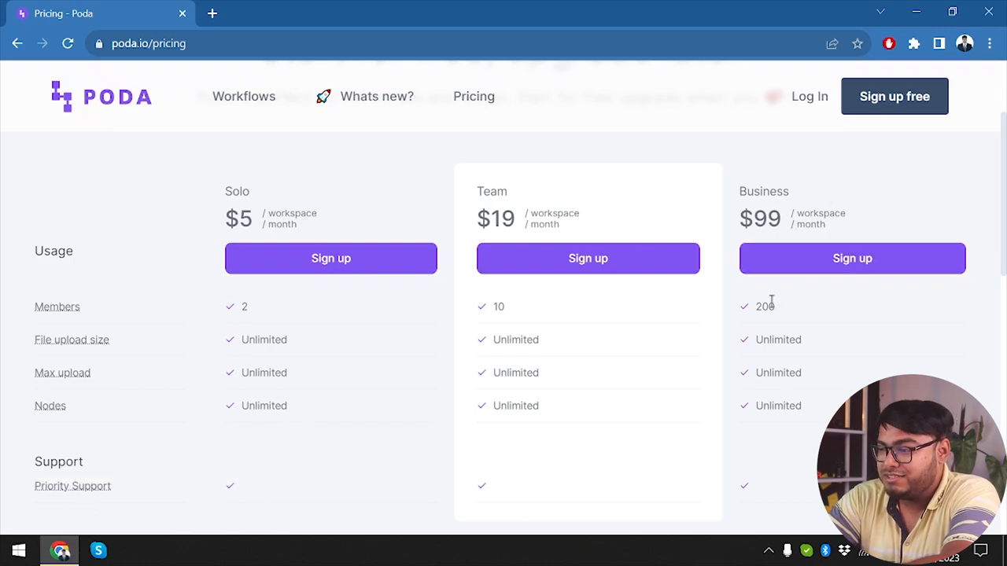
pyautogui.doubleClick(764, 307)
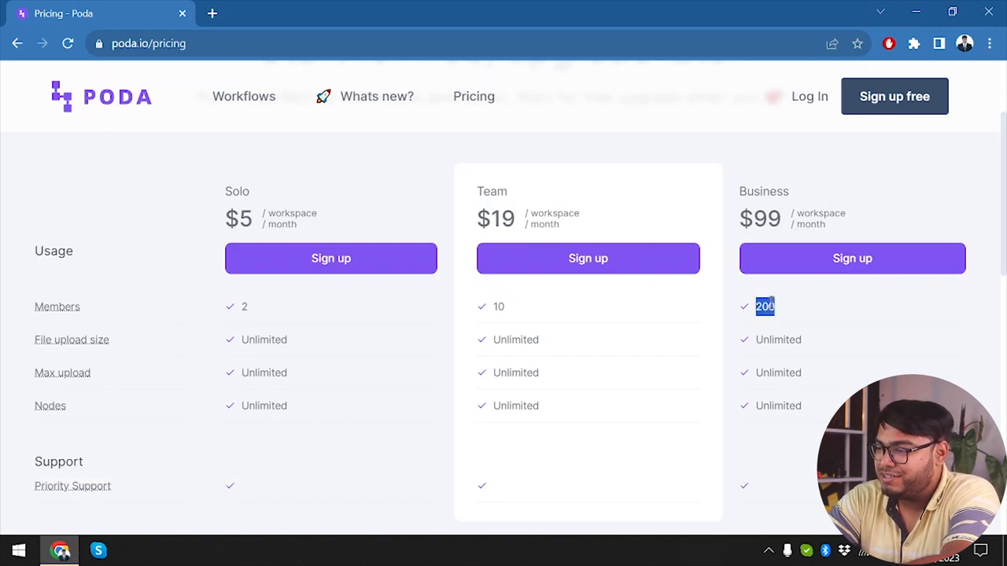
pyautogui.scroll(-3)
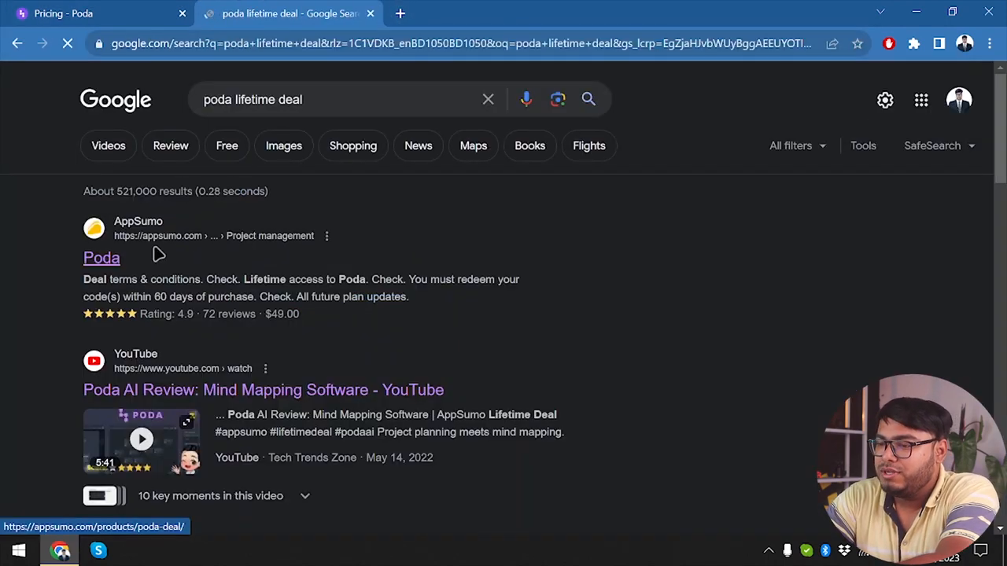
# Step: Open the AppSumo Poda deal result in a new tab and browse further results
pyautogui.click(101, 258)
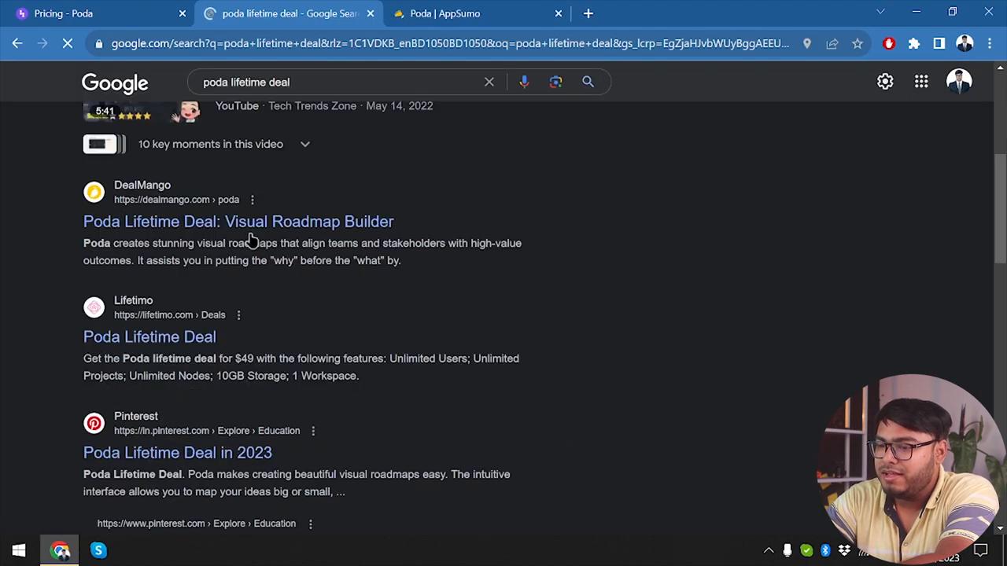
pyautogui.scroll(-3)
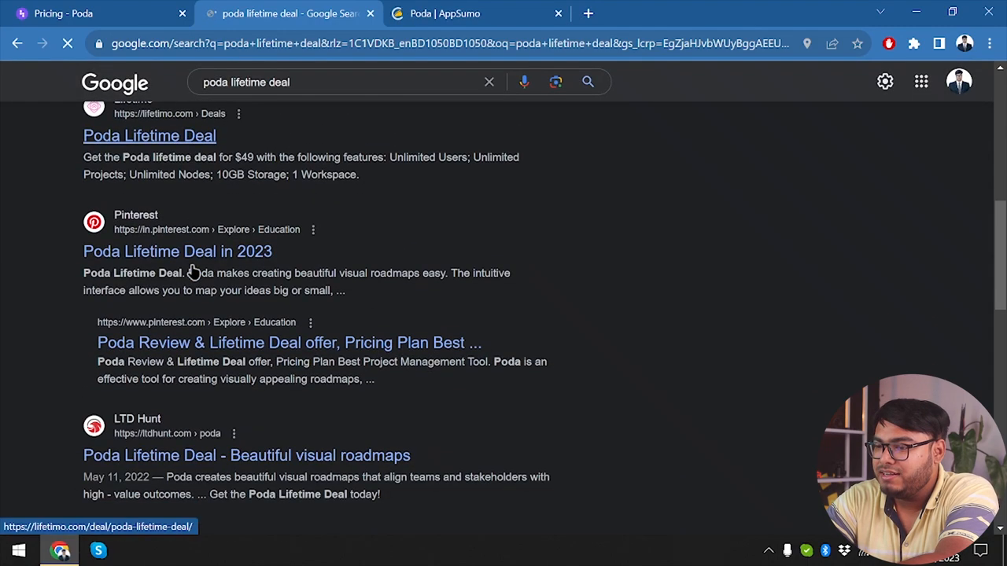
pyautogui.scroll(-3)
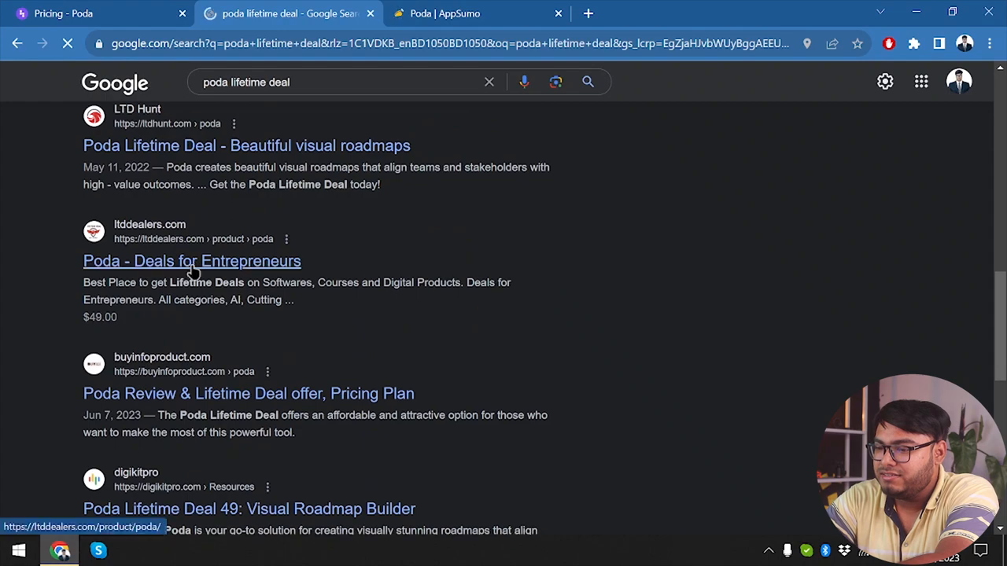
pyautogui.scroll(-3)
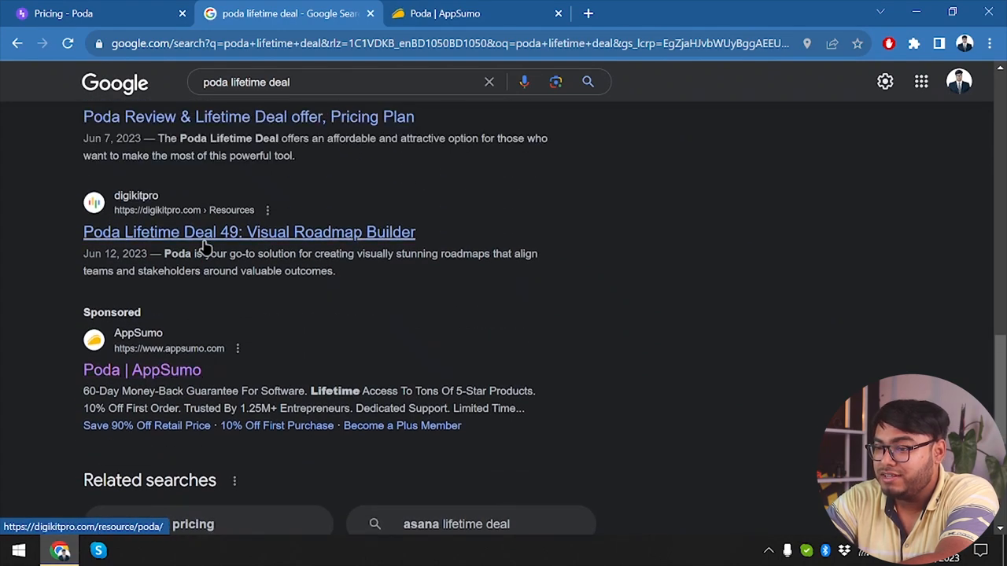
pyautogui.moveTo(233, 236)
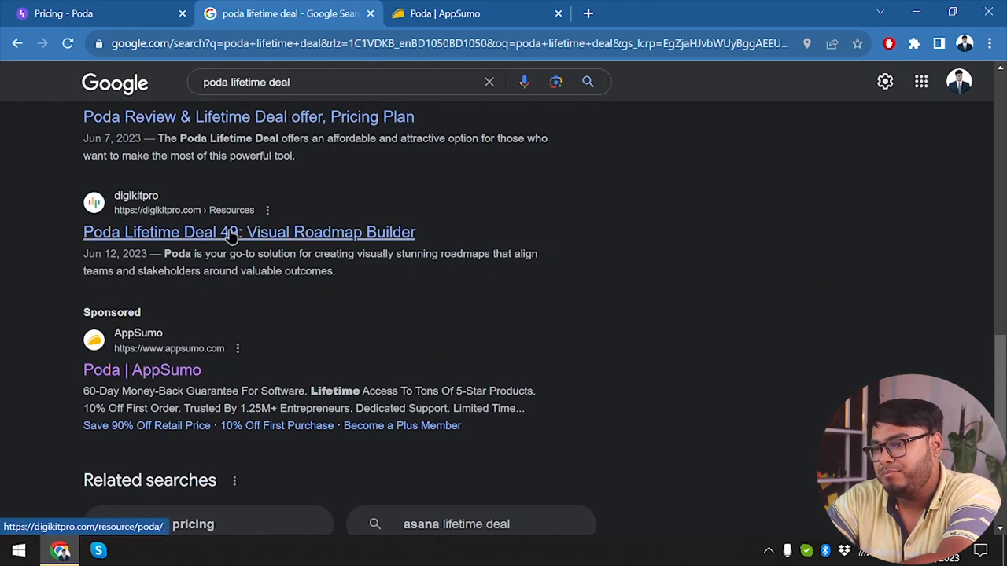
# Step: Open the digikitpro Poda lifetime deal article and follow its Visit Website link
pyautogui.click(249, 233)
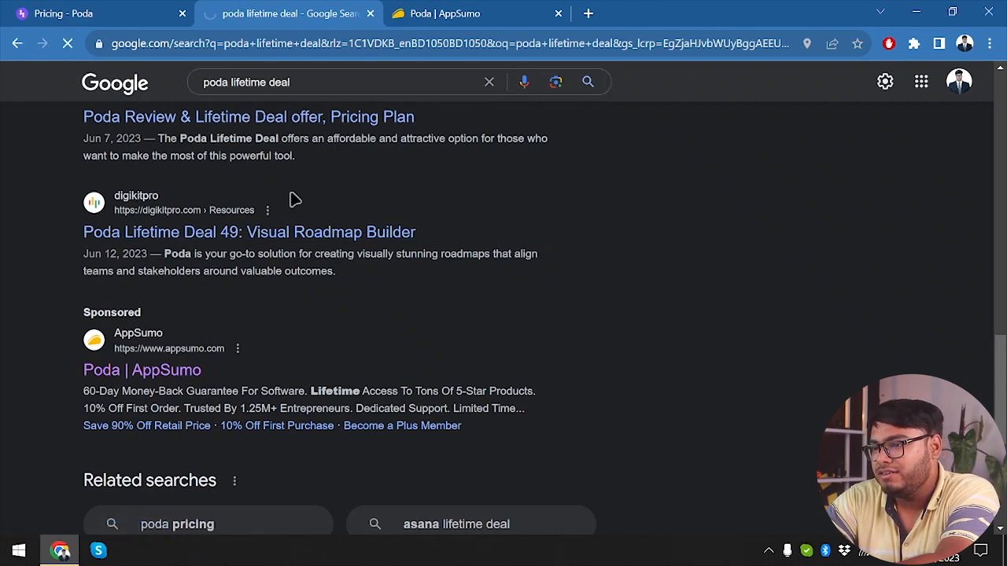
pyautogui.click(249, 231)
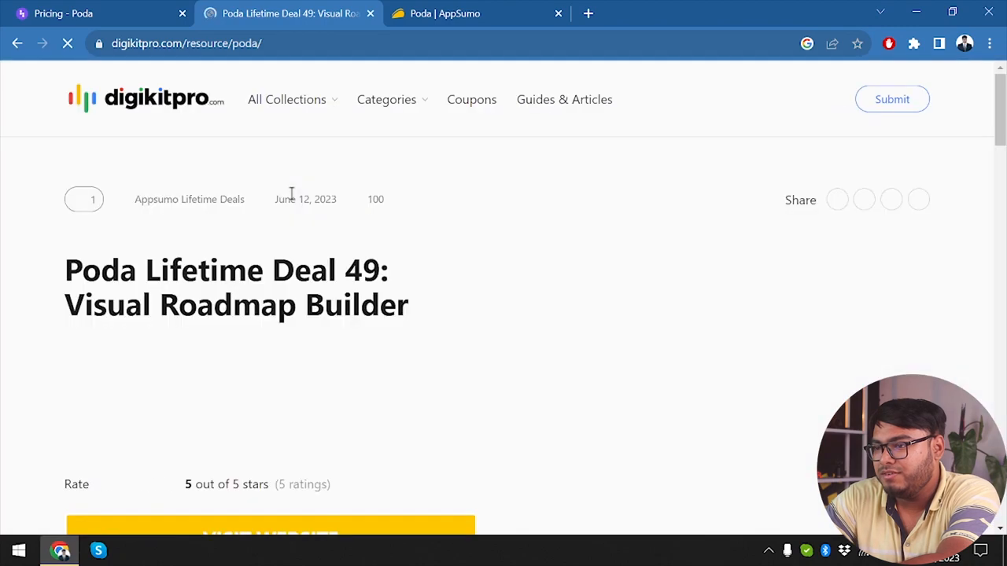
pyautogui.scroll(-3)
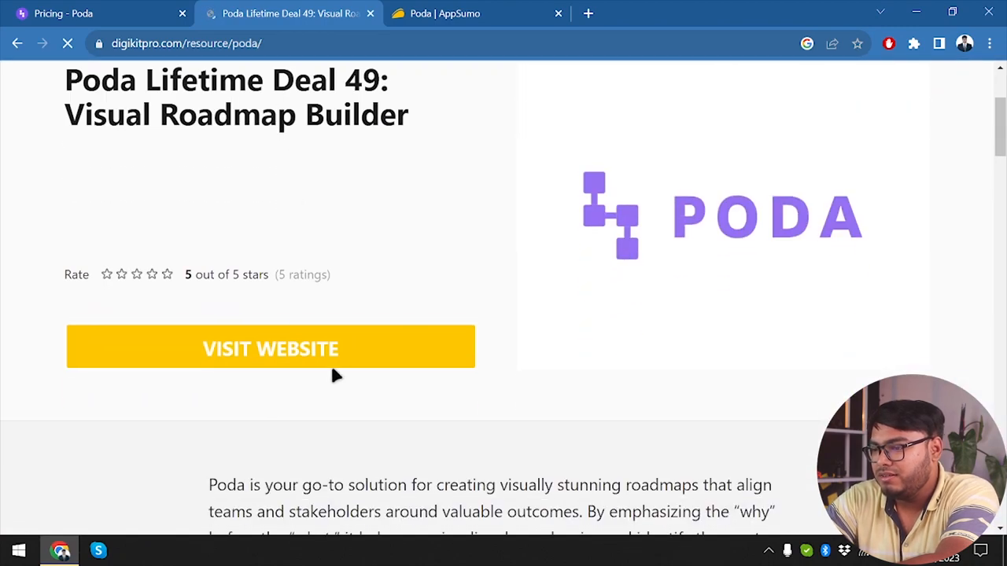
pyautogui.click(270, 348)
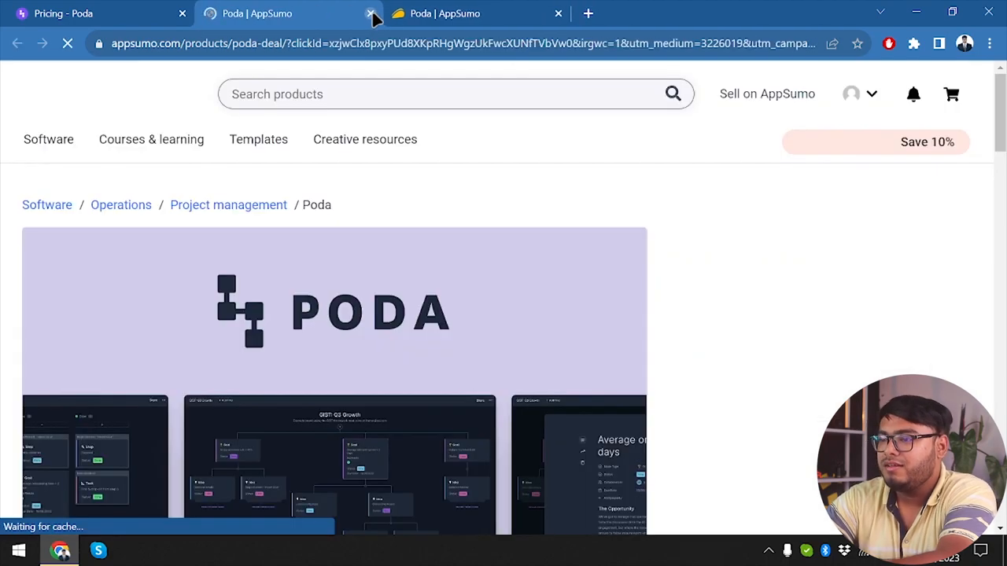
# Step: Close the duplicate AppSumo tab and read through the $49 deal's description, At-a-glance and Overview
pyautogui.click(371, 13)
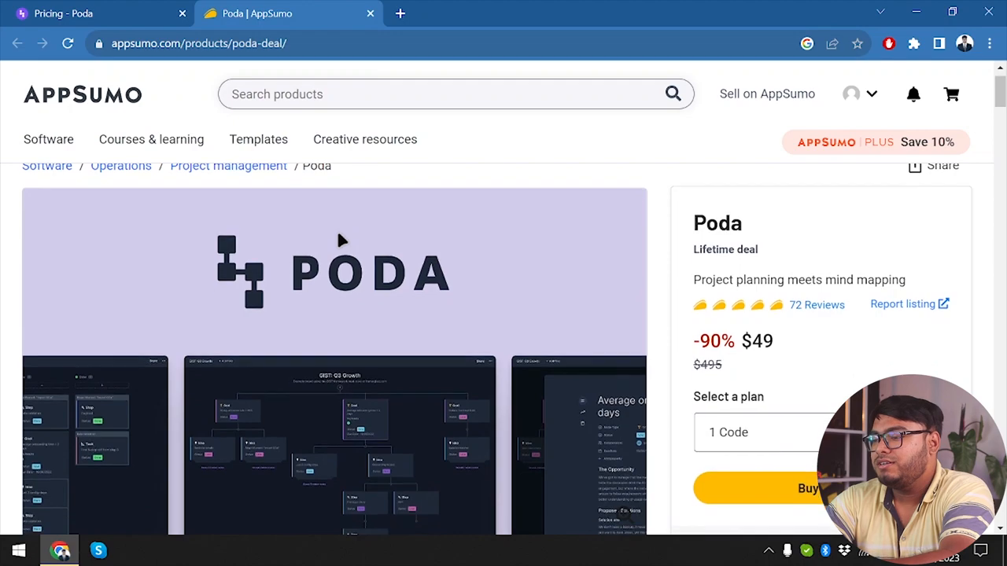
pyautogui.scroll(3)
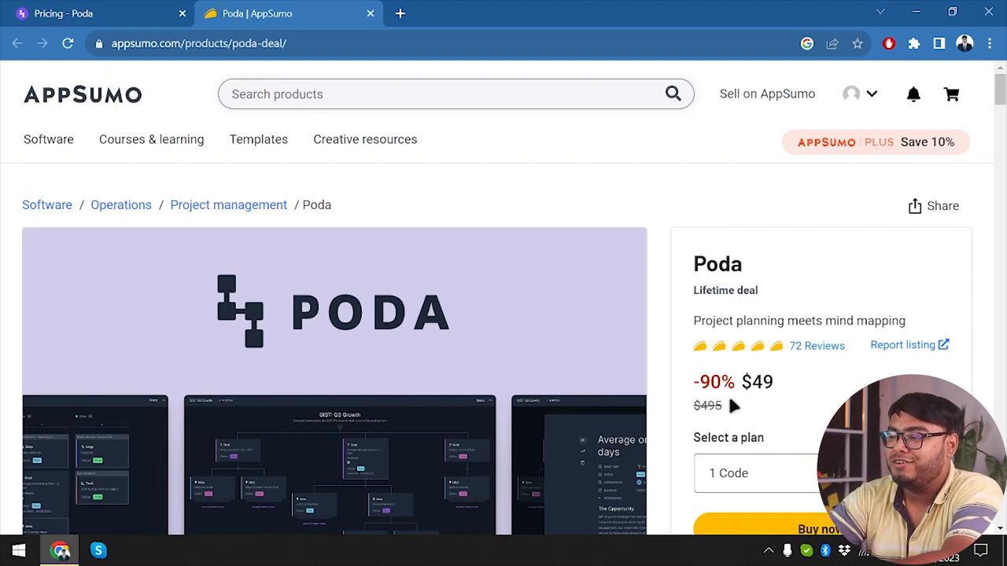
pyautogui.moveTo(784, 356)
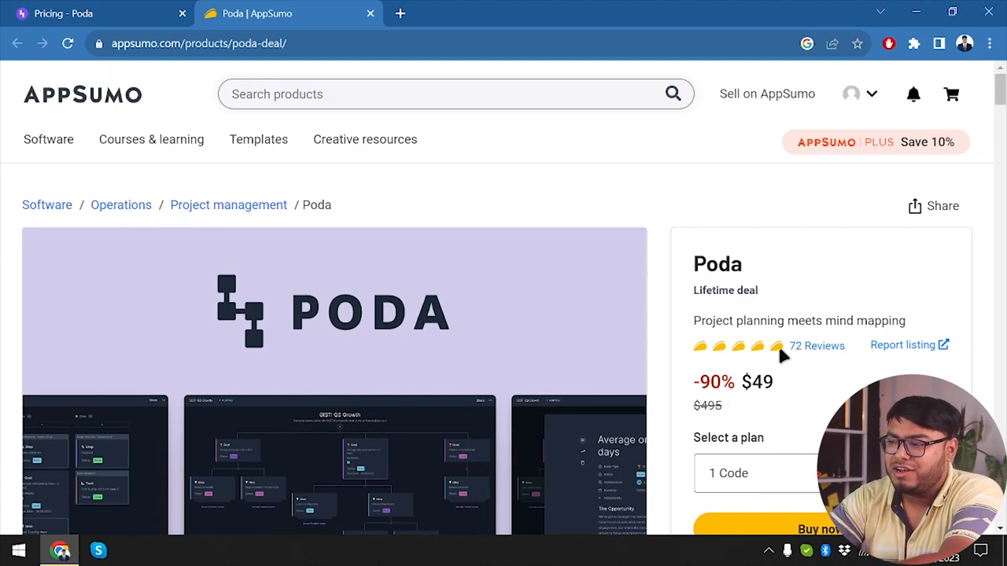
pyautogui.moveTo(579, 365)
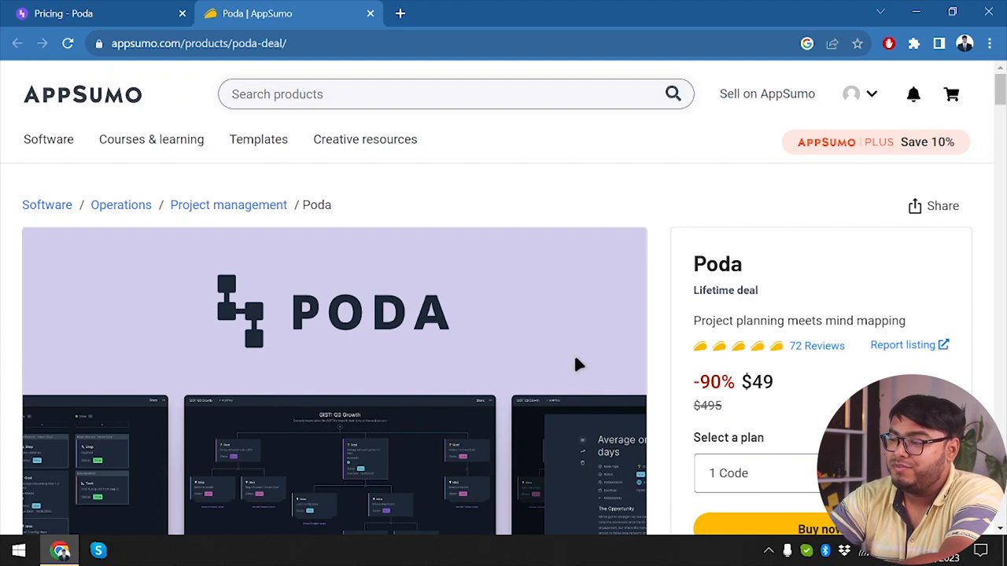
pyautogui.scroll(-3)
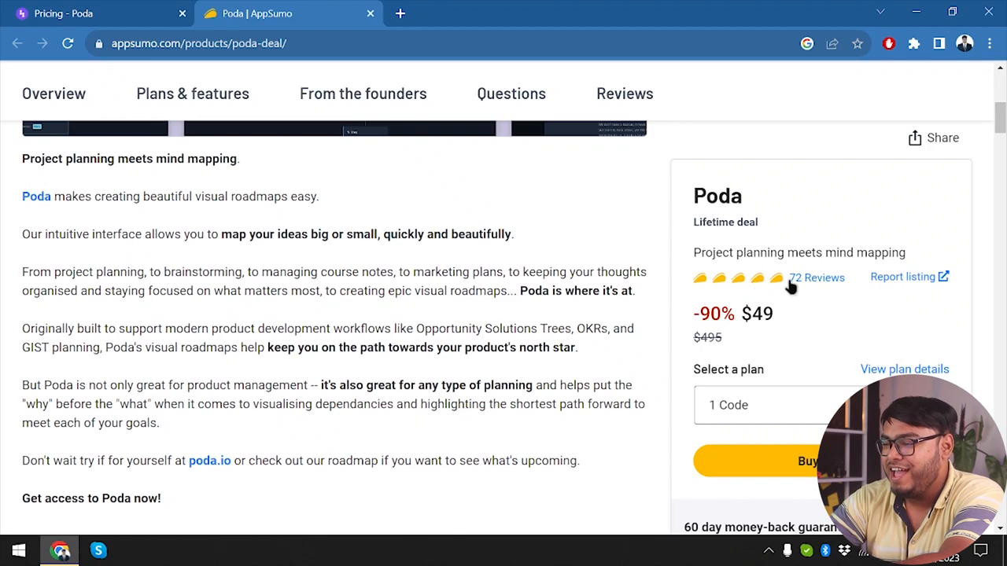
pyautogui.scroll(-3)
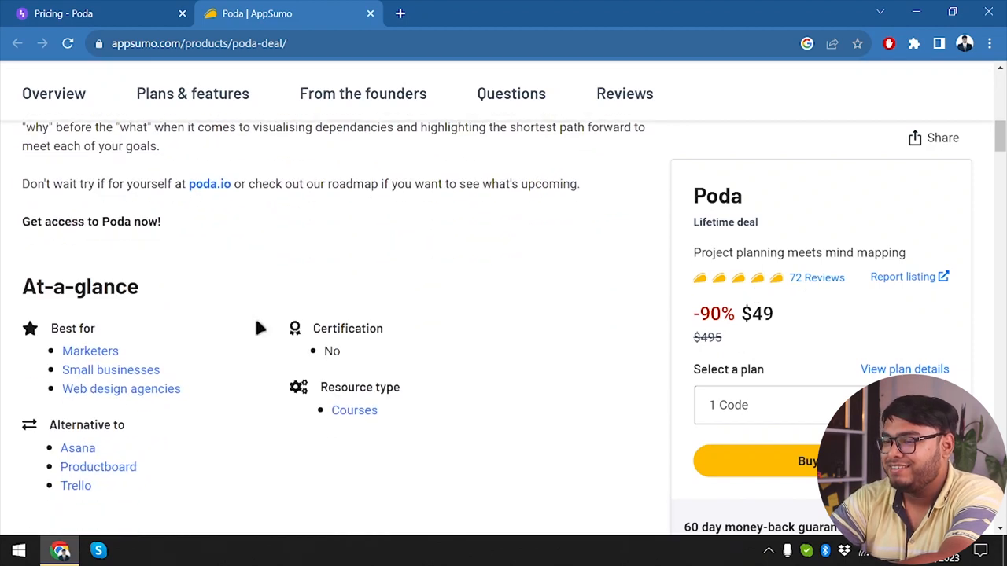
pyautogui.scroll(-3)
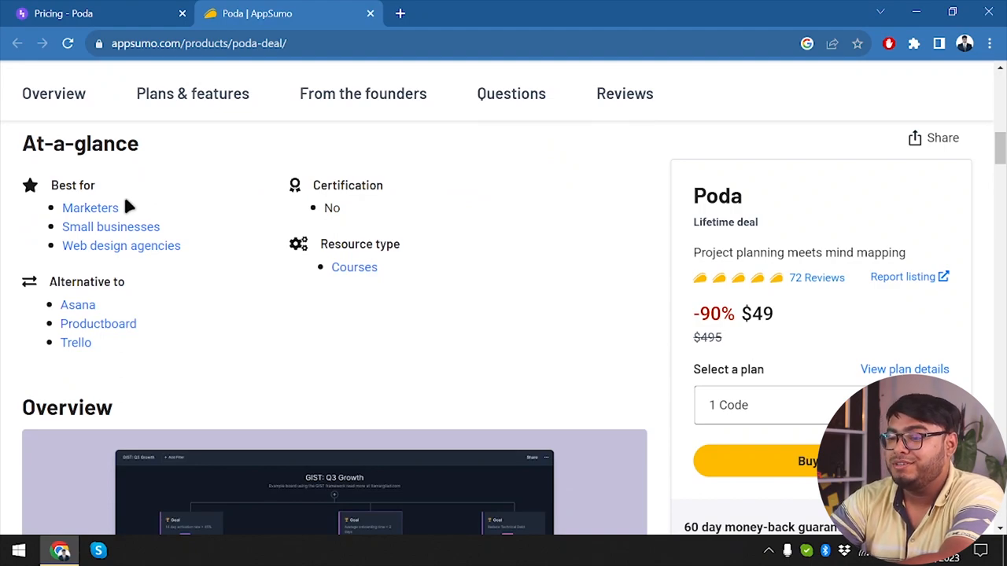
pyautogui.moveTo(116, 311)
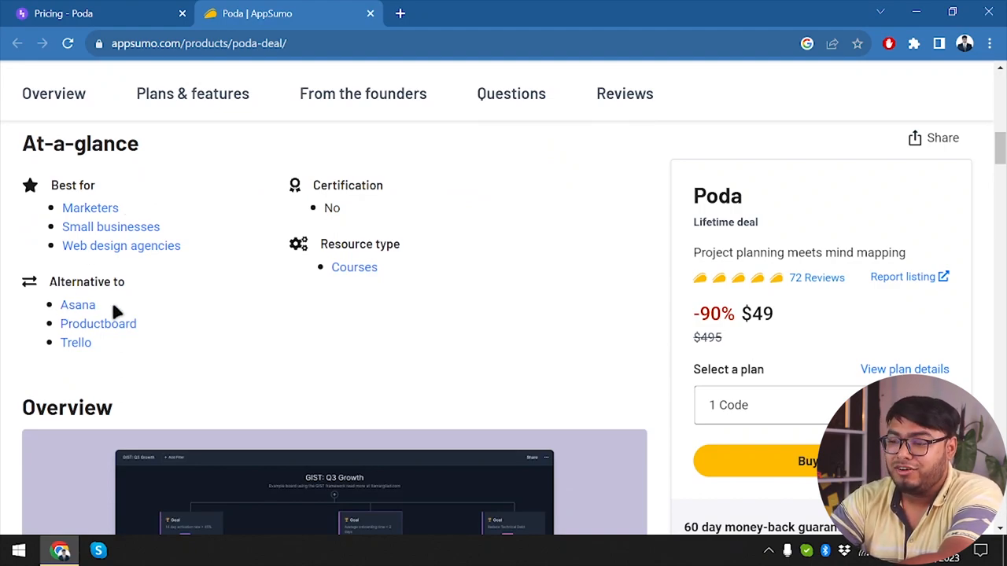
pyautogui.moveTo(165, 331)
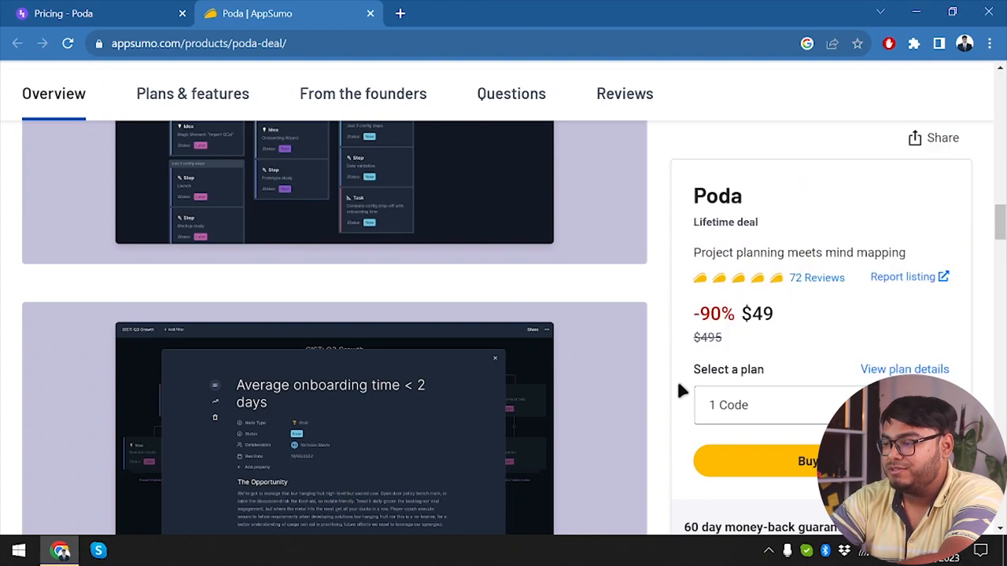
pyautogui.scroll(-3)
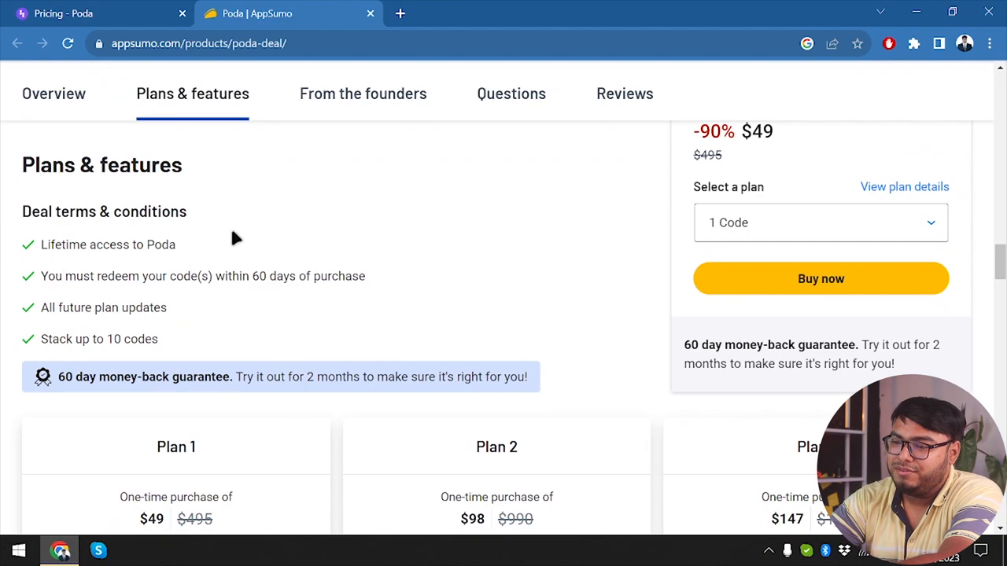
pyautogui.moveTo(232, 274)
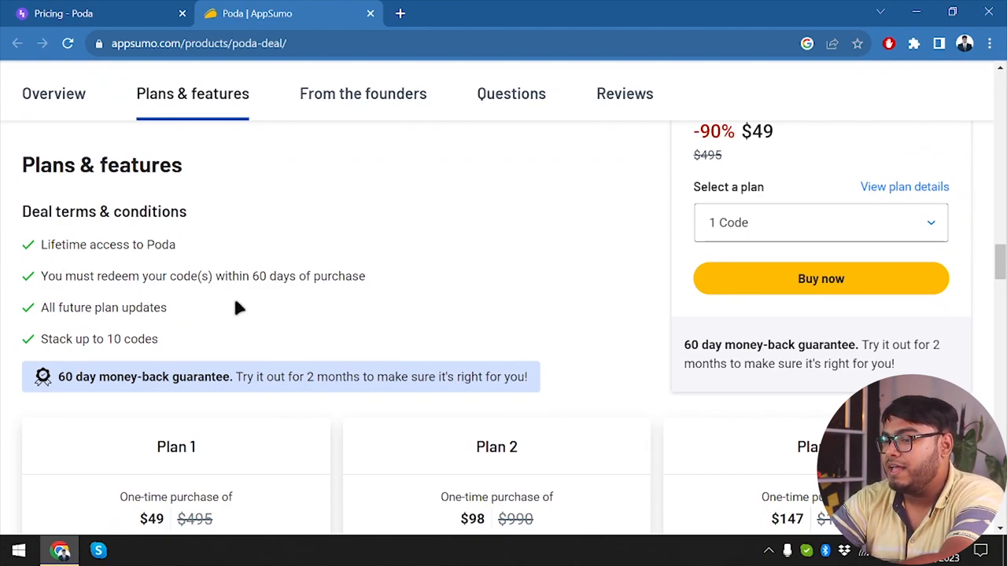
pyautogui.moveTo(224, 359)
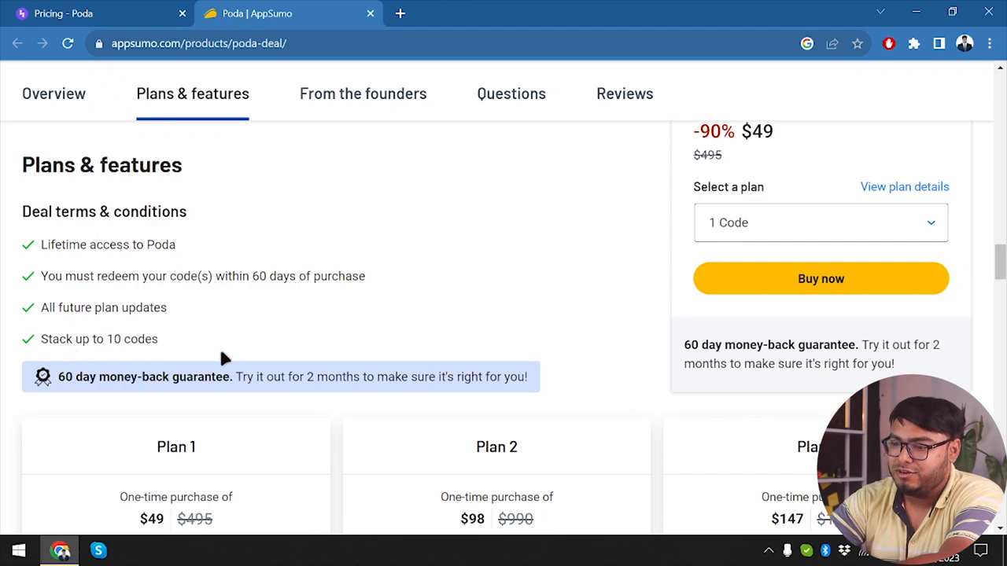
# Step: Review Plans & features and set the third plan to 10 Codes ($490, 10 workspaces)
pyautogui.scroll(-3)
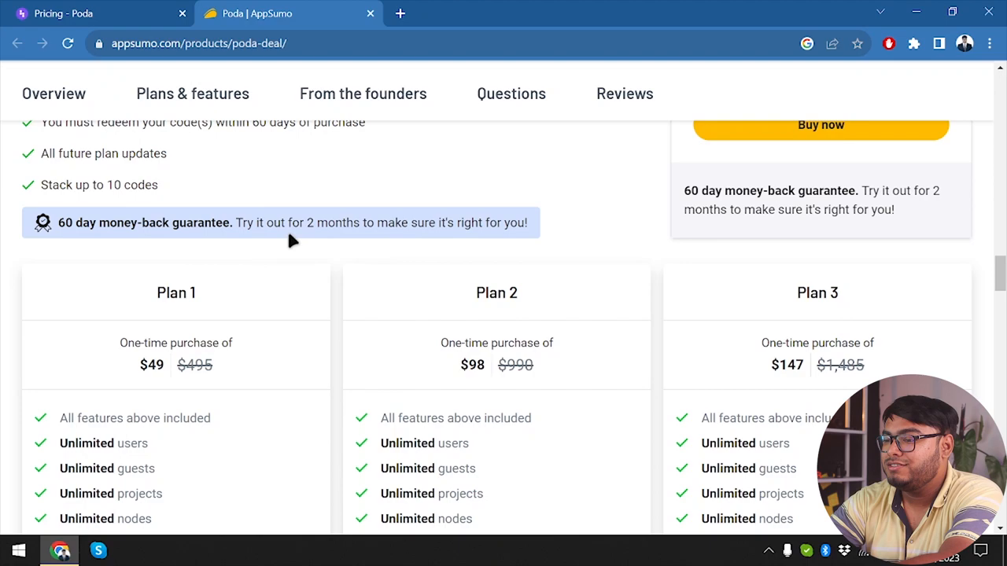
pyautogui.scroll(-3)
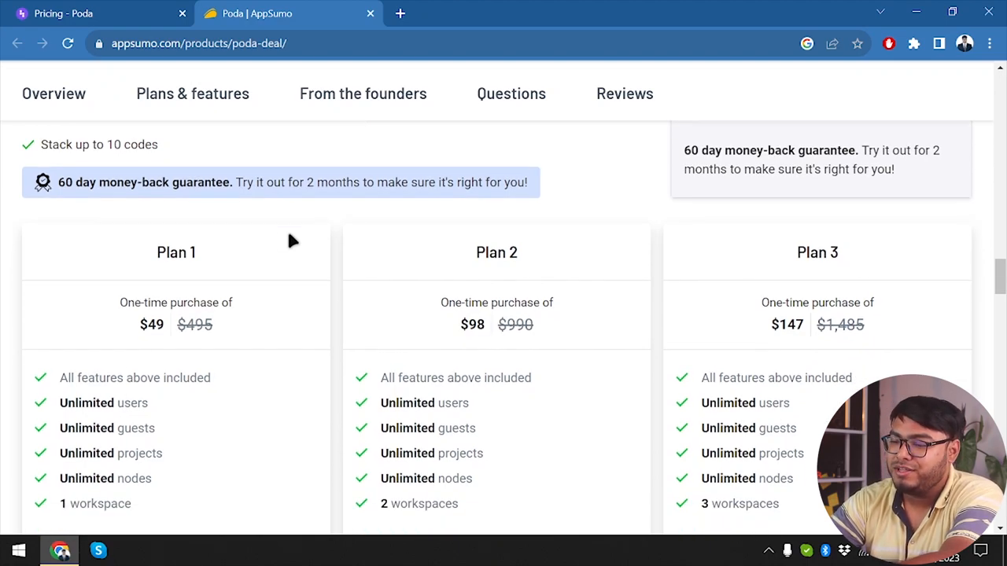
pyautogui.scroll(-3)
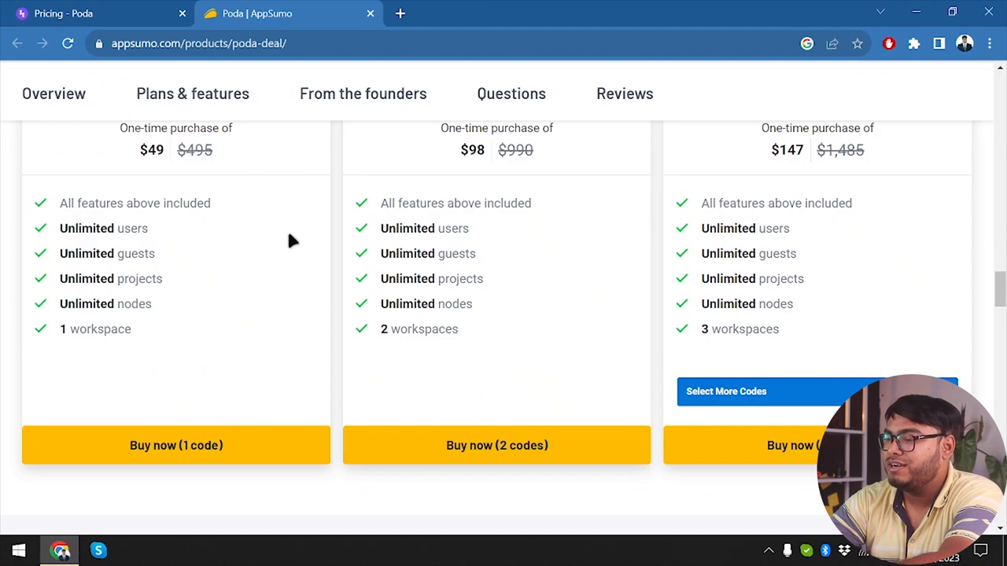
pyautogui.click(725, 391)
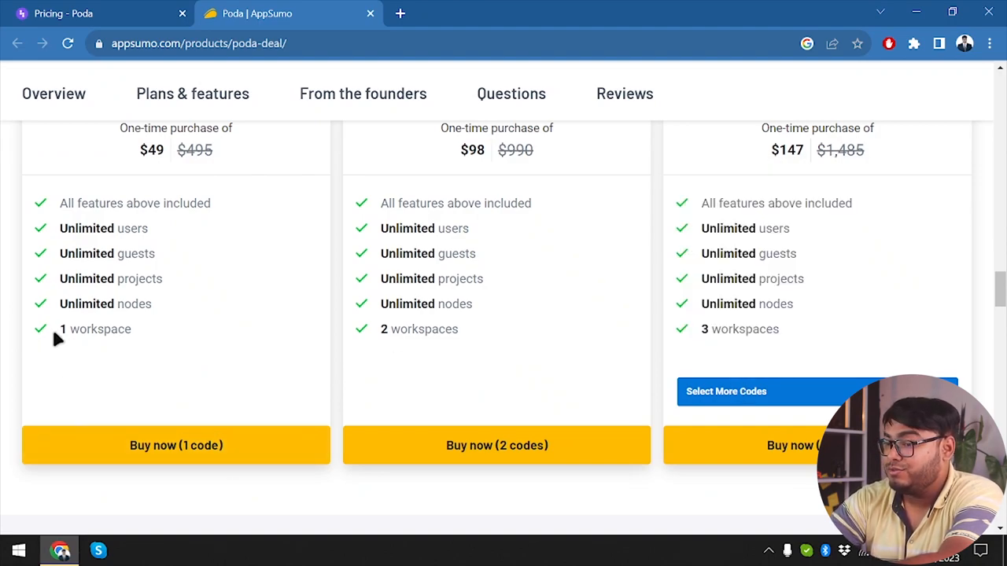
pyautogui.moveTo(487, 381)
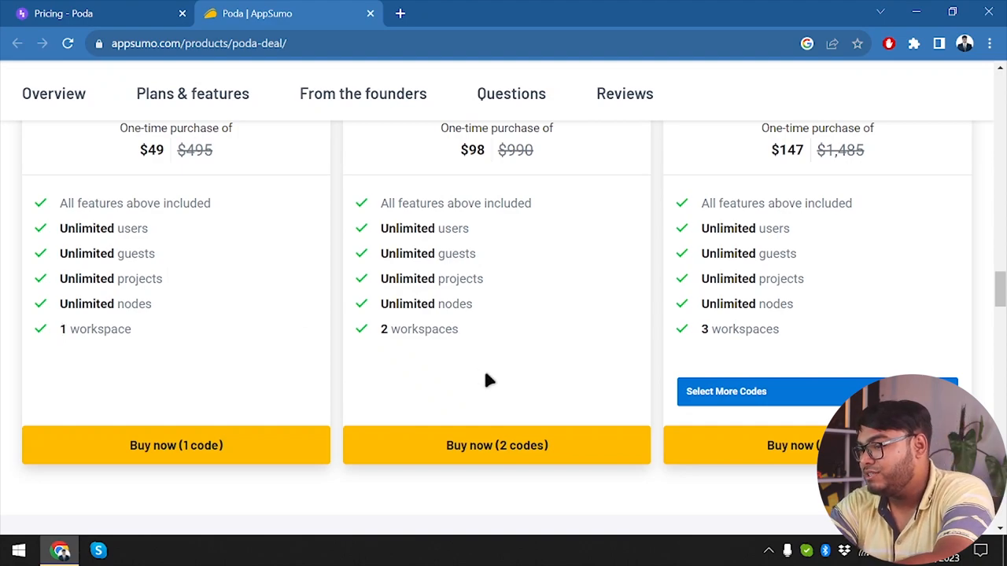
pyautogui.click(725, 390)
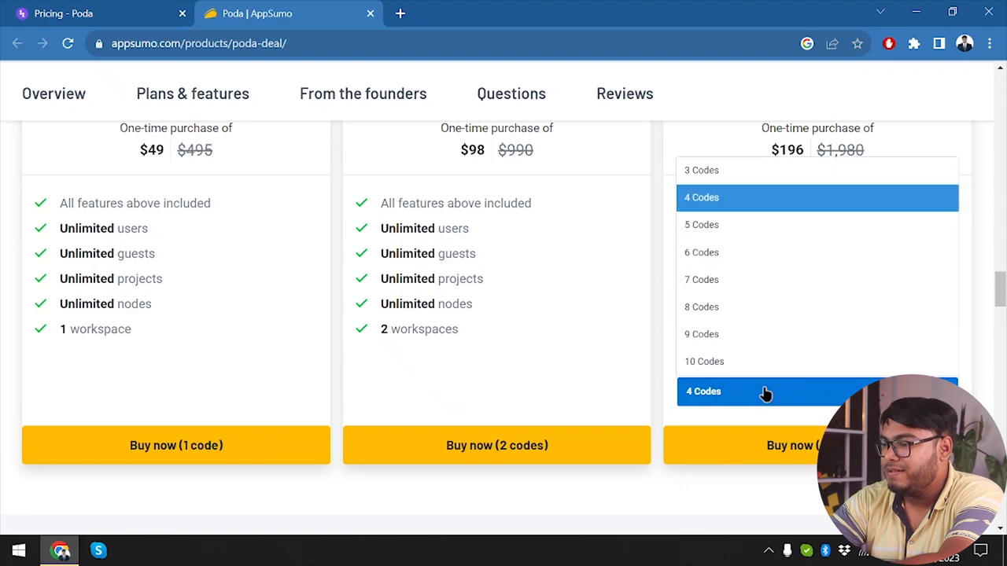
pyautogui.moveTo(724, 360)
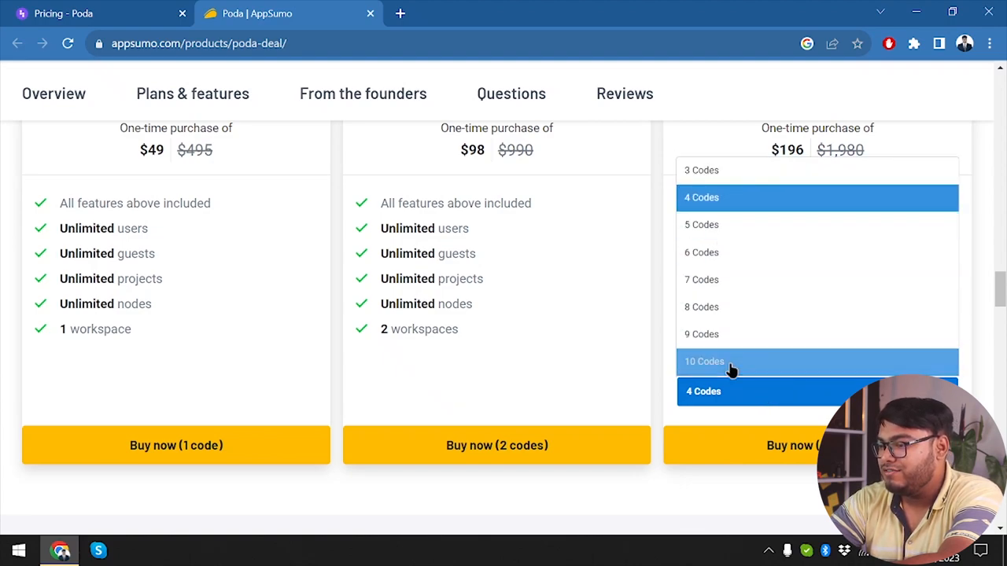
pyautogui.click(705, 360)
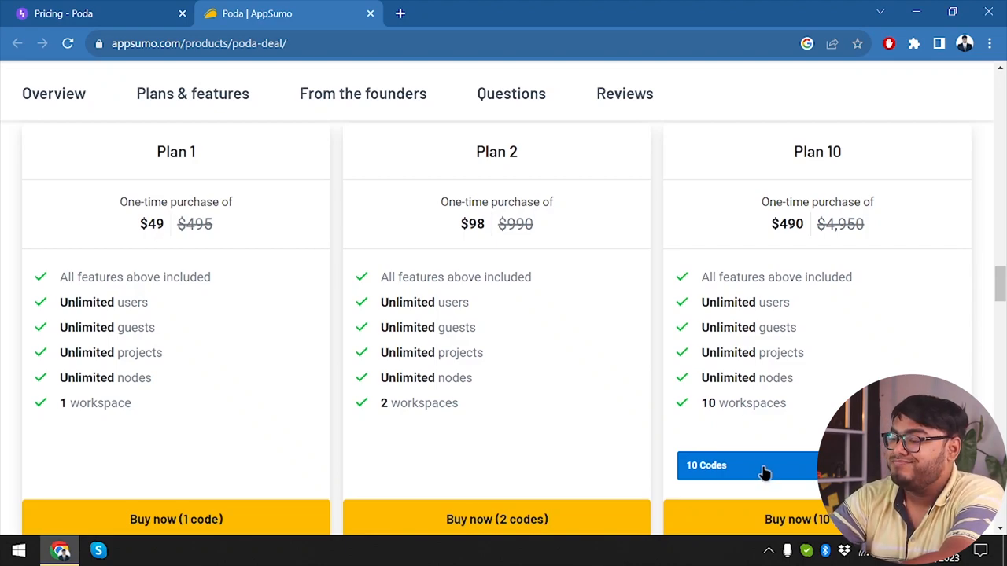
# Step: Reopen the third plan's code quantity choices and pick another option
pyautogui.scroll(-3)
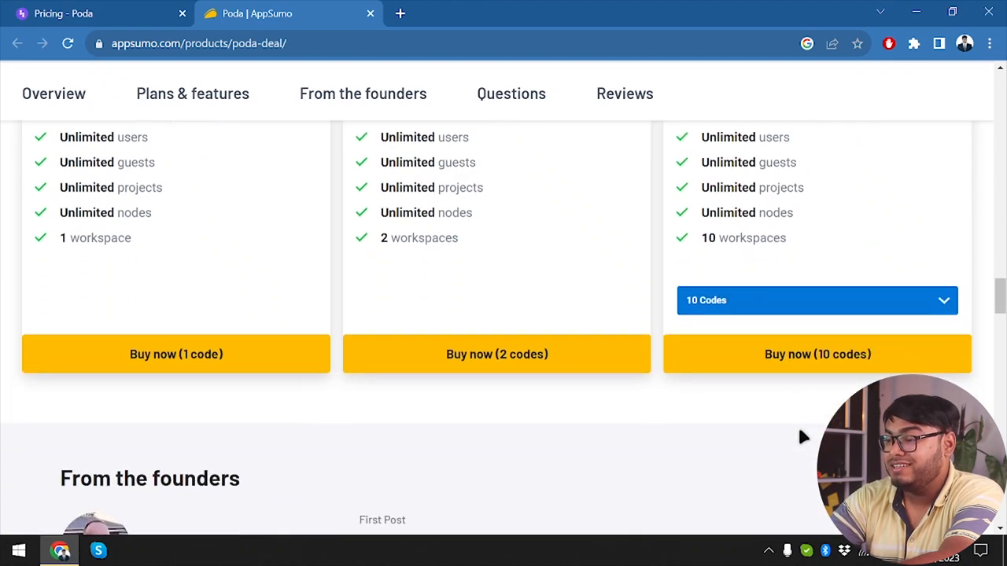
pyautogui.click(817, 299)
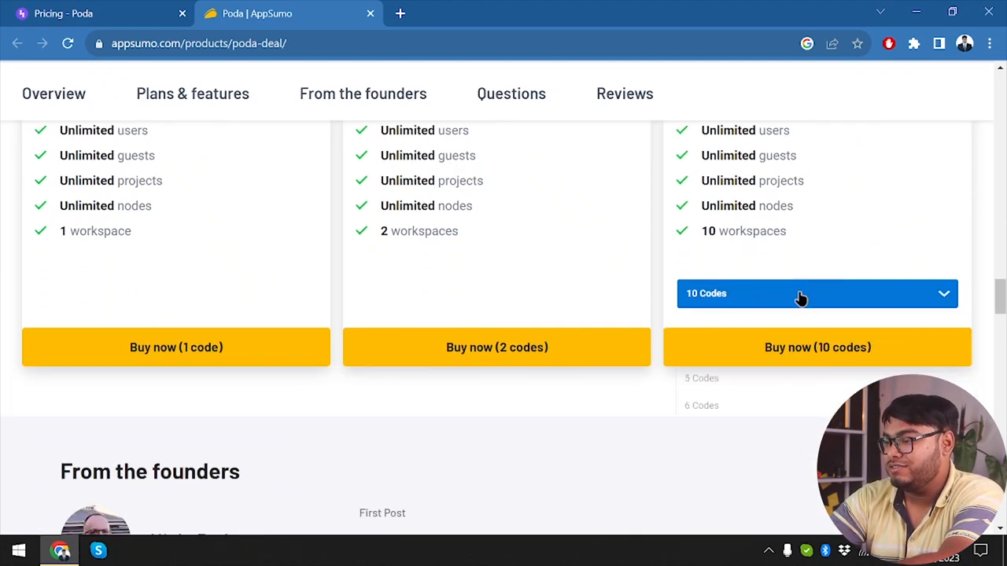
pyautogui.click(702, 377)
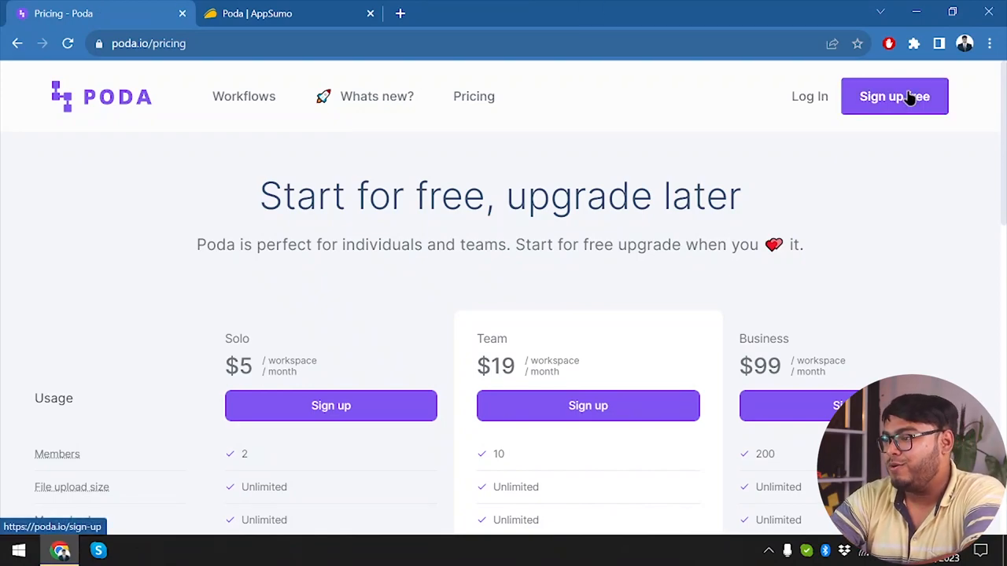
# Step: Start a free Poda account using Google sign-up
pyautogui.click(893, 96)
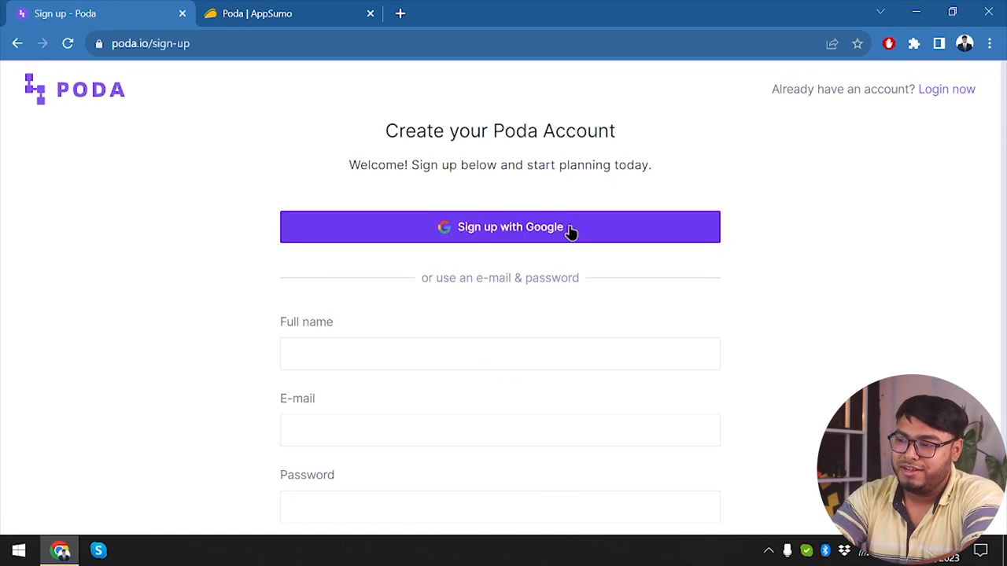
pyautogui.click(500, 226)
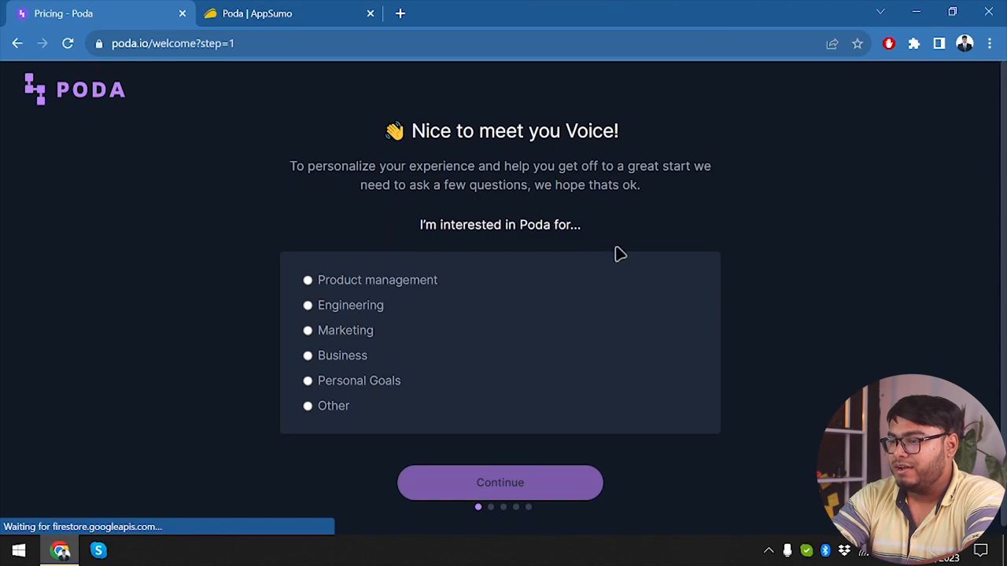
pyautogui.moveTo(642, 247)
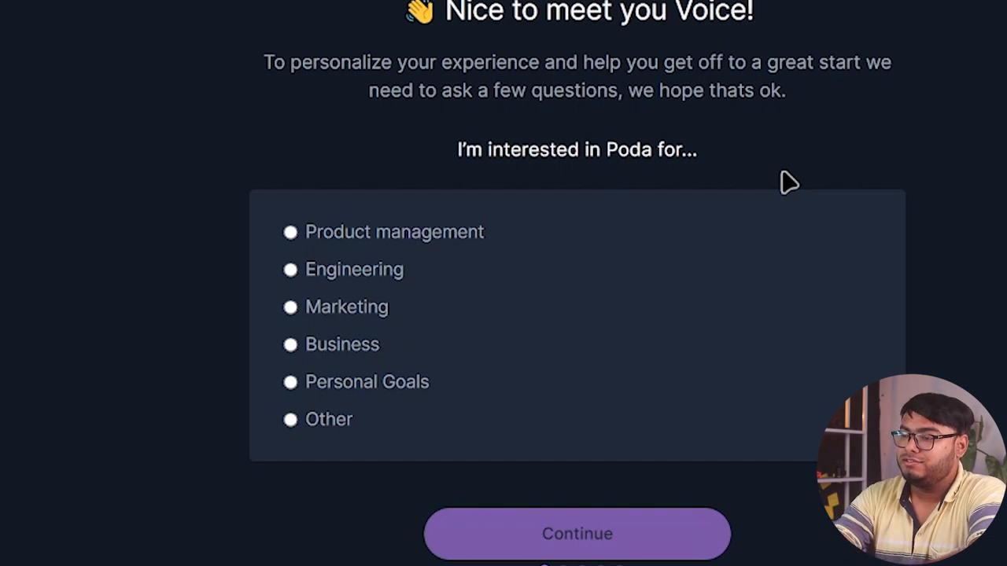
pyautogui.moveTo(516, 277)
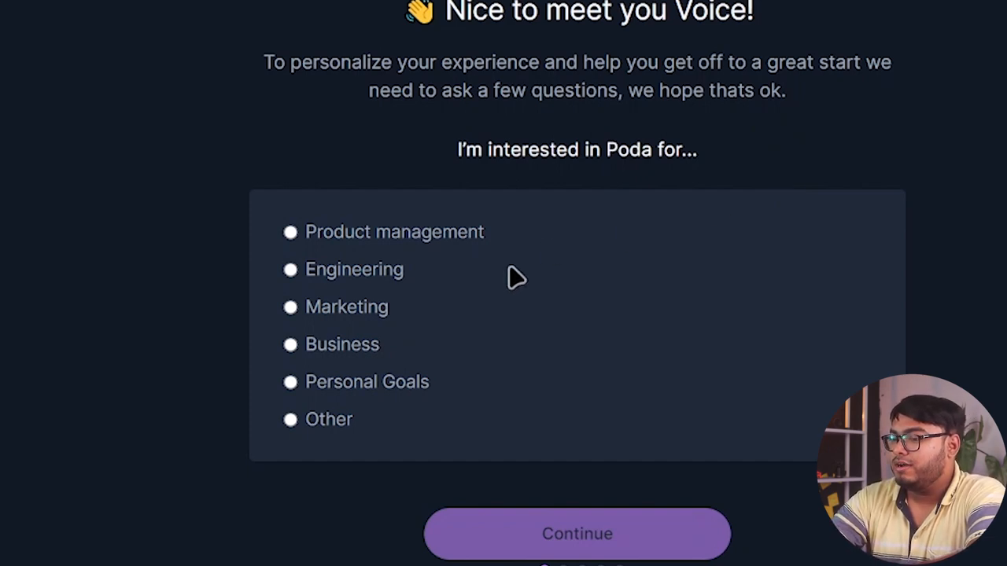
pyautogui.moveTo(464, 239)
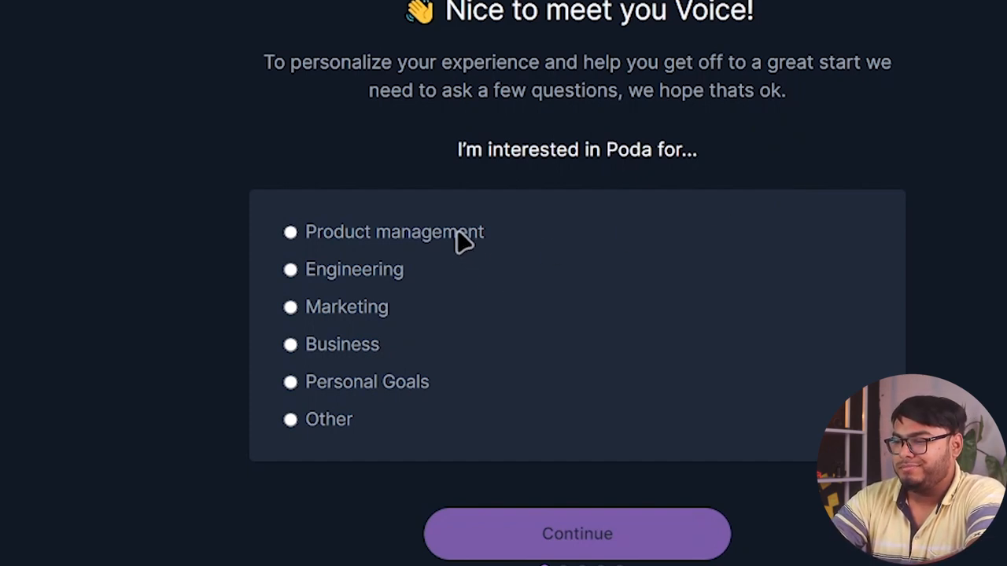
pyautogui.moveTo(390, 315)
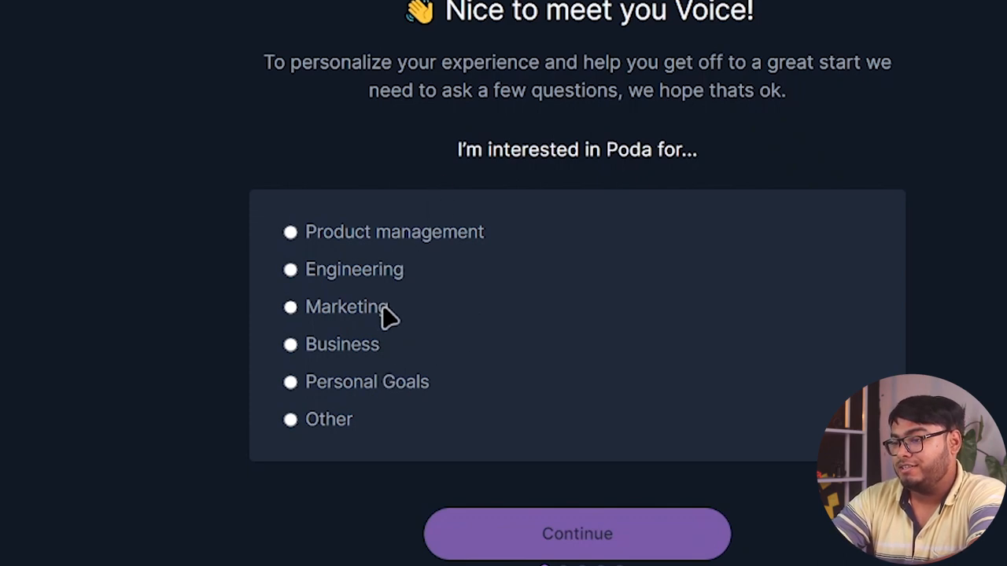
# Step: Choose Business as the interest in Poda and continue to task types
pyautogui.click(289, 382)
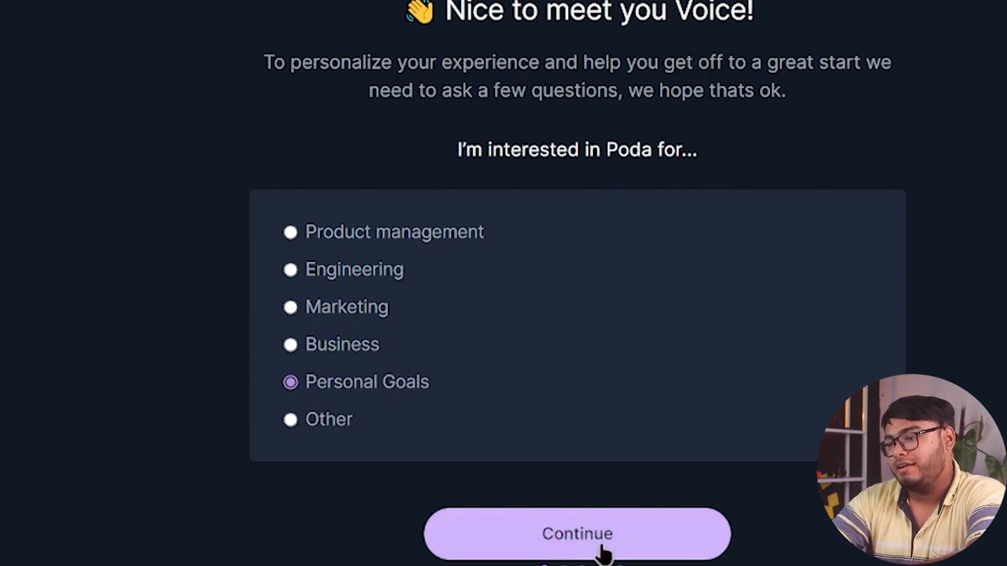
pyautogui.moveTo(406, 255)
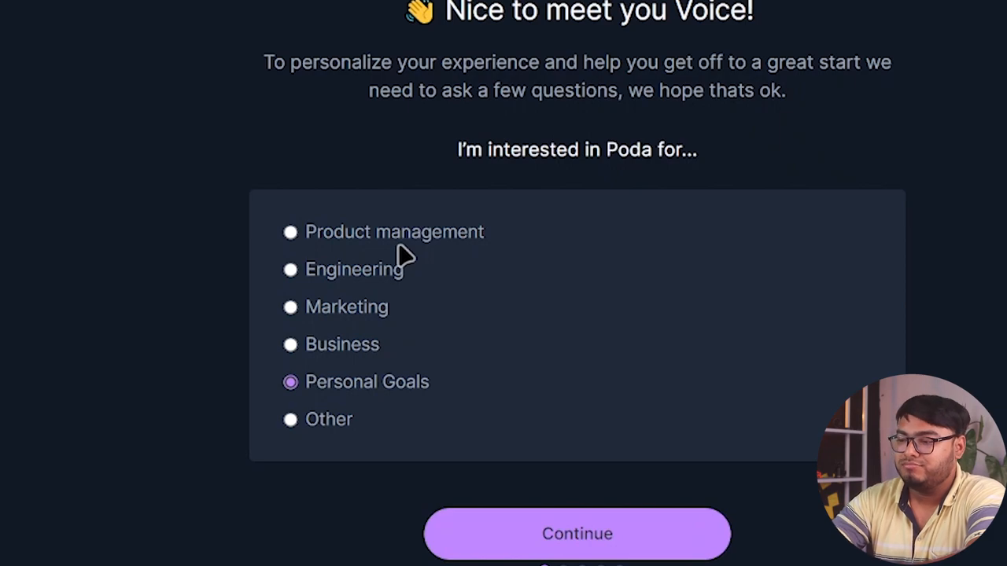
pyautogui.click(290, 343)
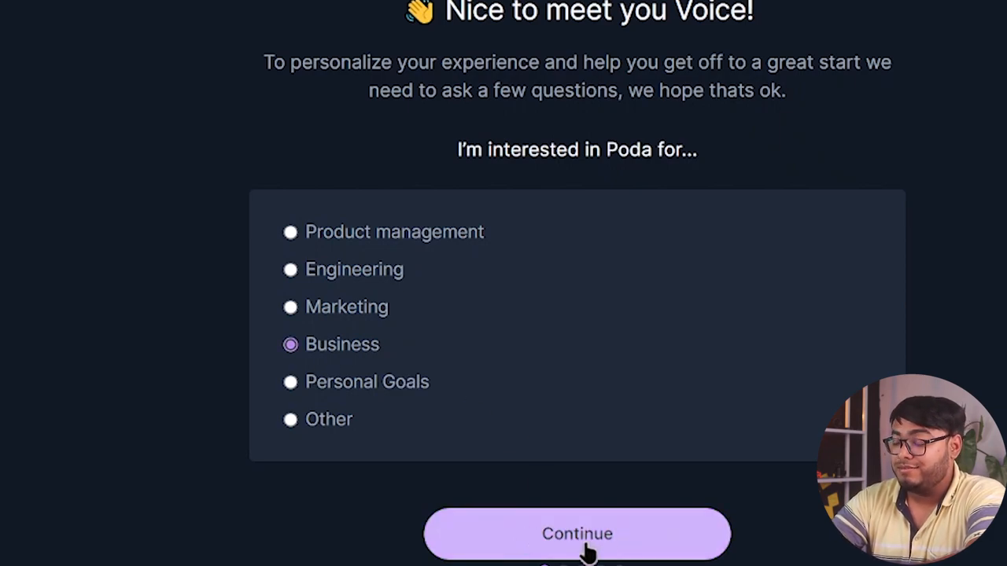
pyautogui.click(576, 533)
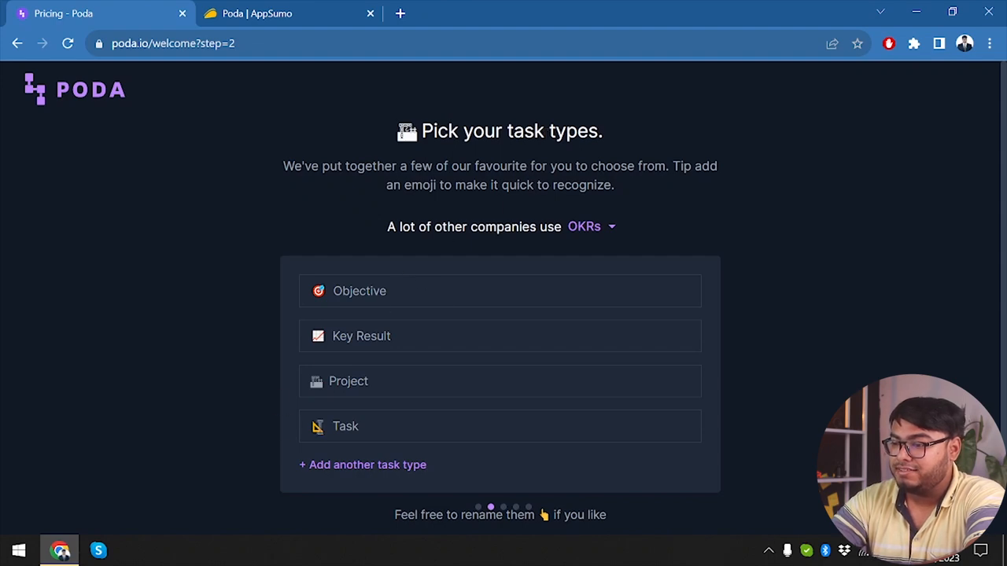
# Step: Try the GIST, OKRs and Agile task-type frameworks from the presets list
pyautogui.click(500, 292)
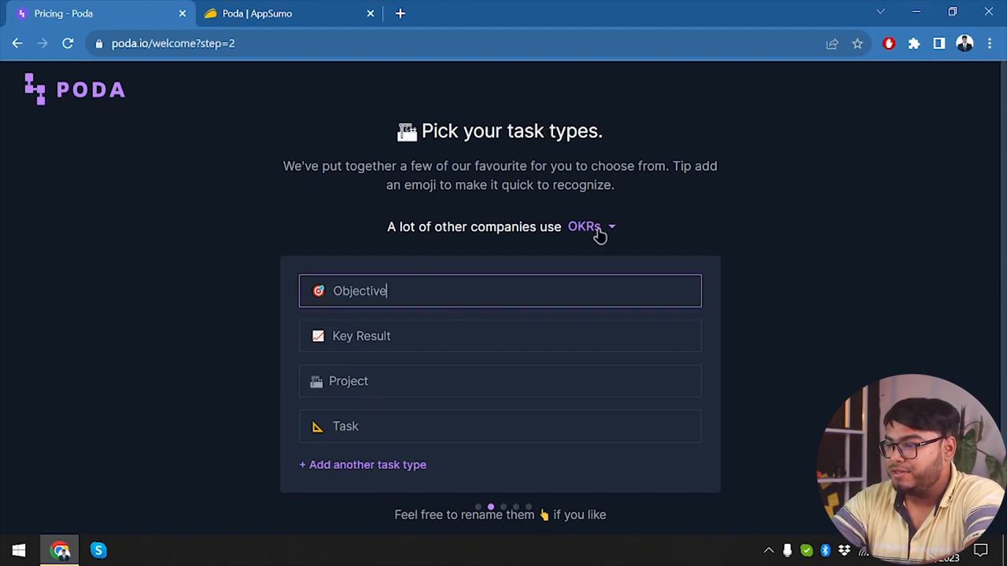
pyautogui.click(586, 226)
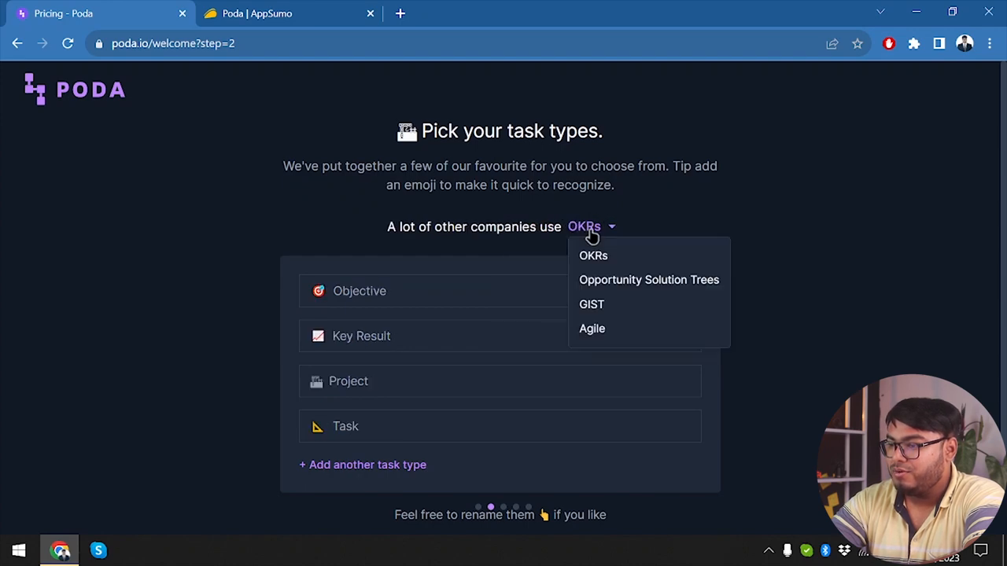
pyautogui.click(592, 305)
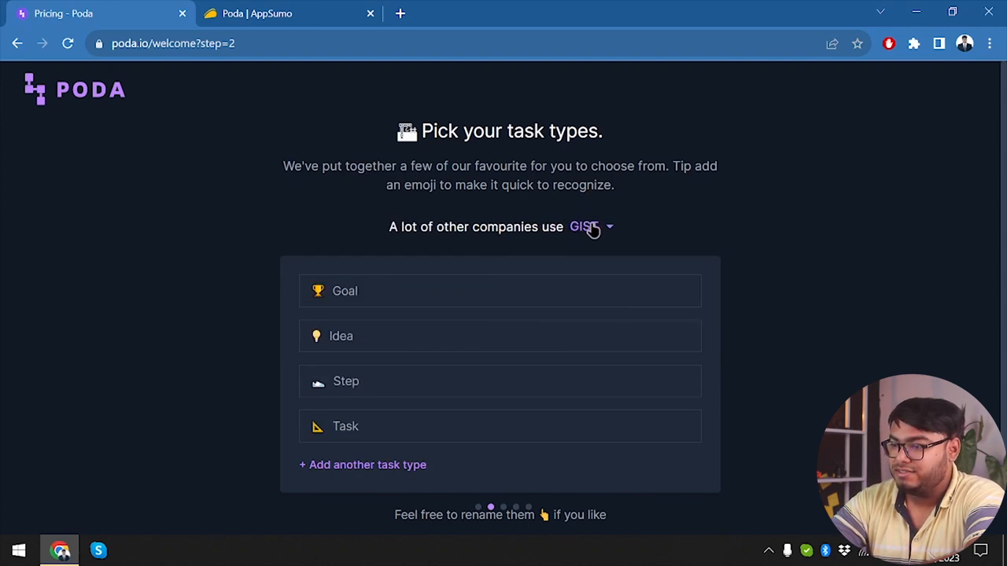
pyautogui.click(585, 227)
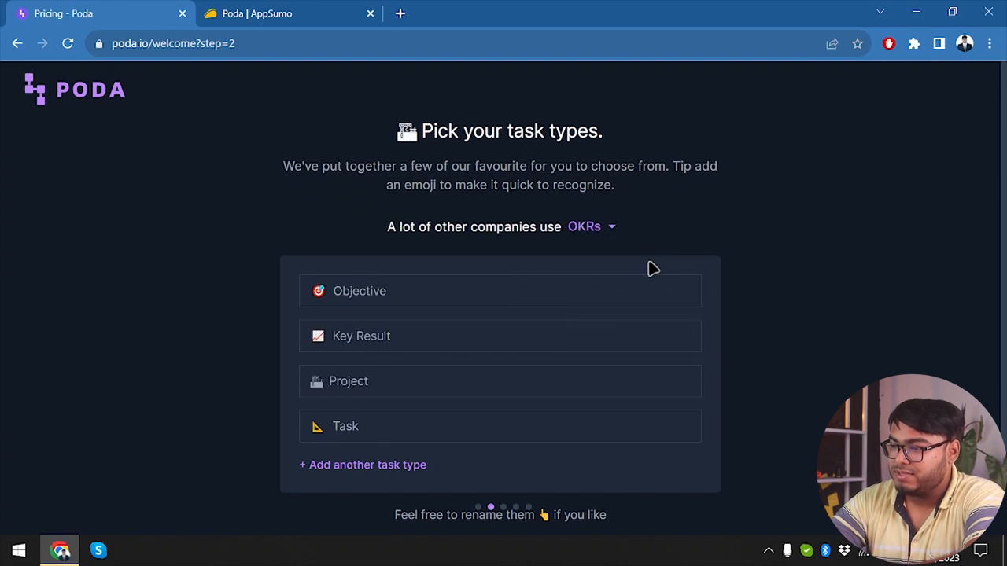
pyautogui.click(588, 227)
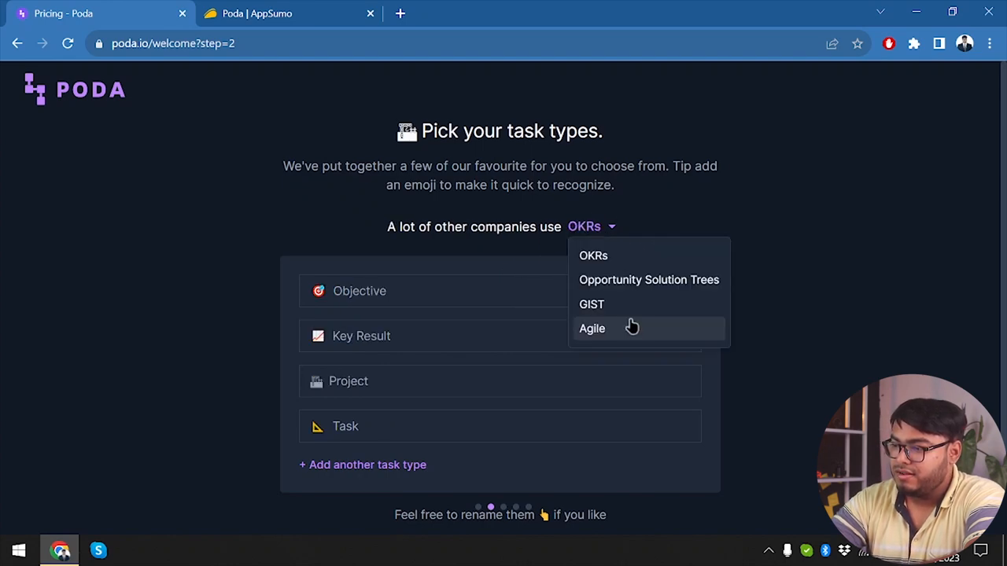
pyautogui.click(591, 305)
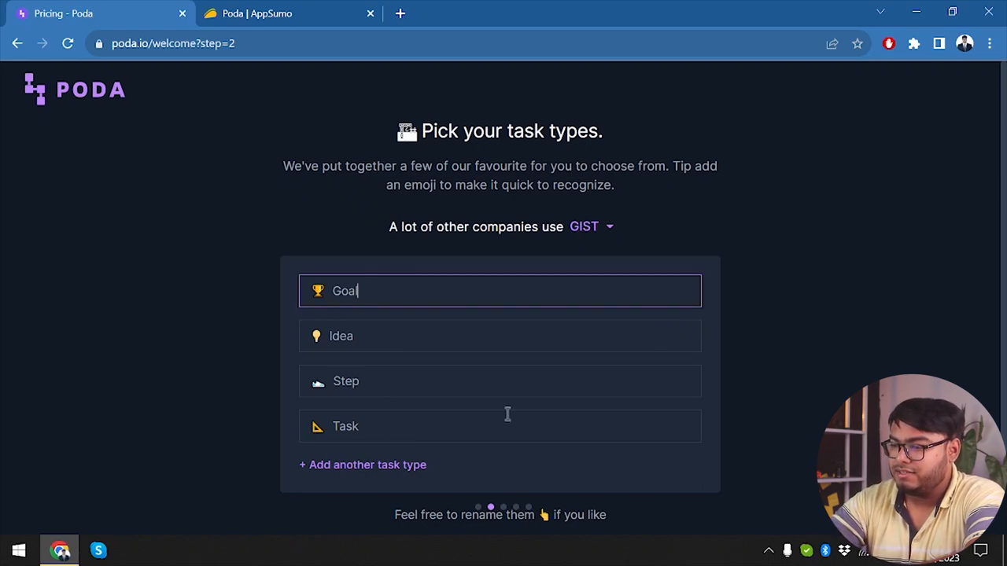
# Step: Settle on GIST (Goal, Idea, Step, Task) and continue
pyautogui.click(588, 226)
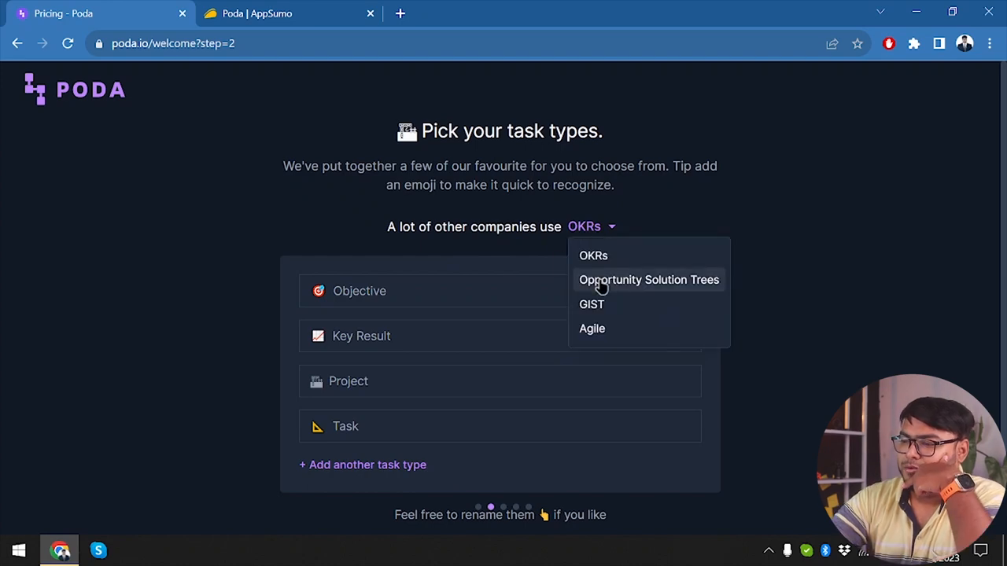
pyautogui.moveTo(592, 305)
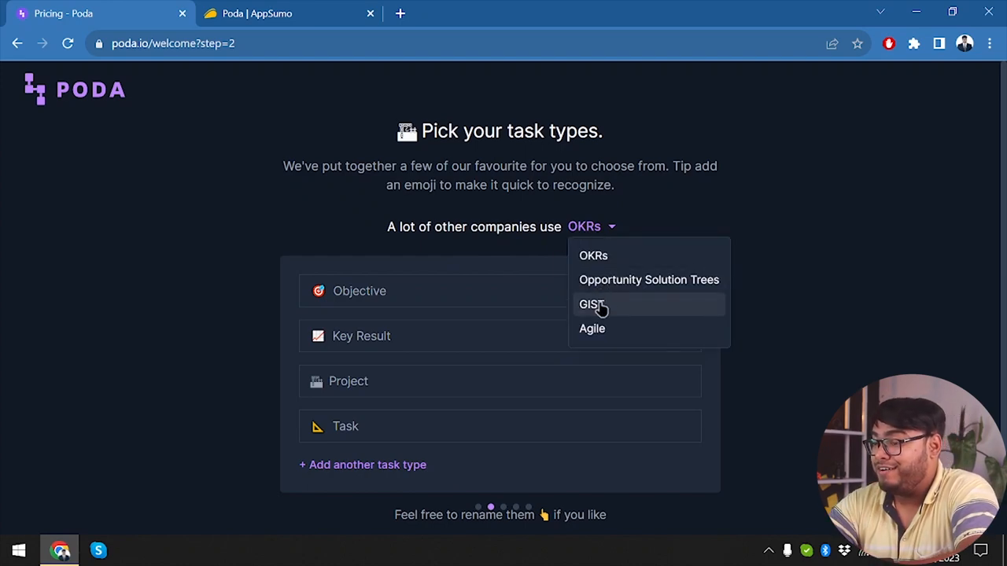
pyautogui.click(589, 305)
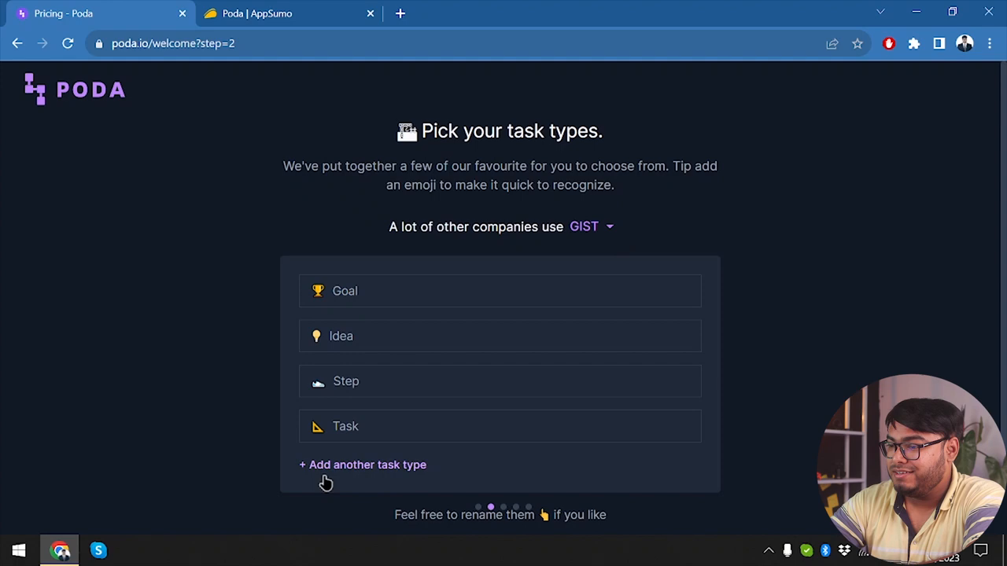
pyautogui.click(500, 290)
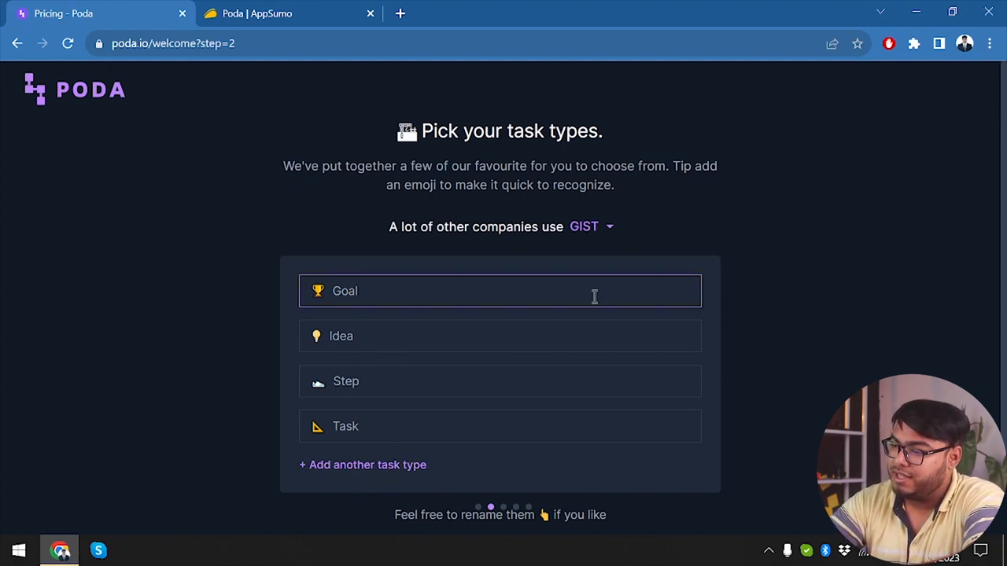
pyautogui.scroll(-3)
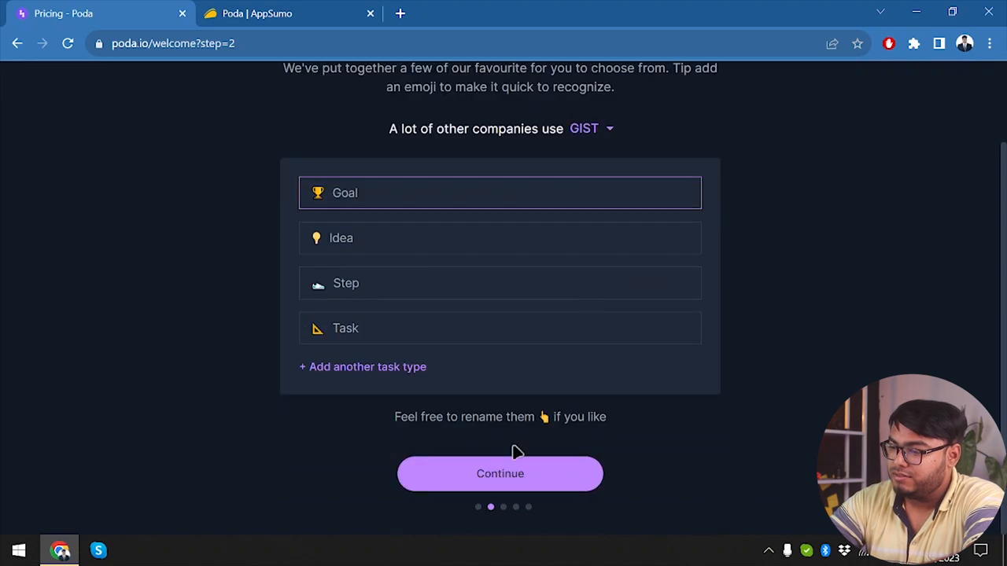
pyautogui.click(500, 472)
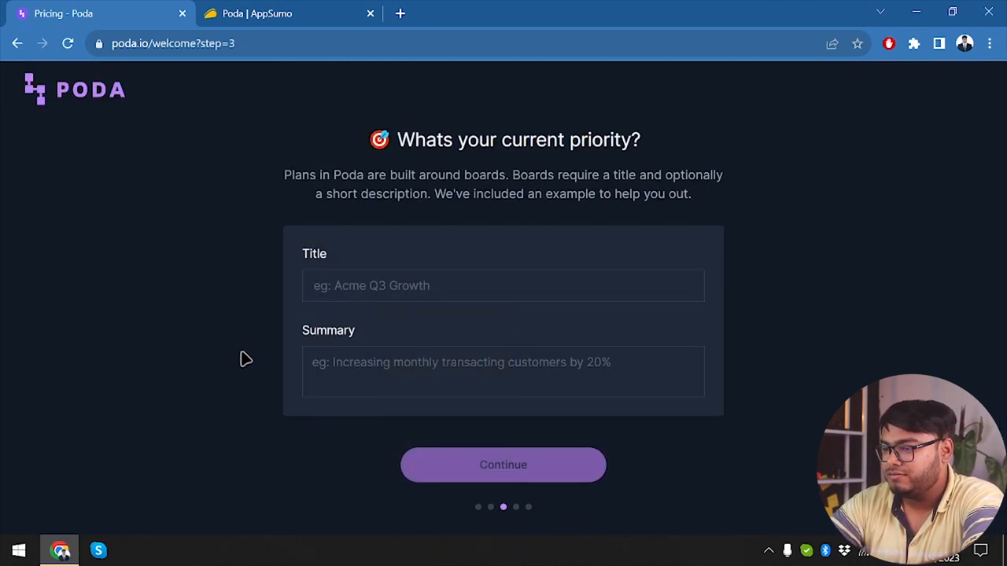
pyautogui.moveTo(439, 286)
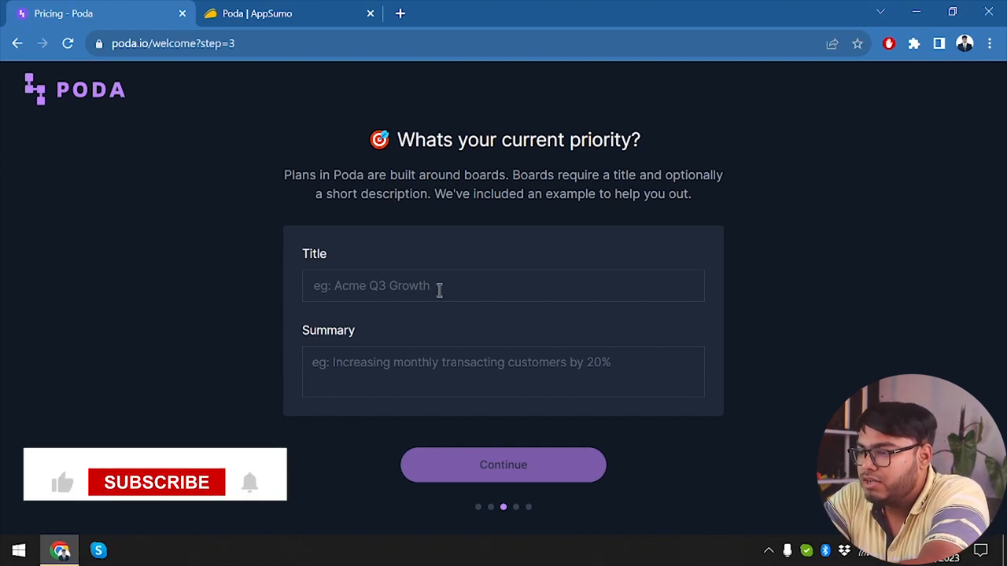
# Step: Enter title 'Sweet Shop' and summary 'Get fresh sweets here', then continue
pyautogui.write('Sweet Shop')
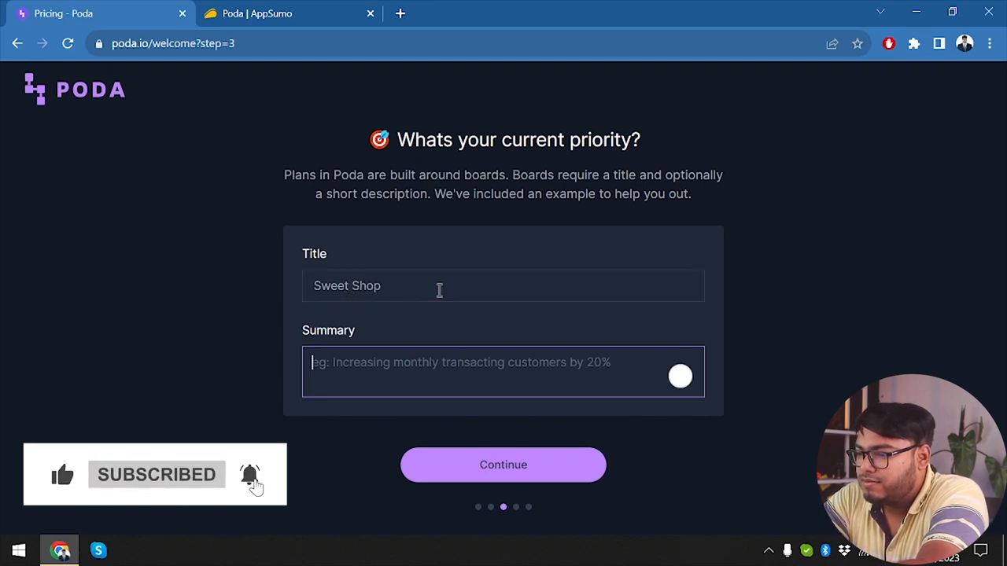
pyautogui.write('Get fresh sweets here')
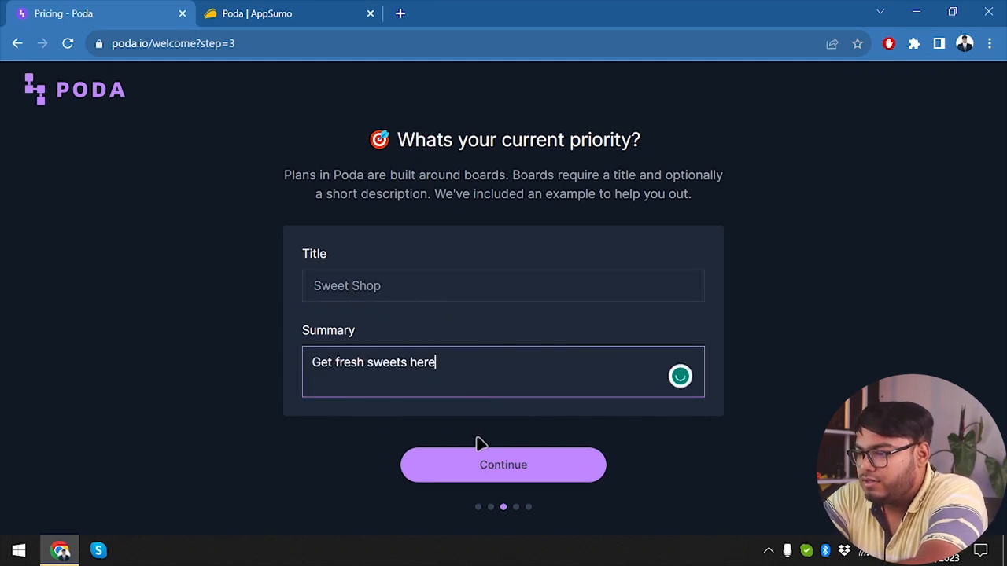
pyautogui.click(503, 464)
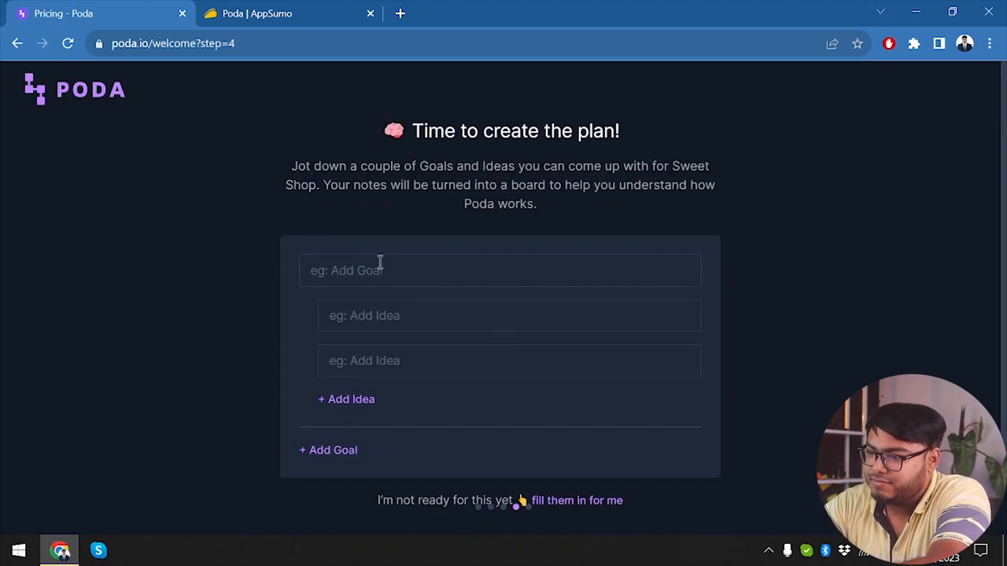
# Step: Enter goal 'Sell Sweets' with ideas 'Sell in crowdy area' and 'Sell in rural area', then continue
pyautogui.write('S')
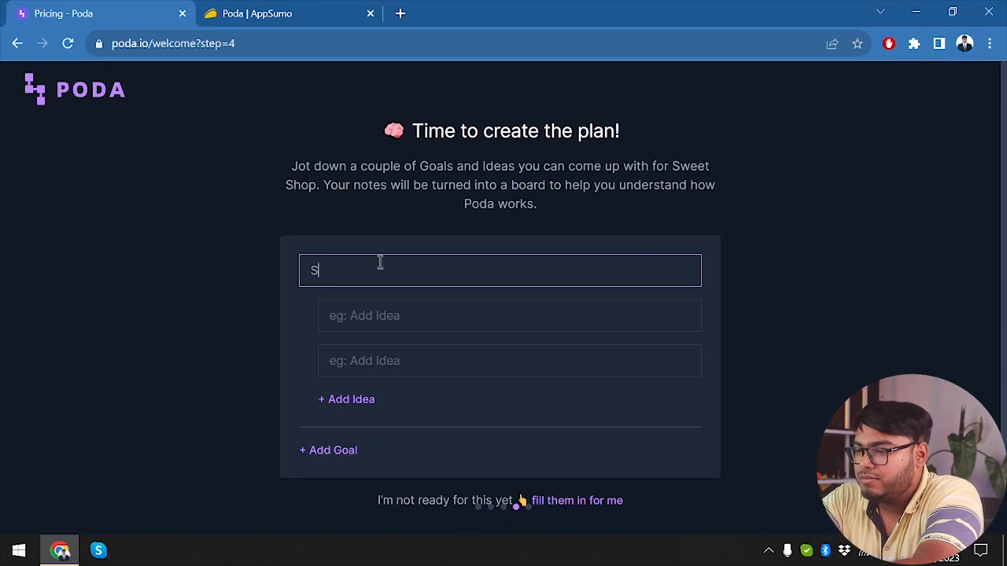
pyautogui.write('ell Sweets')
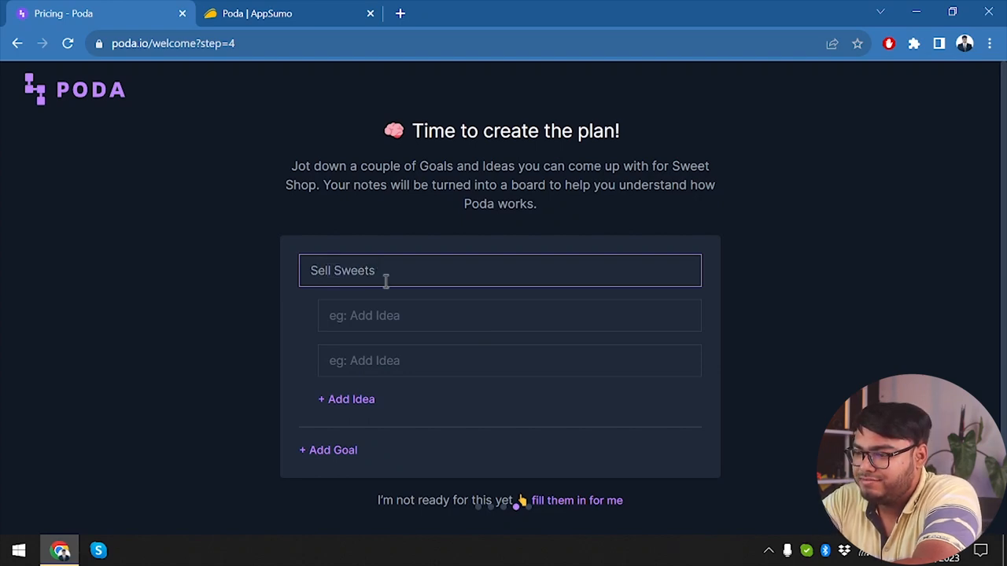
pyautogui.write('Sell in')
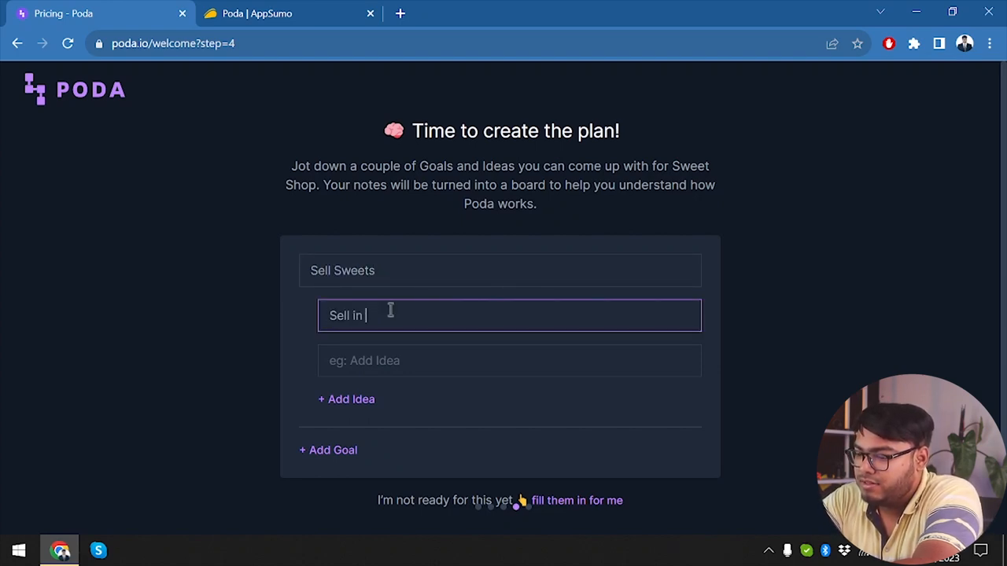
pyautogui.write('crow')
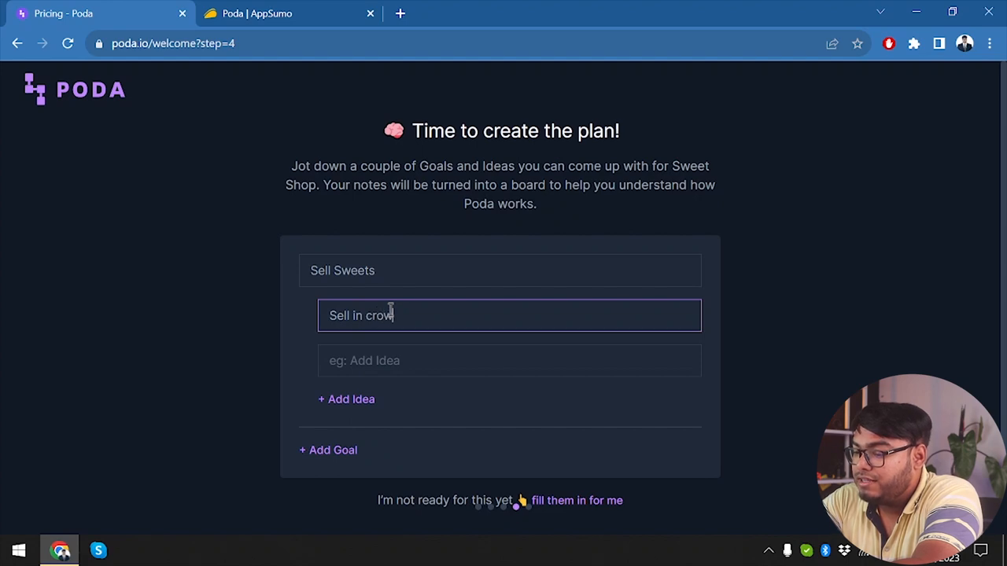
pyautogui.write('dy area')
pyautogui.click(510, 360)
pyautogui.write('Sell in rural area')
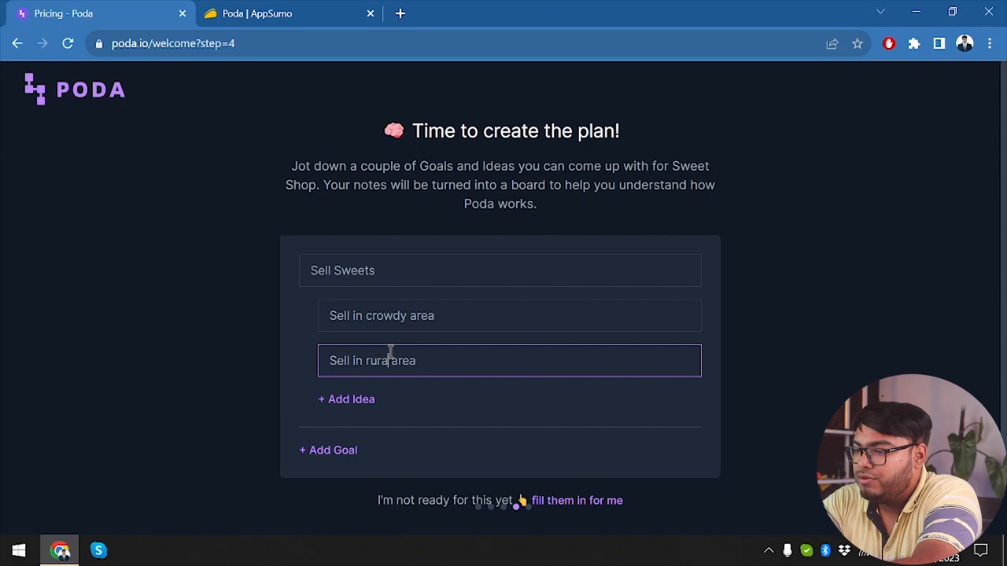
pyautogui.scroll(-3)
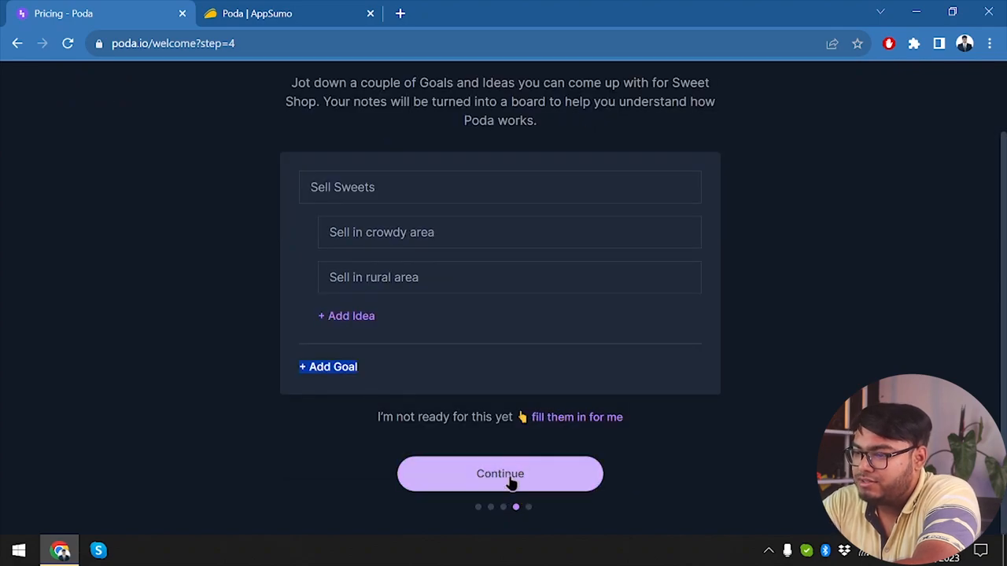
pyautogui.click(500, 473)
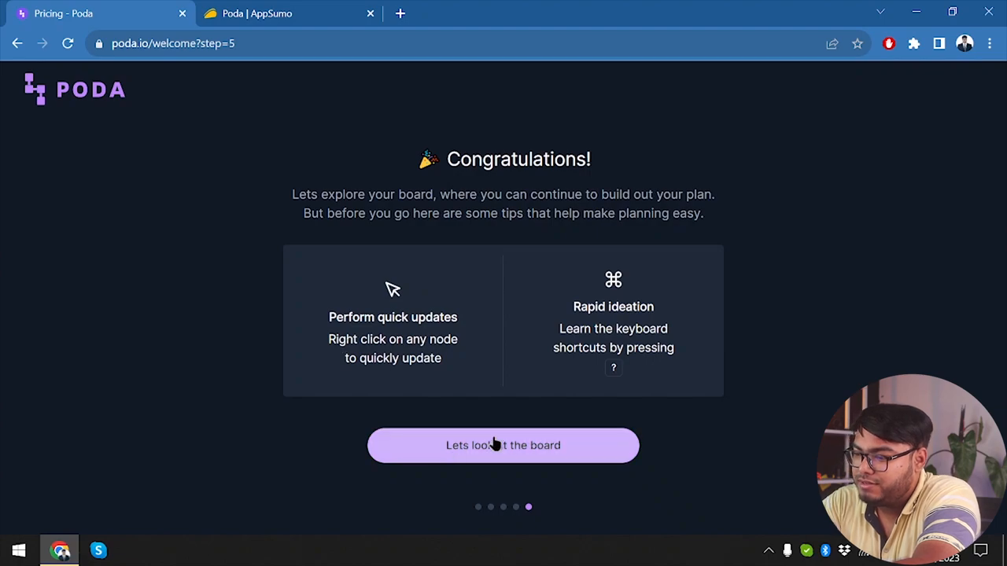
# Step: Open the new Sweet Shop board from the Congratulations screen
pyautogui.click(503, 445)
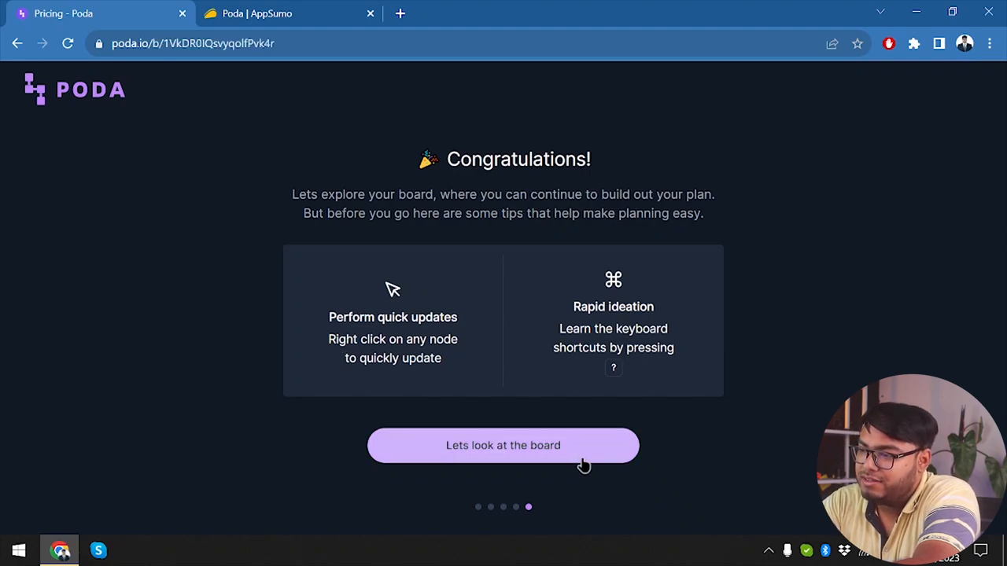
pyautogui.click(504, 445)
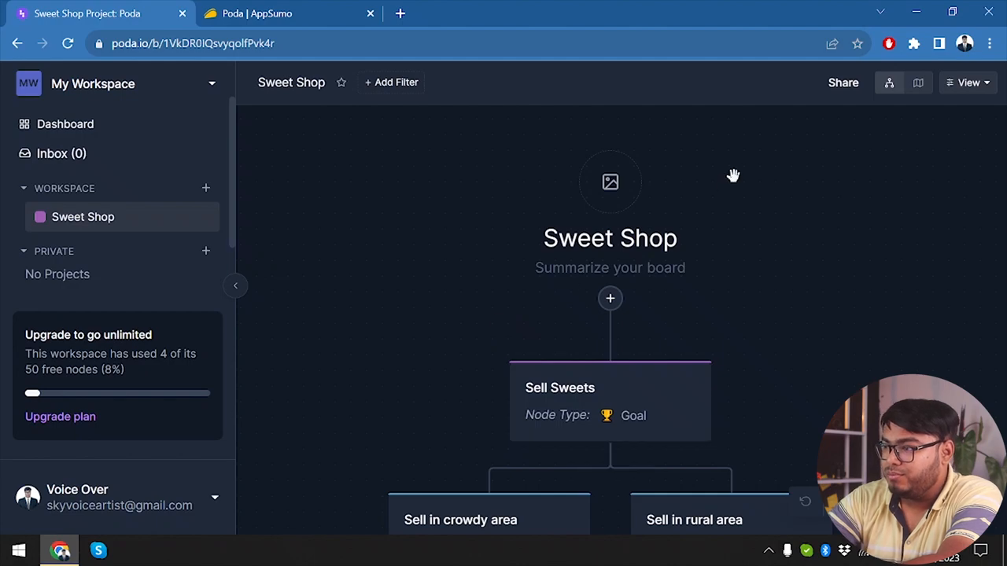
pyautogui.click(967, 81)
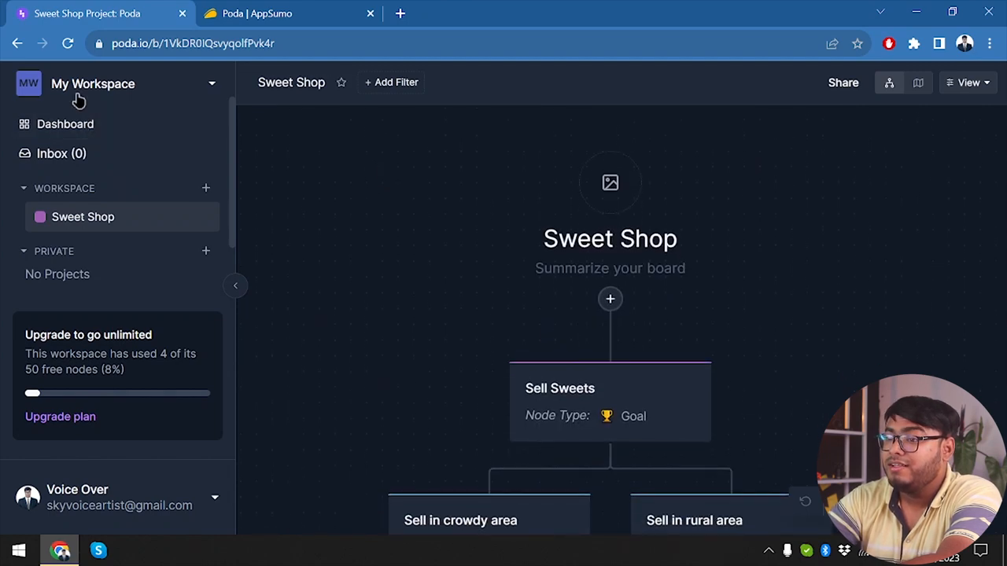
# Step: Open Workspace settings from the My Workspace menu
pyautogui.click(118, 84)
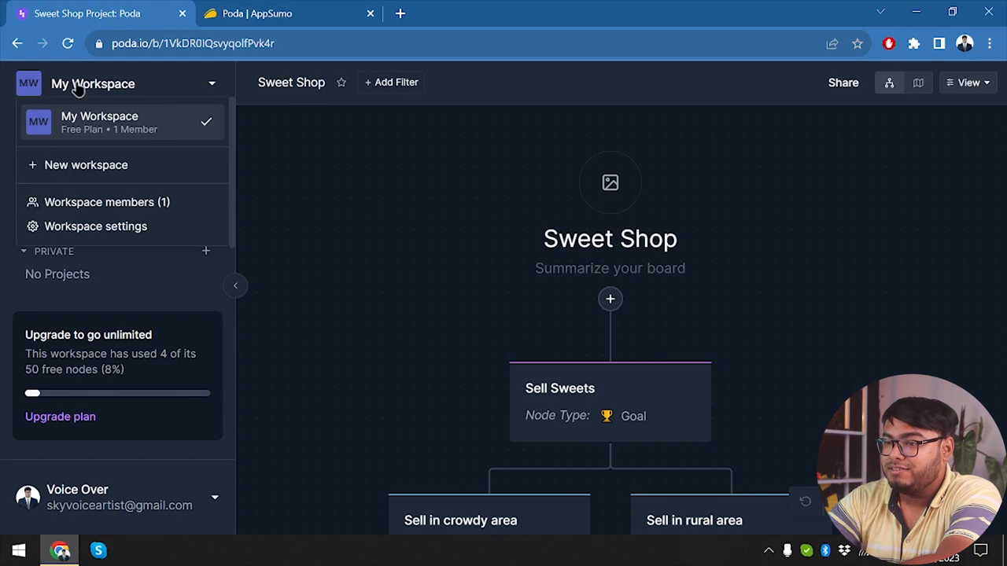
pyautogui.moveTo(149, 129)
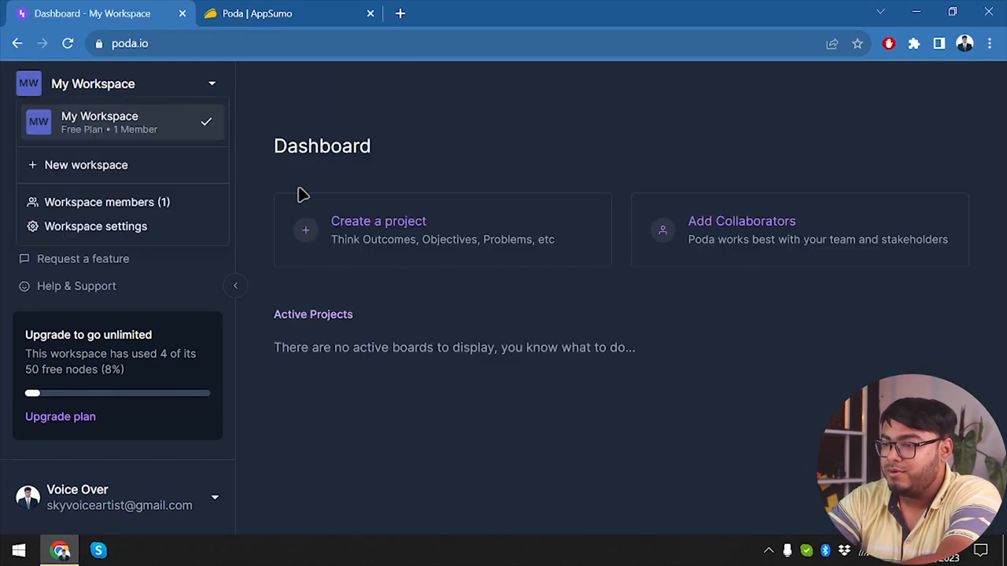
pyautogui.click(93, 84)
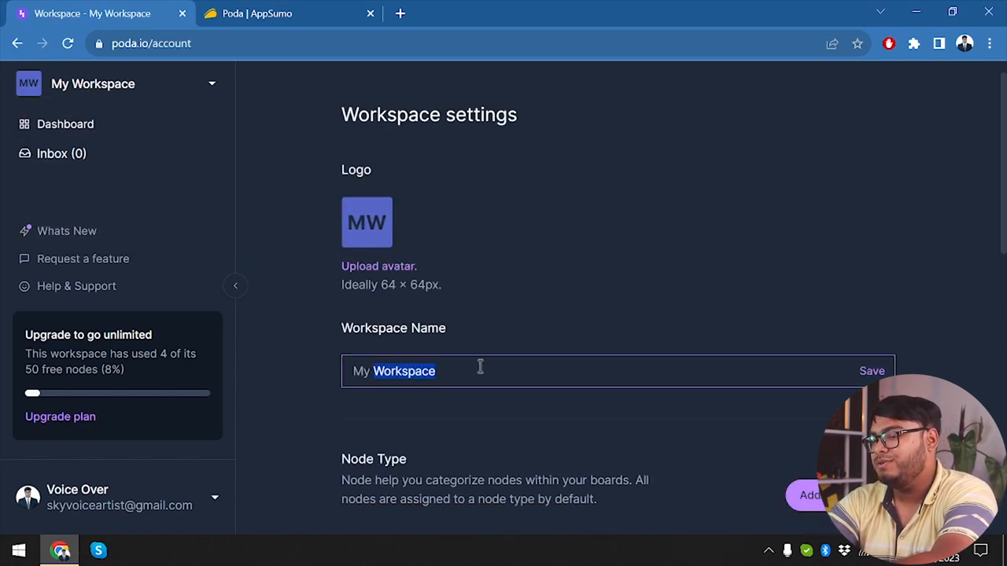
# Step: Name the workspace 'Appunbox Sweet Shop' and upload the dolphin picture as its logo
pyautogui.write('Appunbox Sweet Shop')
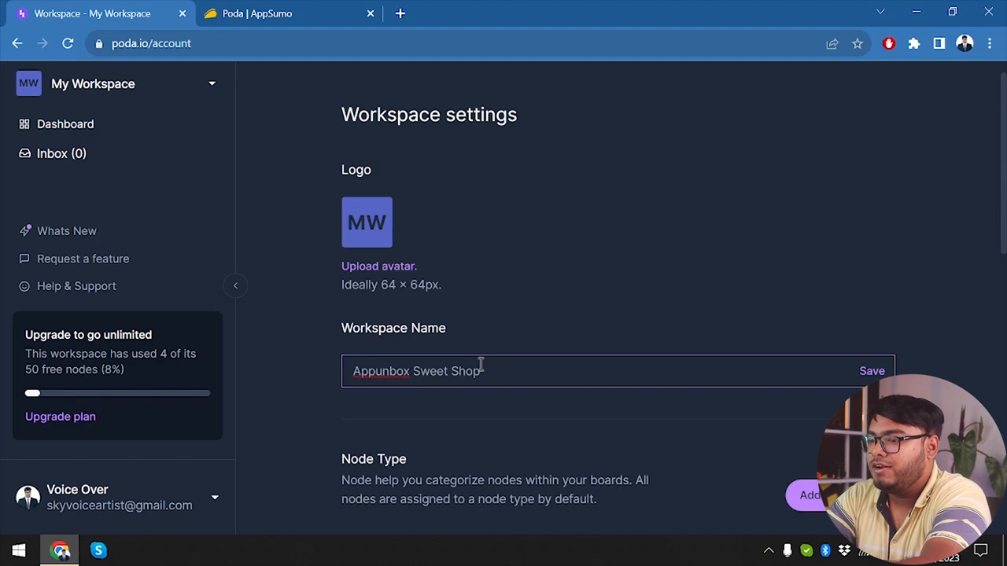
pyautogui.click(872, 372)
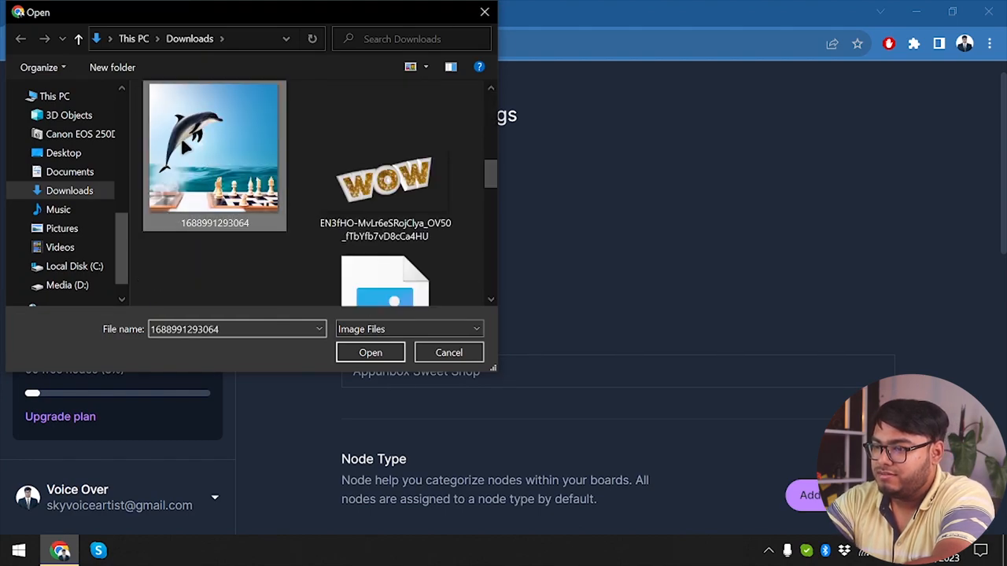
pyautogui.click(370, 353)
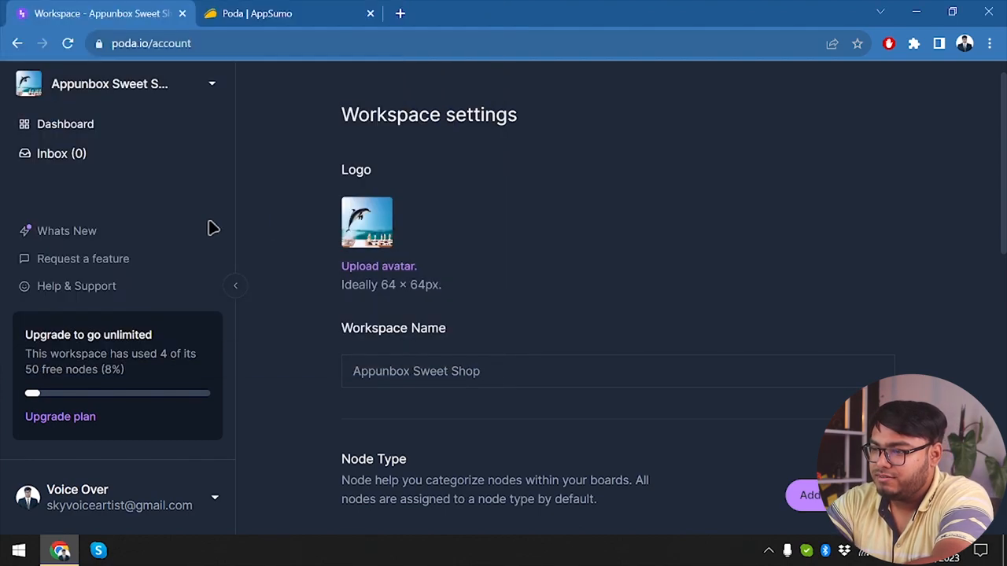
pyautogui.scroll(-3)
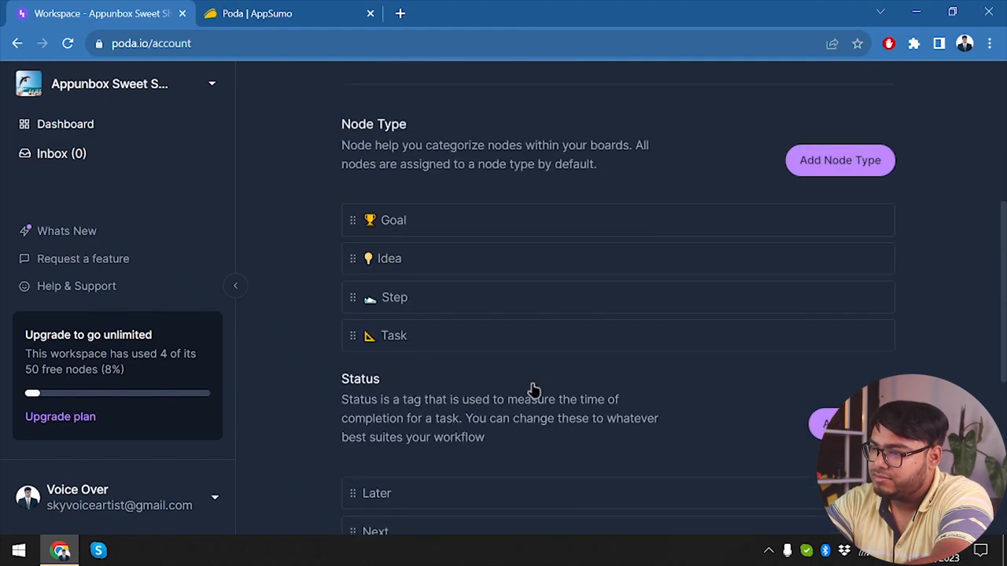
pyautogui.scroll(-3)
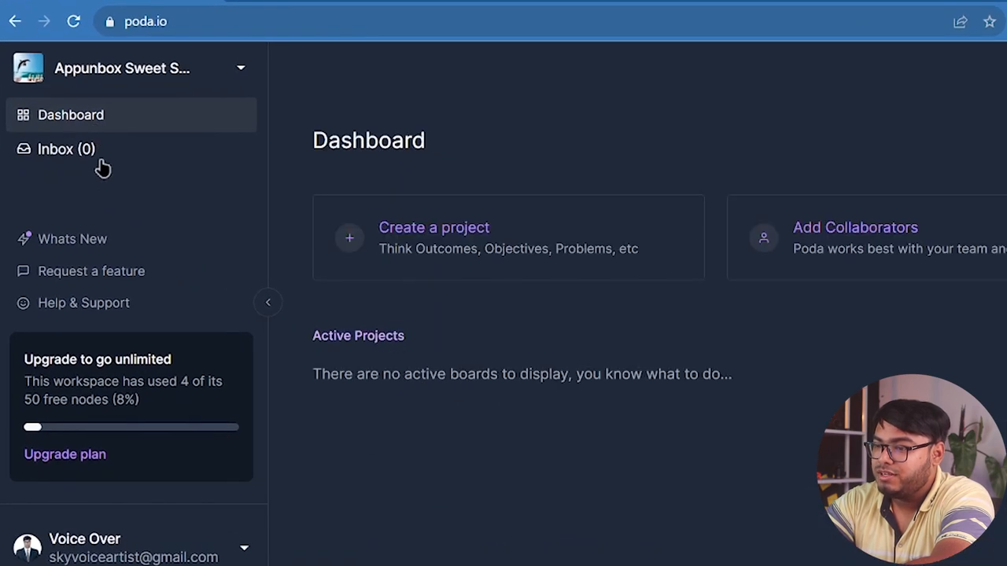
# Step: Check the empty Inbox and the What's New changelog, then return to the dashboard
pyautogui.click(66, 147)
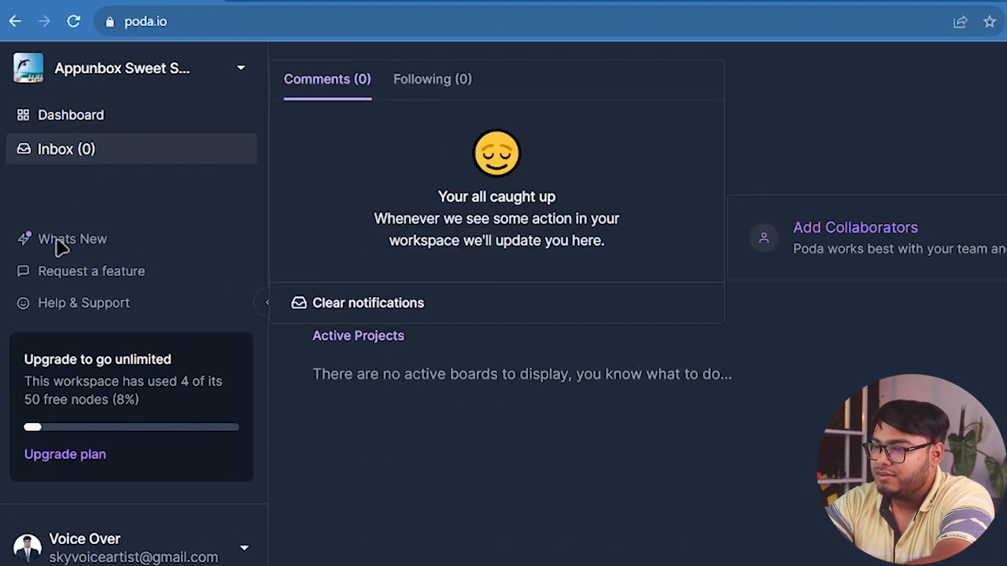
pyautogui.click(73, 239)
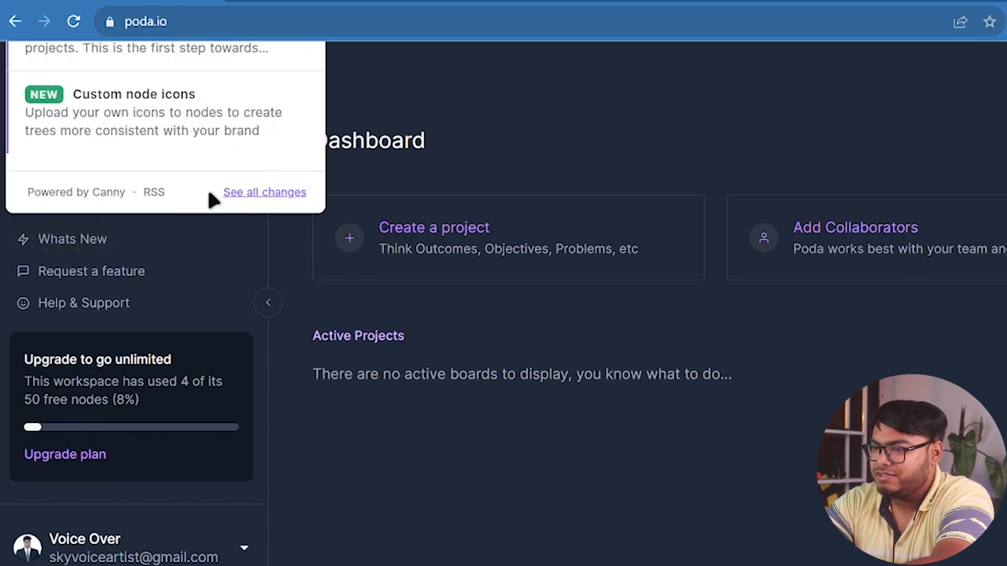
pyautogui.click(264, 192)
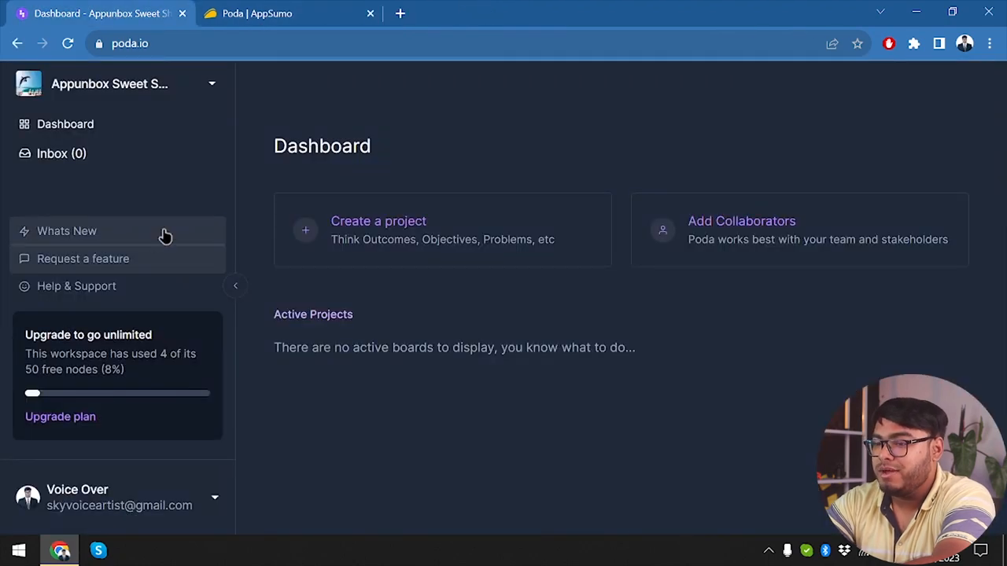
pyautogui.moveTo(134, 401)
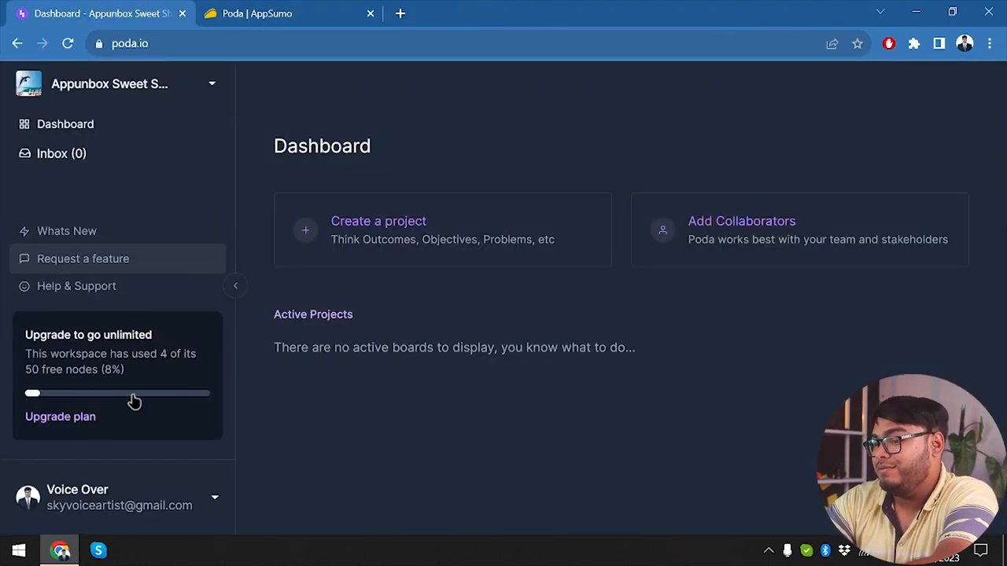
pyautogui.moveTo(129, 296)
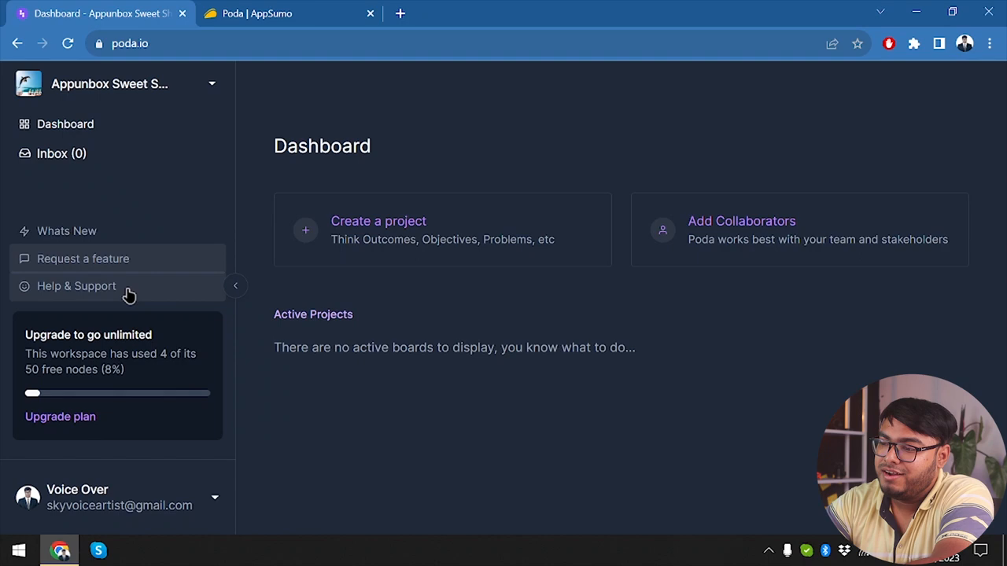
pyautogui.moveTo(132, 292)
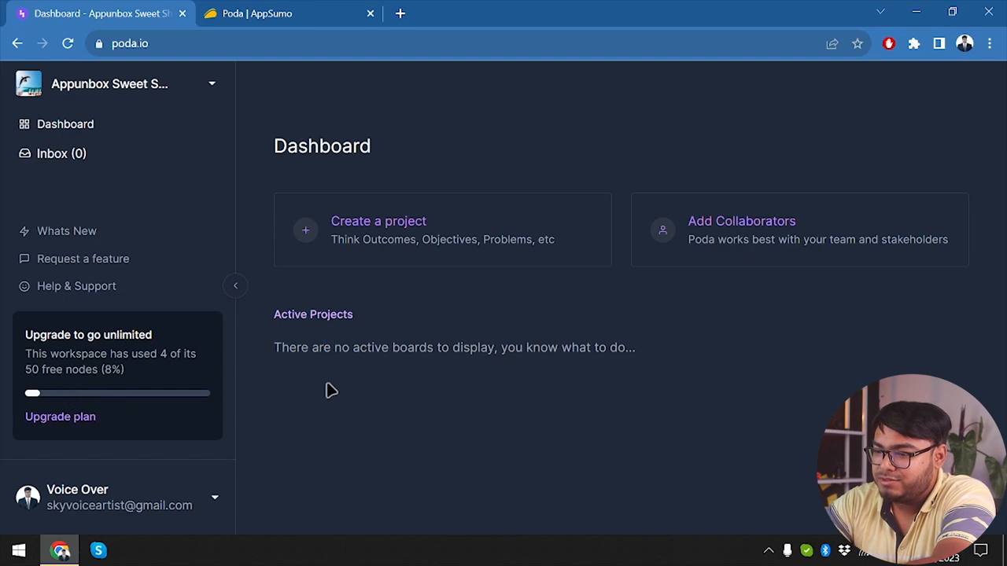
pyautogui.moveTo(110, 397)
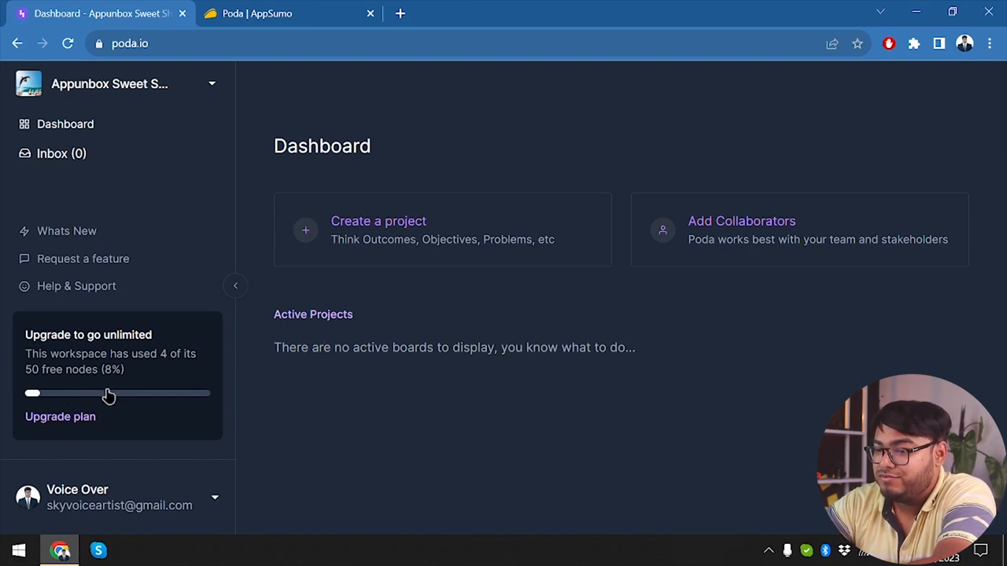
pyautogui.moveTo(737, 285)
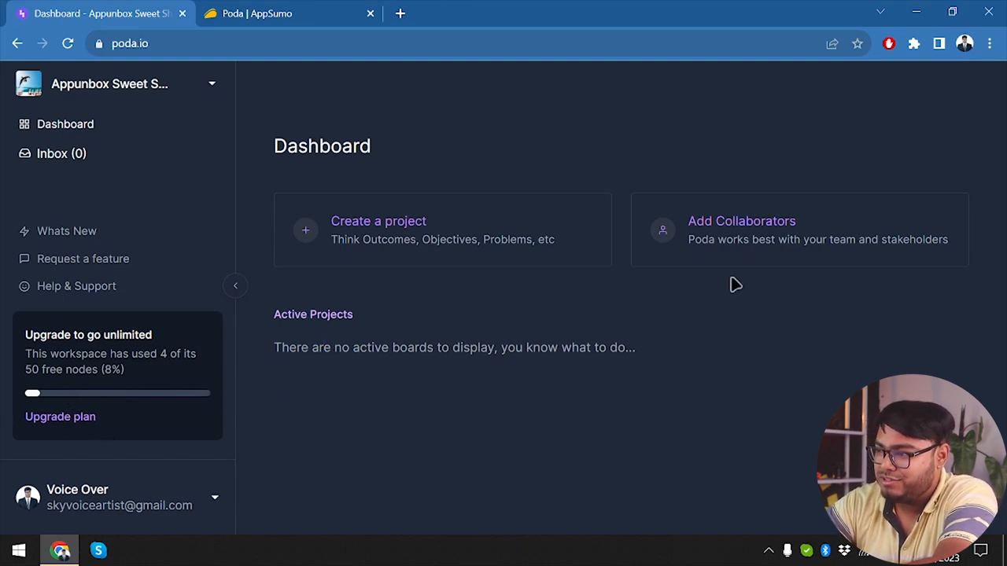
pyautogui.moveTo(130, 154)
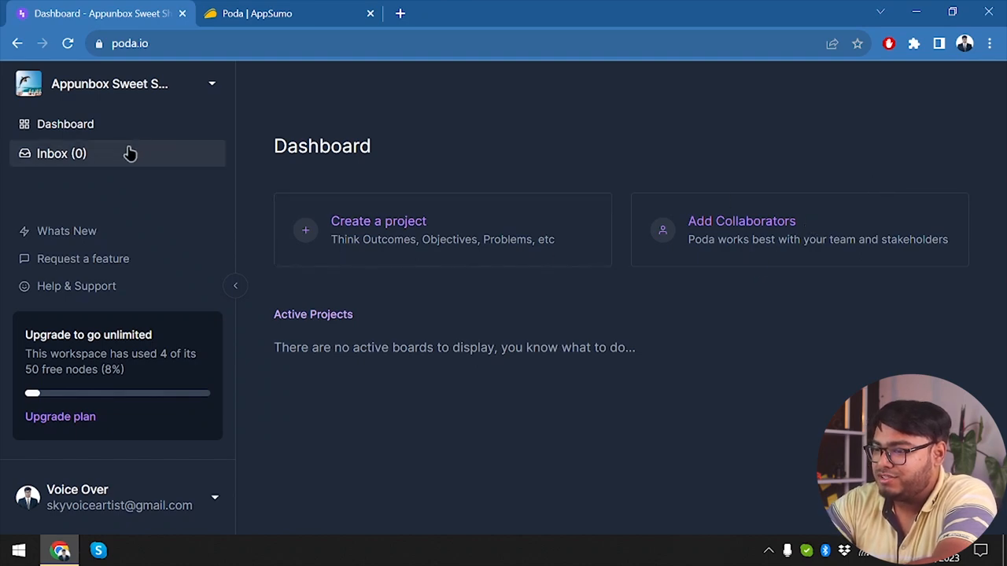
pyautogui.moveTo(412, 268)
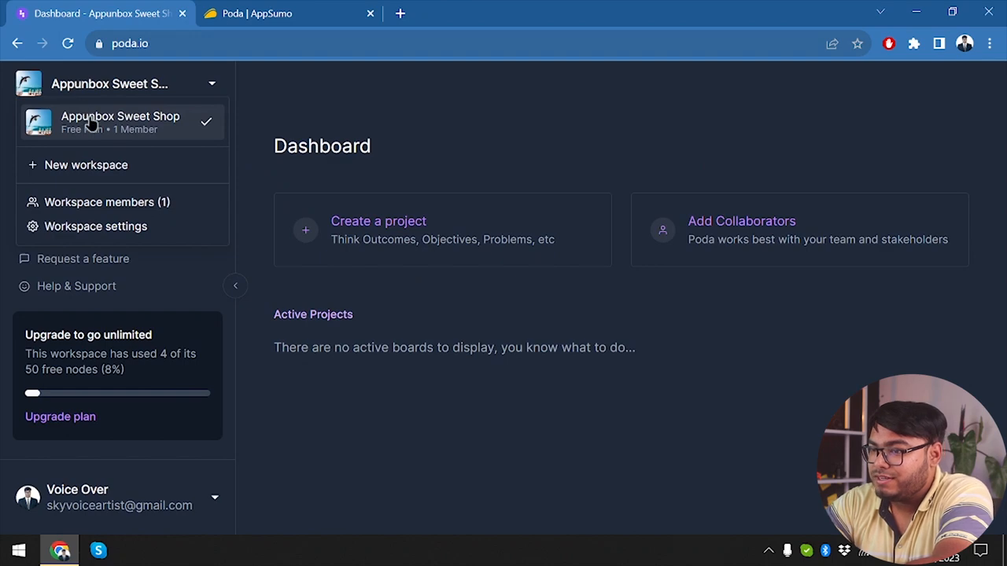
# Step: Keep Appunbox Sweet Shop selected, expand its project list and open the Sweet Shop board
pyautogui.click(110, 84)
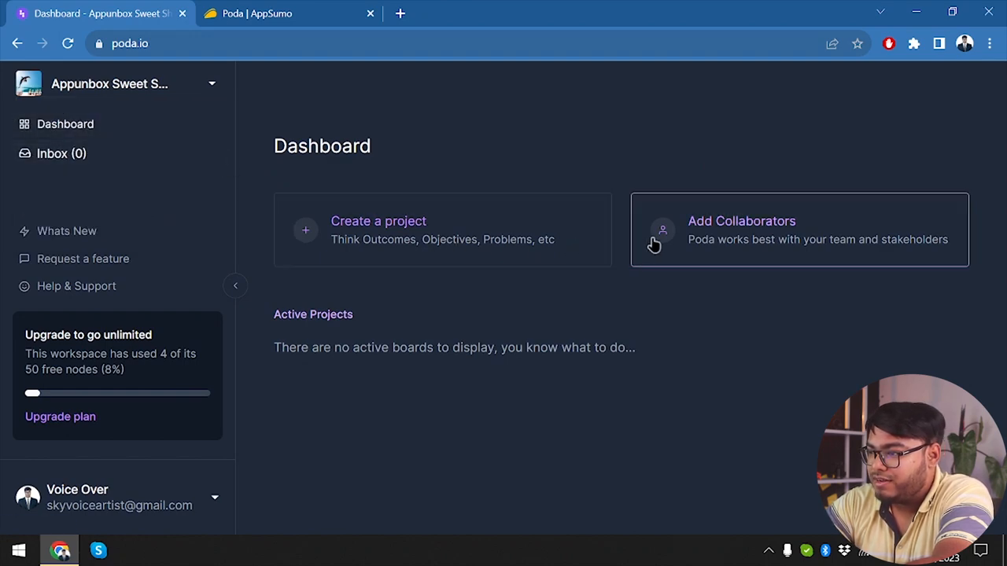
pyautogui.moveTo(472, 246)
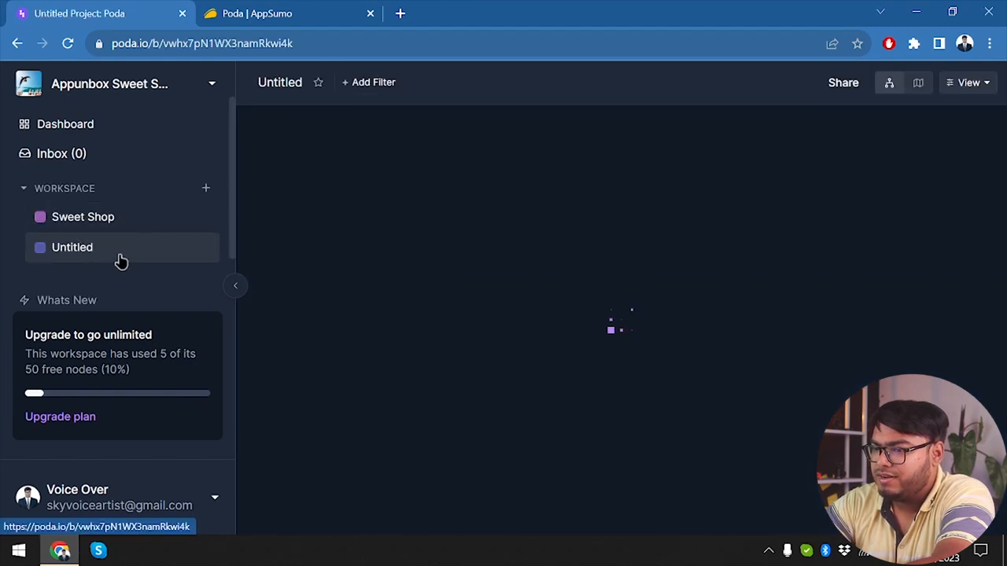
pyautogui.click(23, 189)
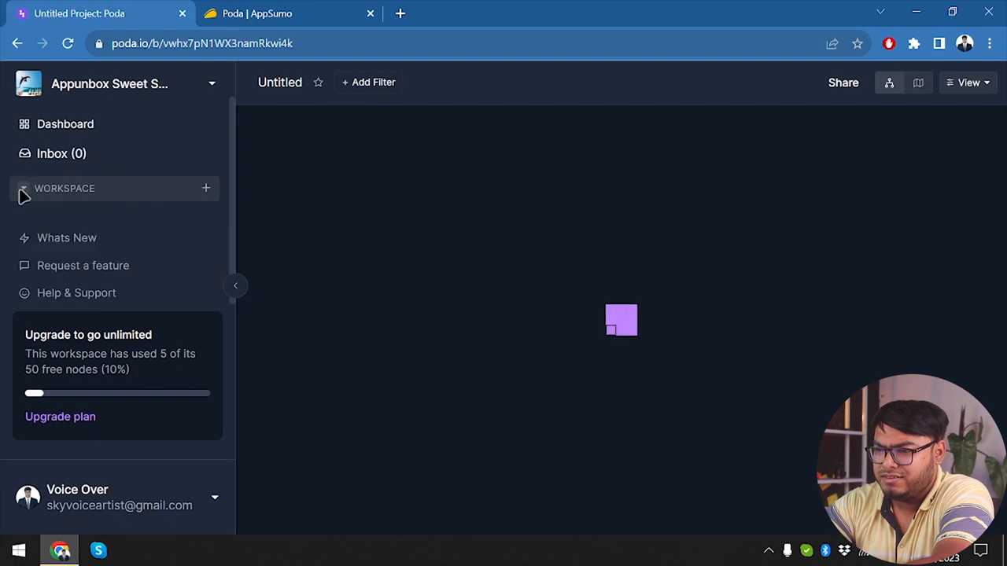
pyautogui.click(22, 189)
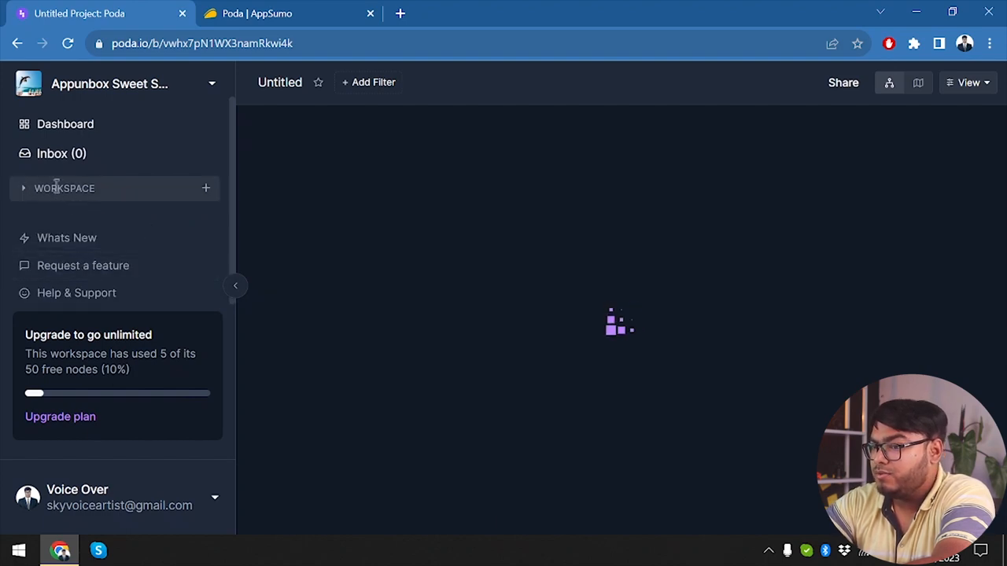
pyautogui.click(64, 189)
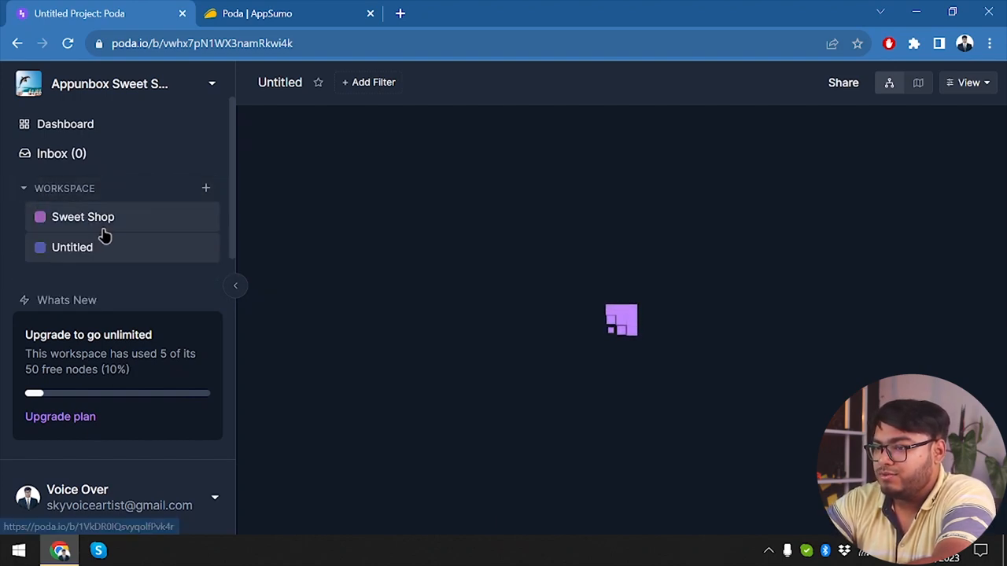
pyautogui.click(82, 217)
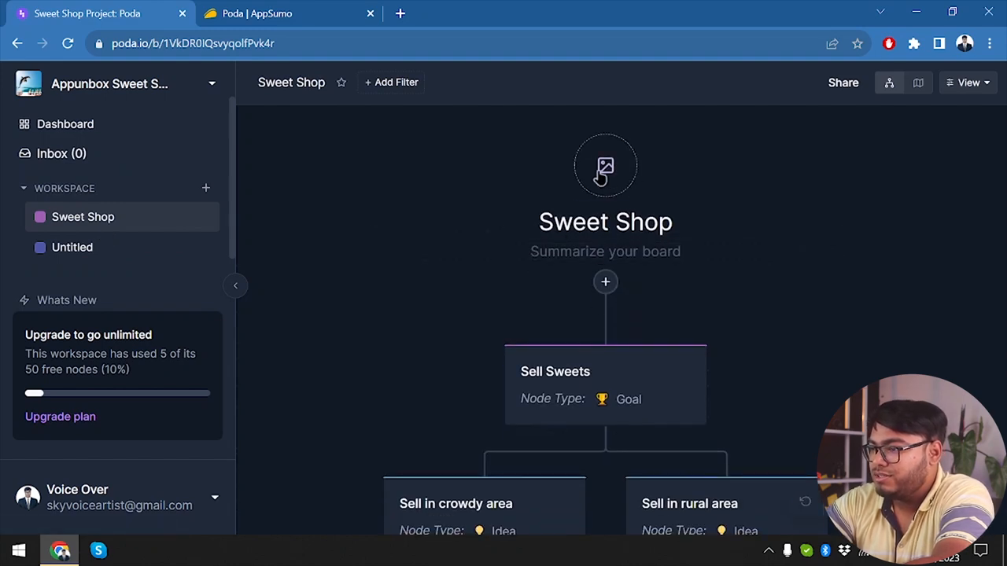
# Step: Open the board's icon picker and browse the Emoji tab's food category
pyautogui.click(605, 166)
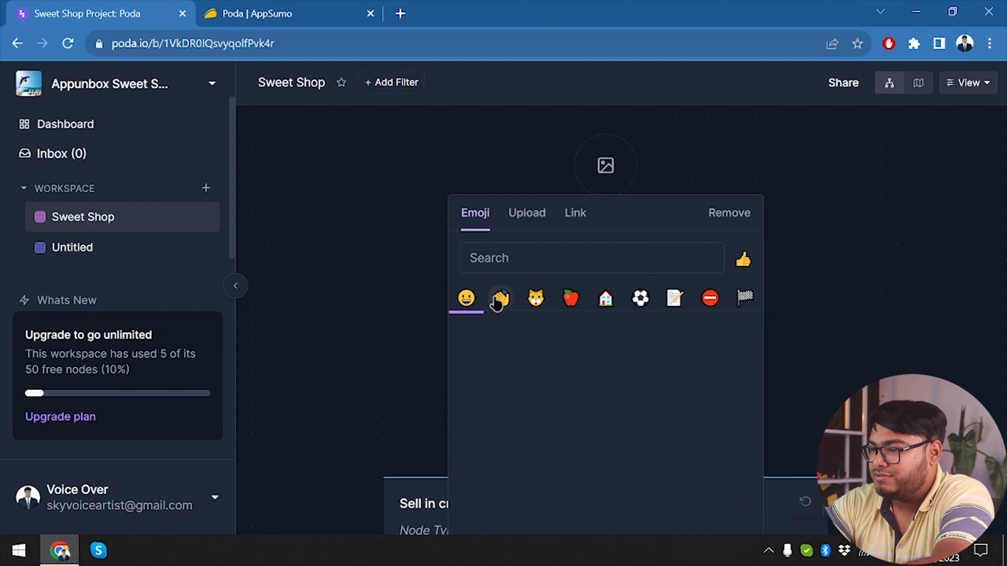
pyautogui.click(525, 212)
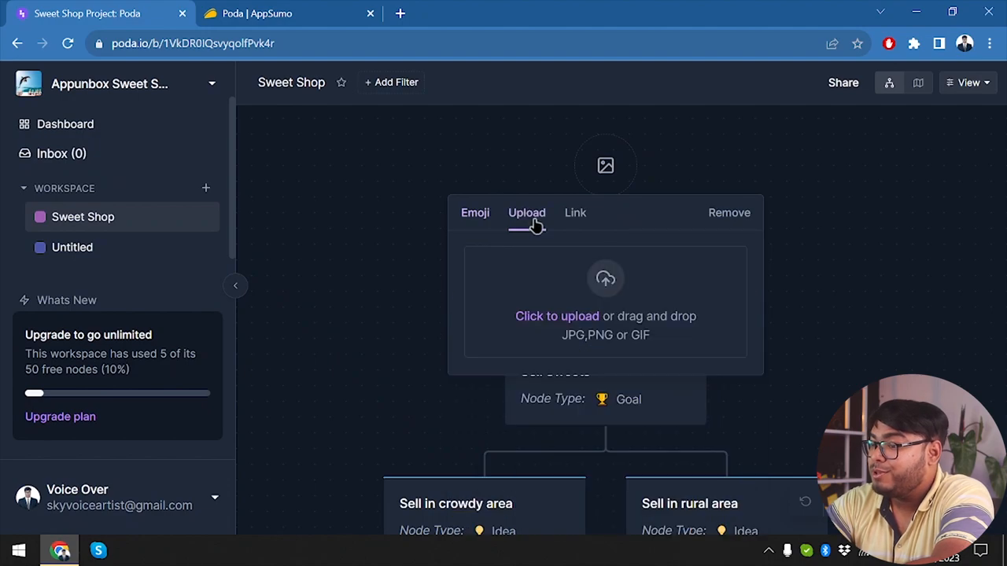
pyautogui.click(475, 212)
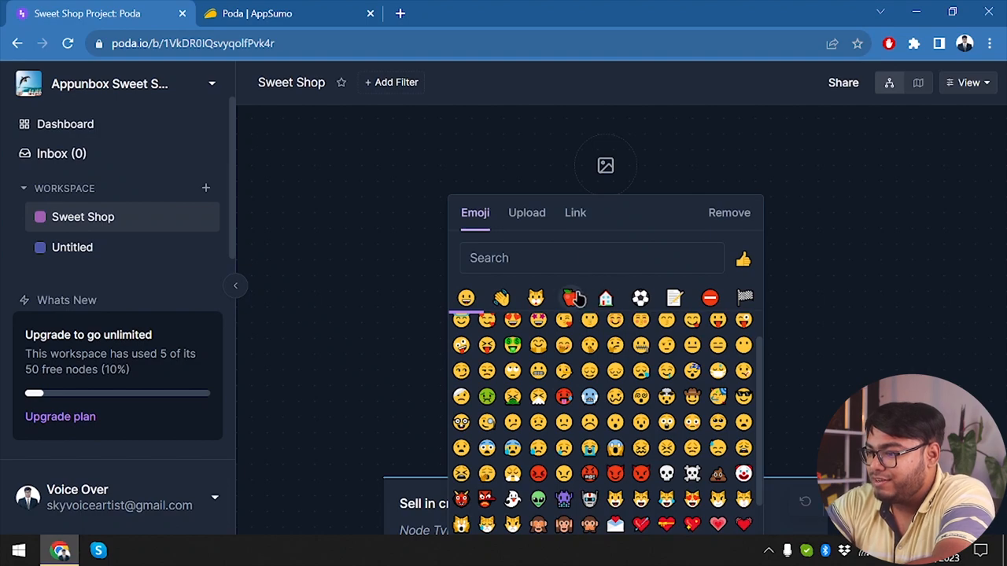
pyautogui.click(569, 299)
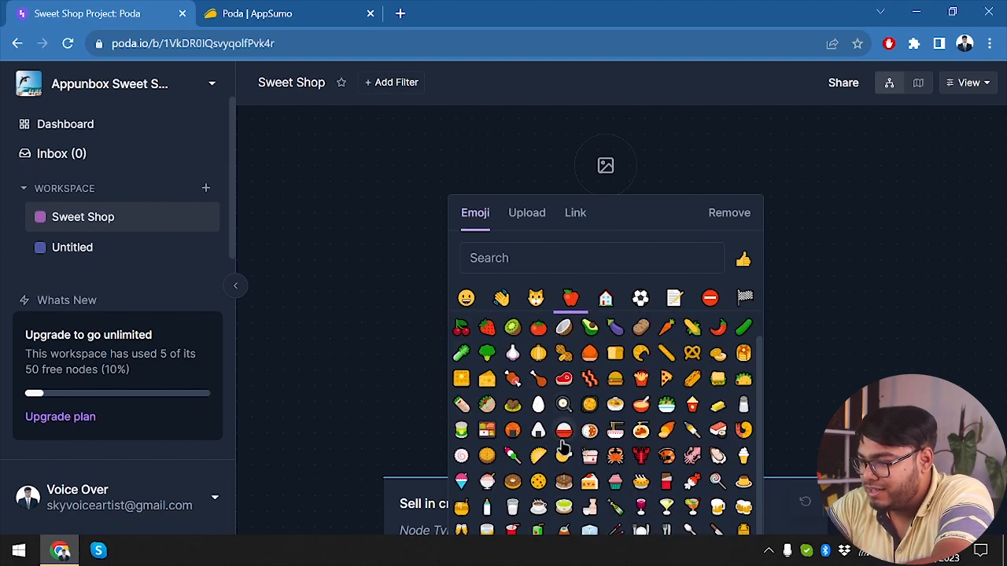
pyautogui.moveTo(513, 348)
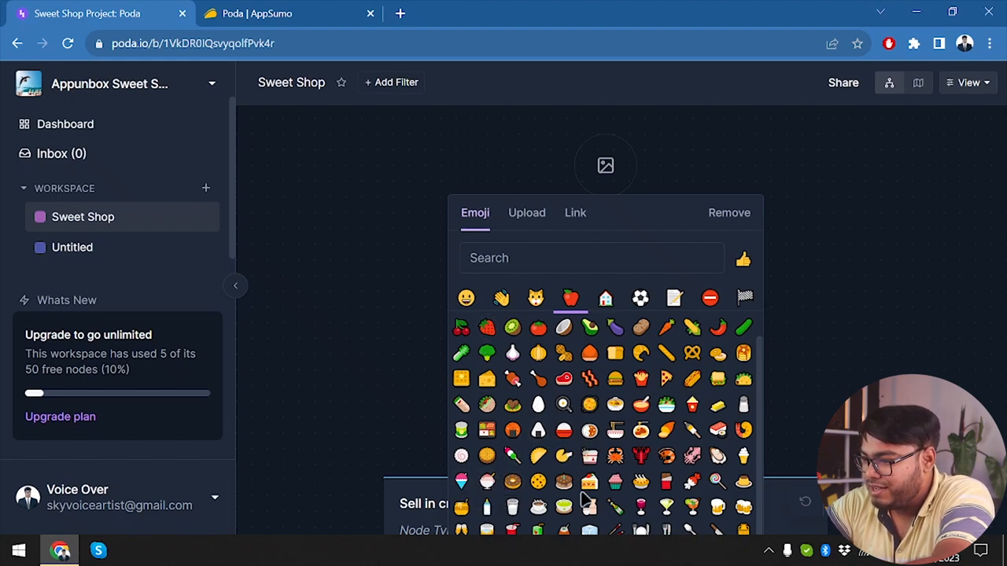
pyautogui.moveTo(469, 516)
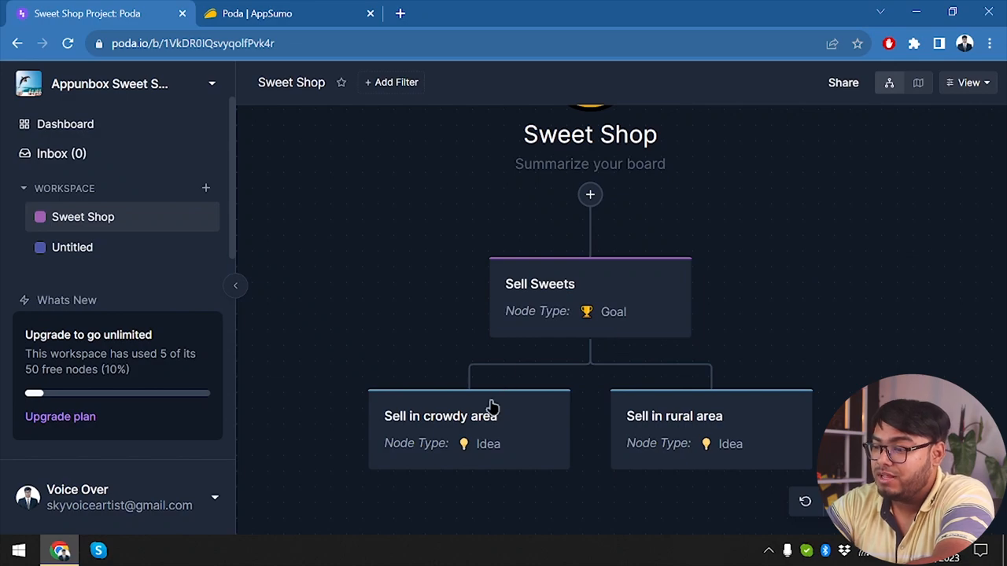
# Step: Add a child node 'Sell in the market' under Sell in crowdy area and review its details
pyautogui.click(469, 428)
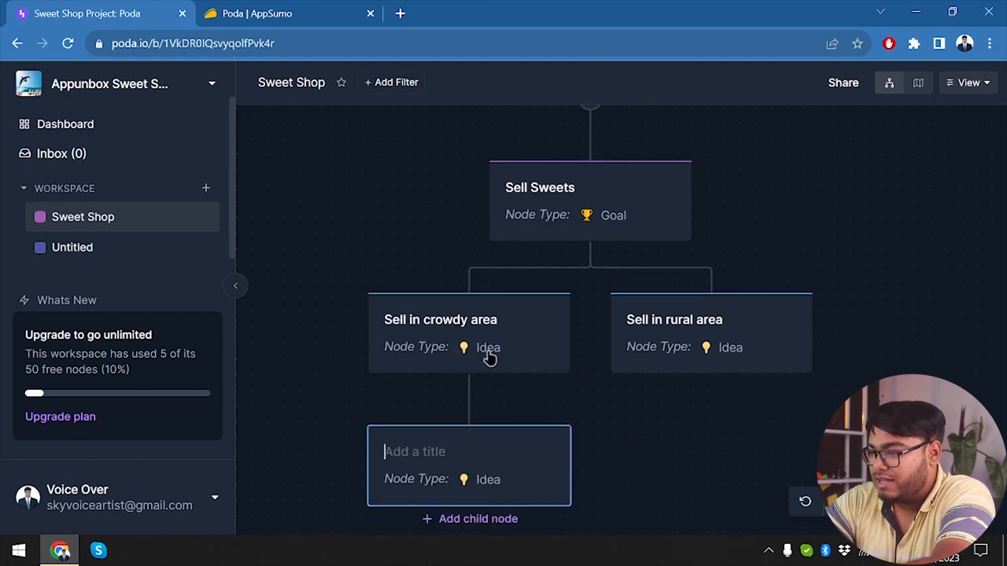
pyautogui.click(469, 334)
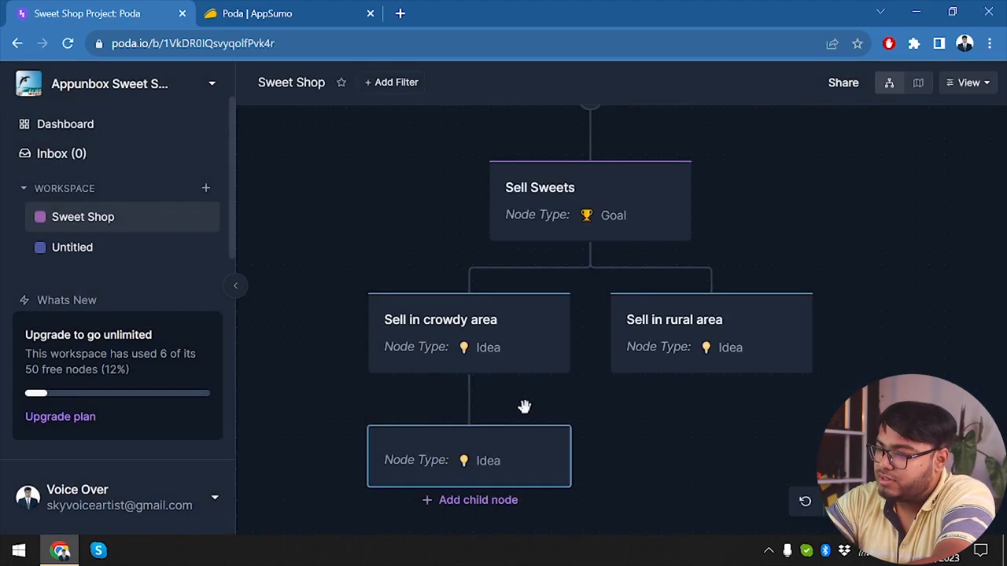
pyautogui.click(469, 456)
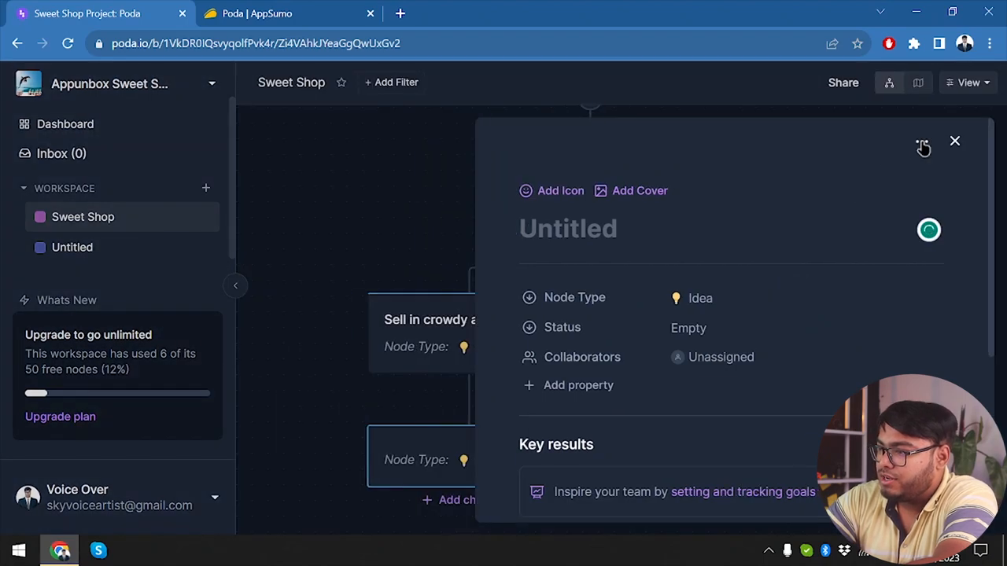
pyautogui.click(922, 148)
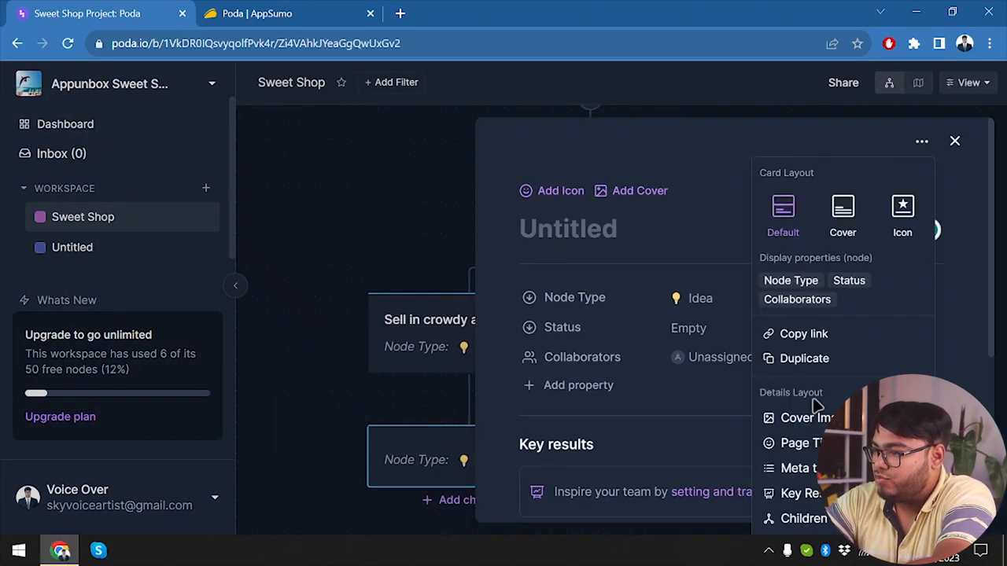
pyautogui.moveTo(598, 189)
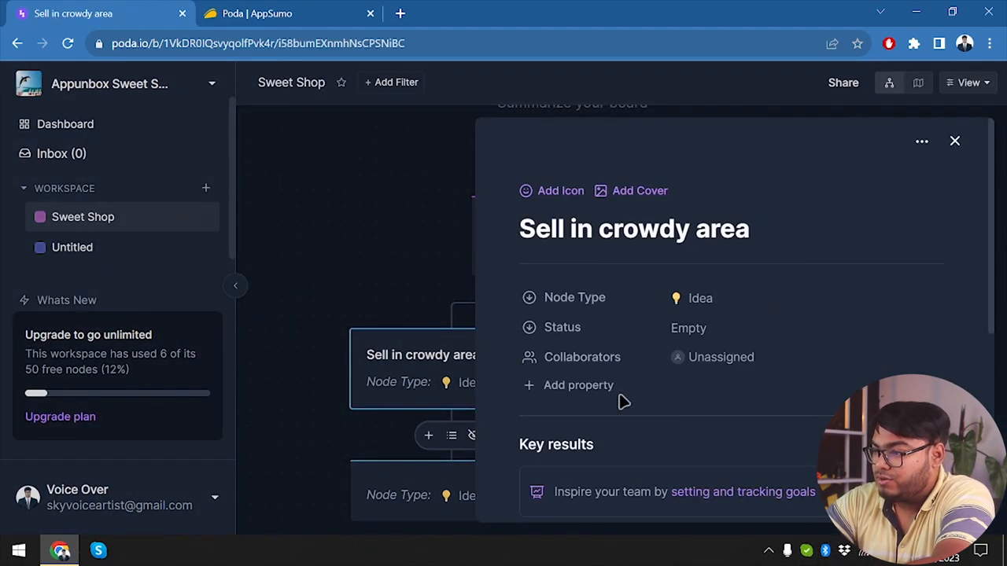
pyautogui.click(955, 141)
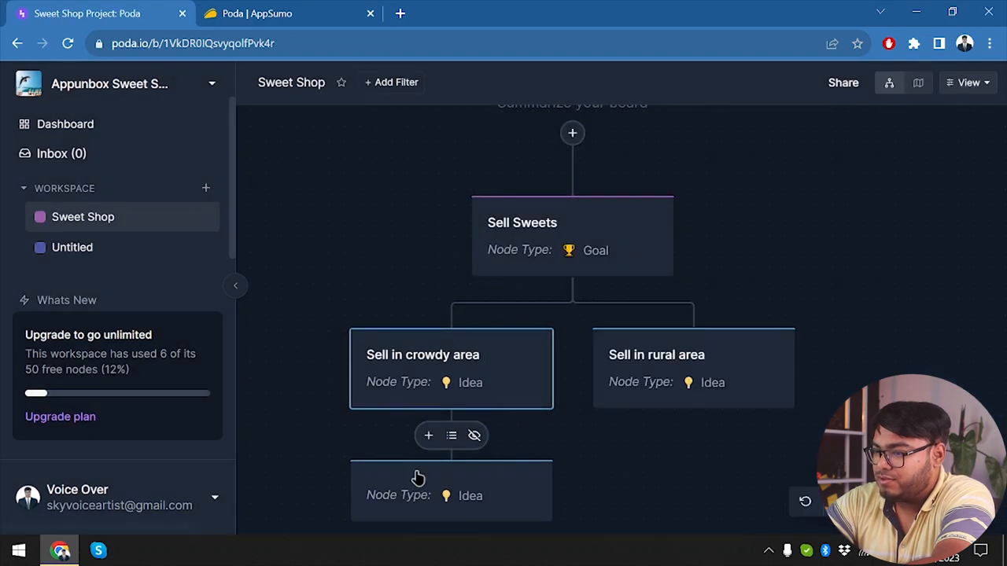
# Step: Set the Sell in the market node's type to Step and return to the board
pyautogui.scroll(-3)
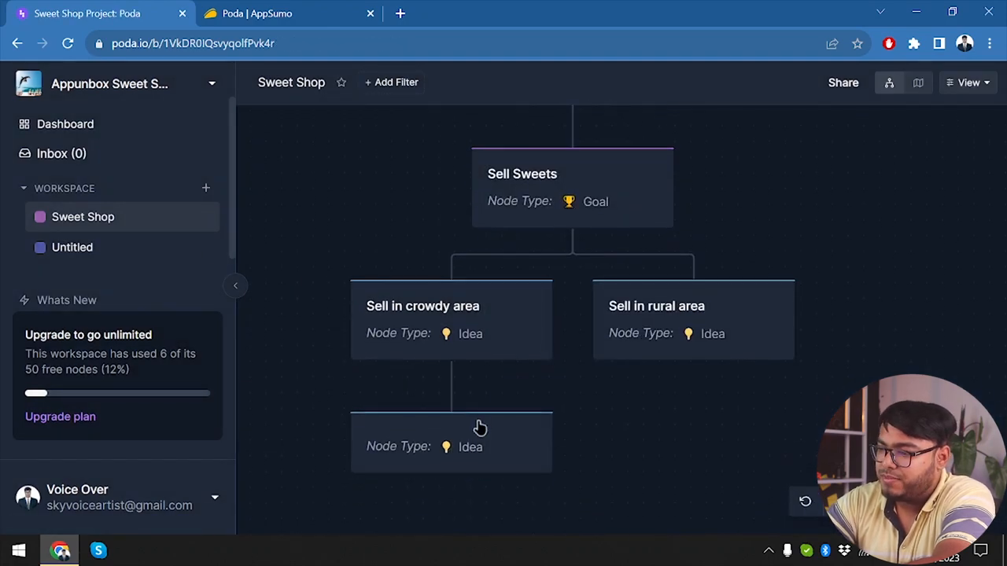
pyautogui.click(450, 443)
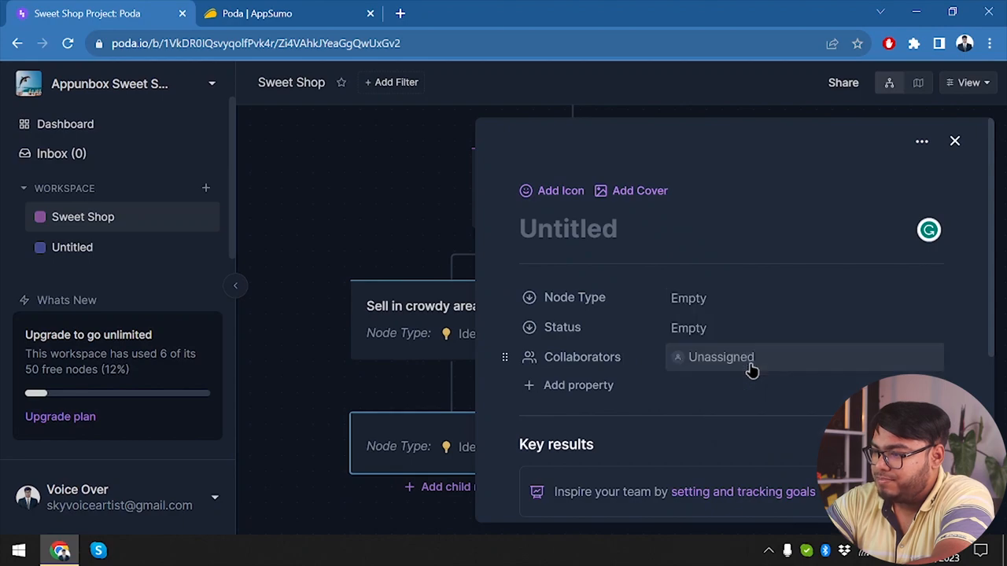
pyautogui.click(955, 141)
pyautogui.write('Sell in the market')
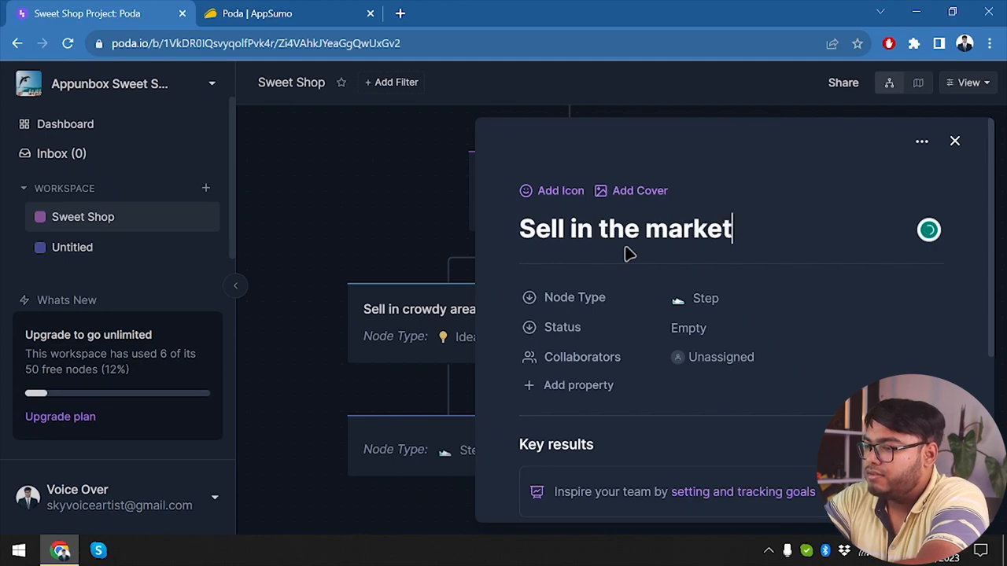
pyautogui.click(955, 142)
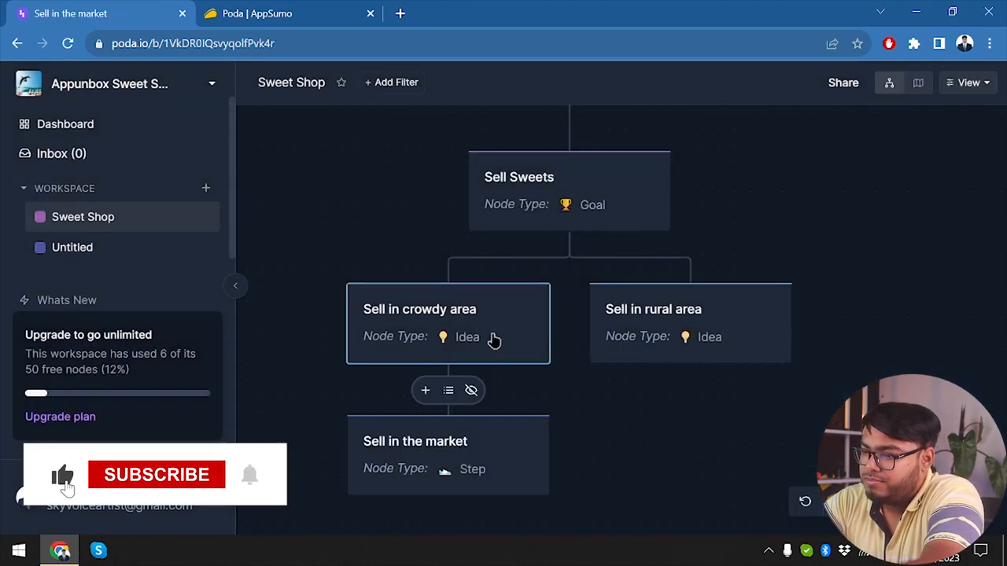
# Step: Add a 'Sell in a food stall' step under Sell in crowdy area
pyautogui.click(446, 308)
pyautogui.write('Sell in a')
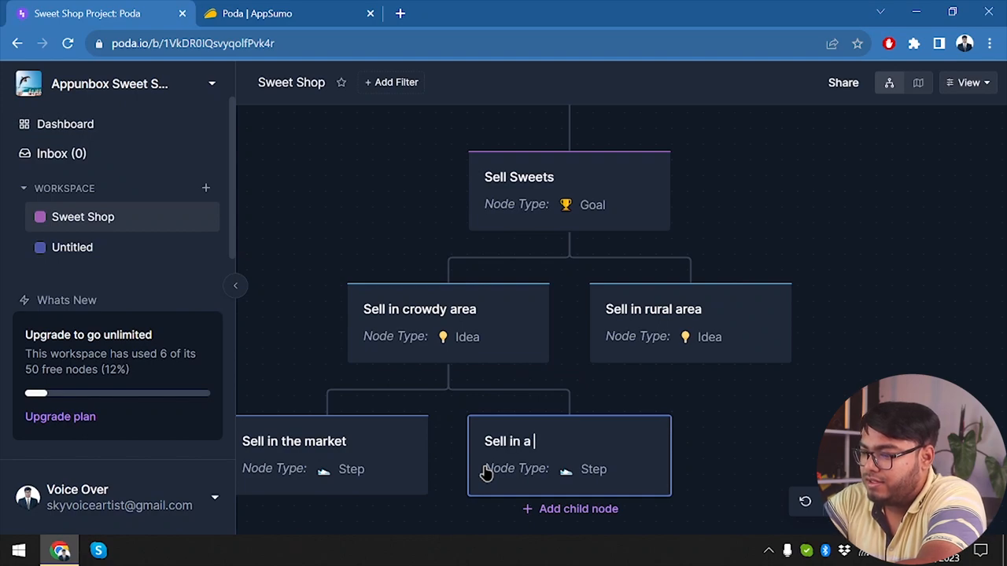
pyautogui.write('food stall')
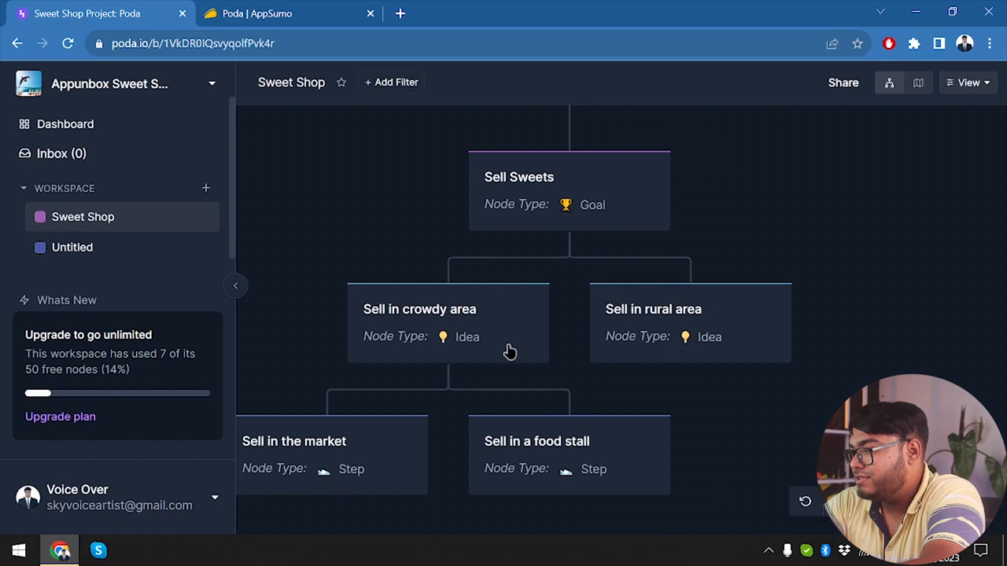
# Step: Add a 'Sell with our own vehicle' step under Sell in rural area
pyautogui.click(653, 309)
pyautogui.write('Sell')
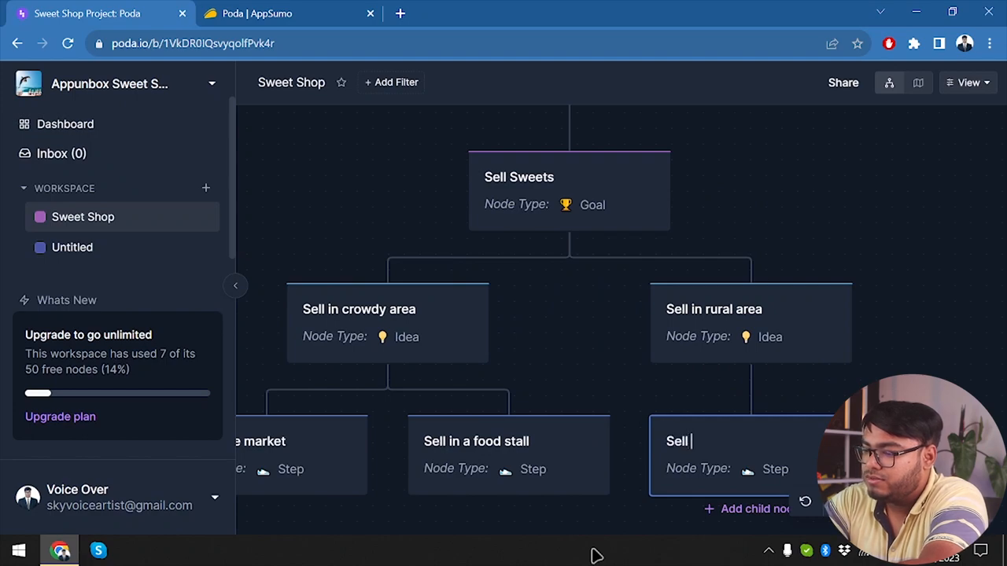
pyautogui.write('with our')
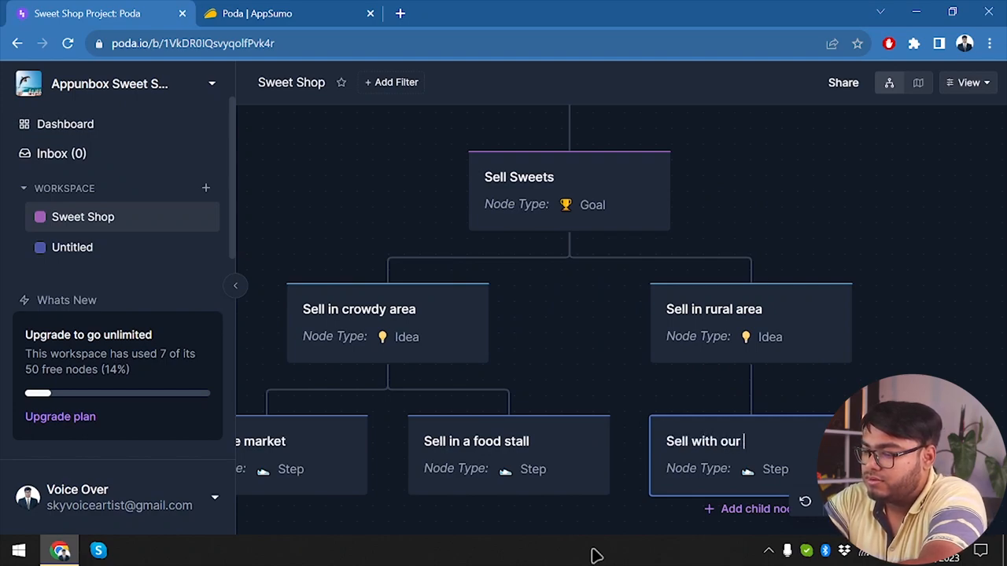
pyautogui.write('own')
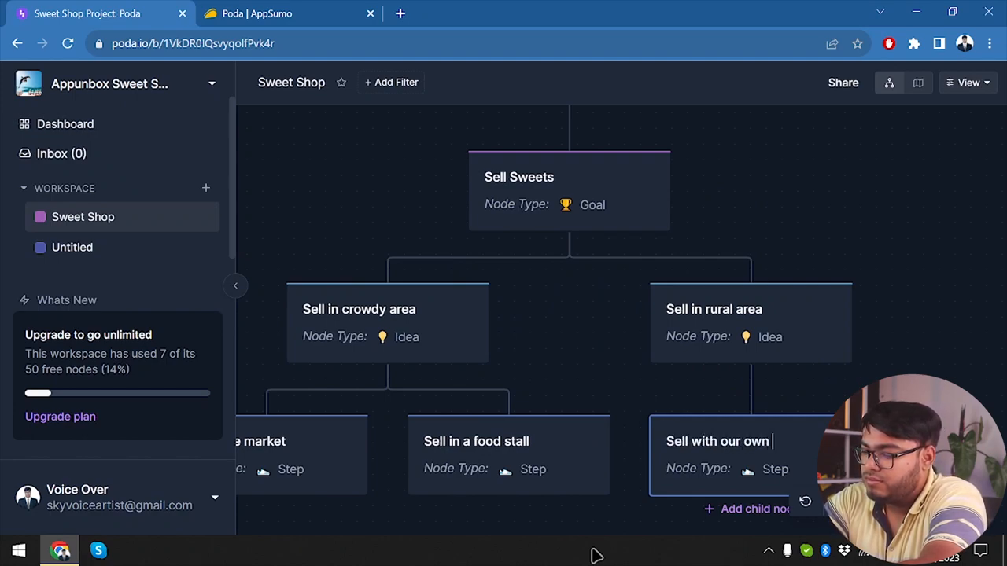
pyautogui.write('vehicle')
pyautogui.write('Sell to them with their transport')
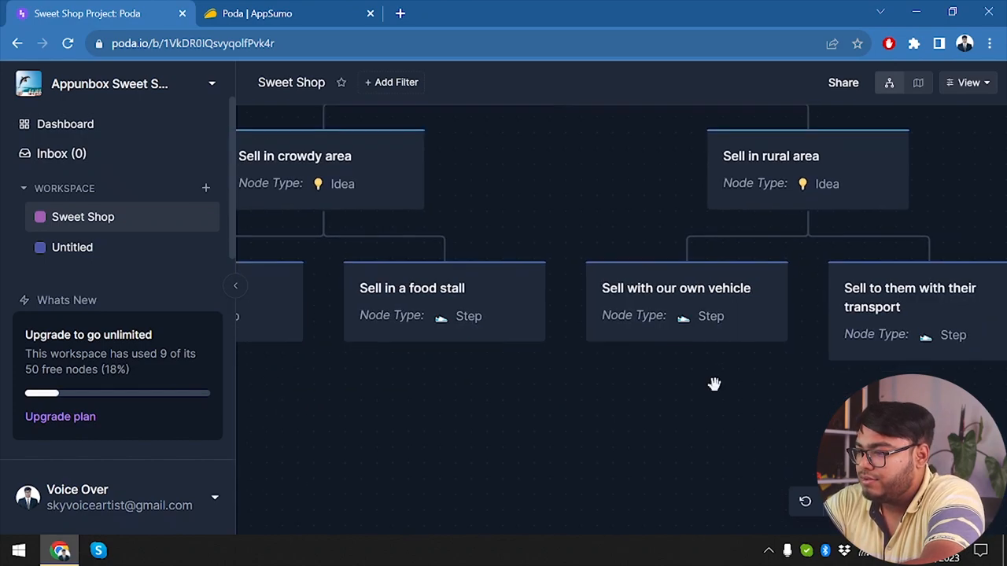
# Step: Add a Task node 'Ready the Sweets' under the Sell in the market step and check its details
pyautogui.moveTo(714, 384); pyautogui.dragTo(612, 559)
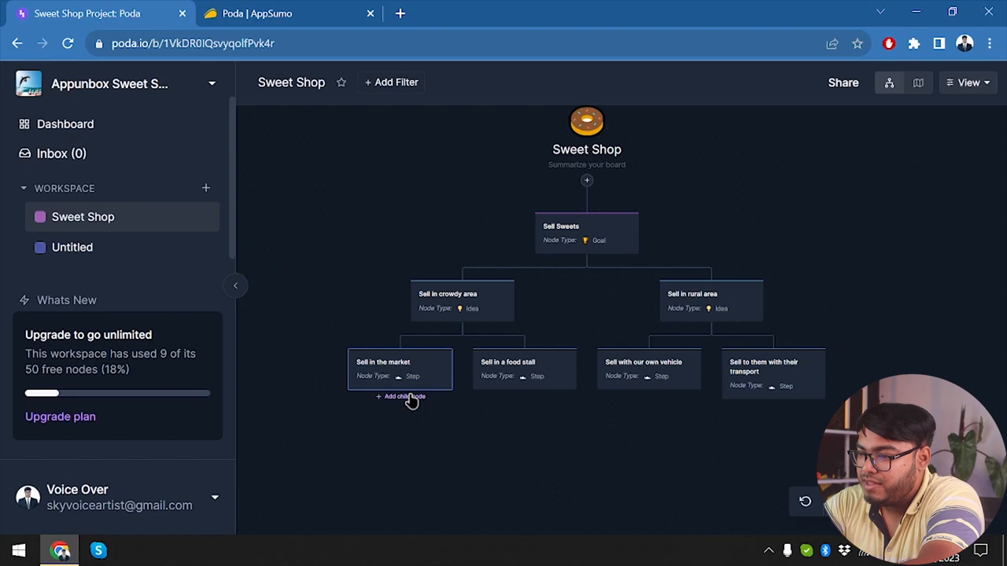
pyautogui.click(400, 396)
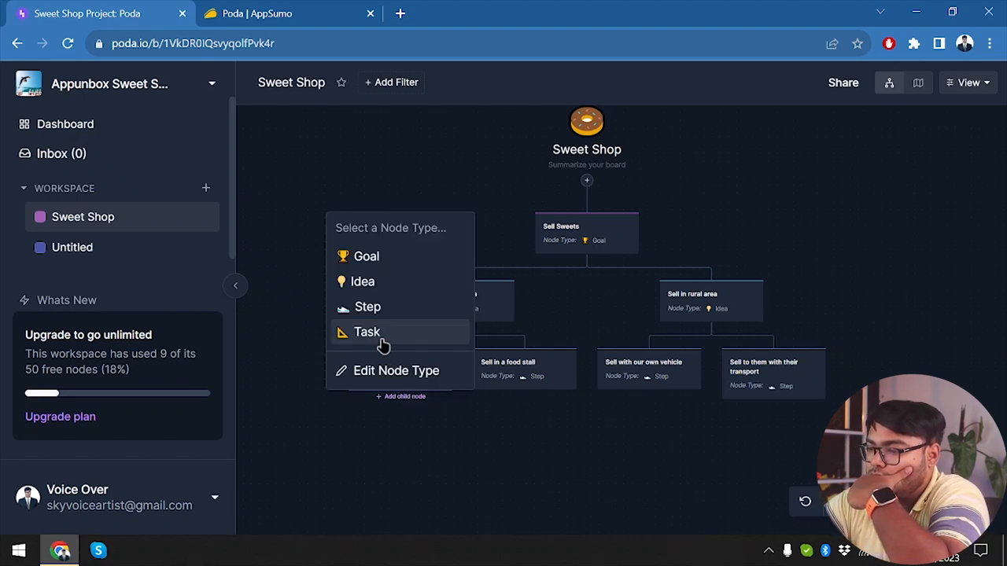
pyautogui.click(366, 331)
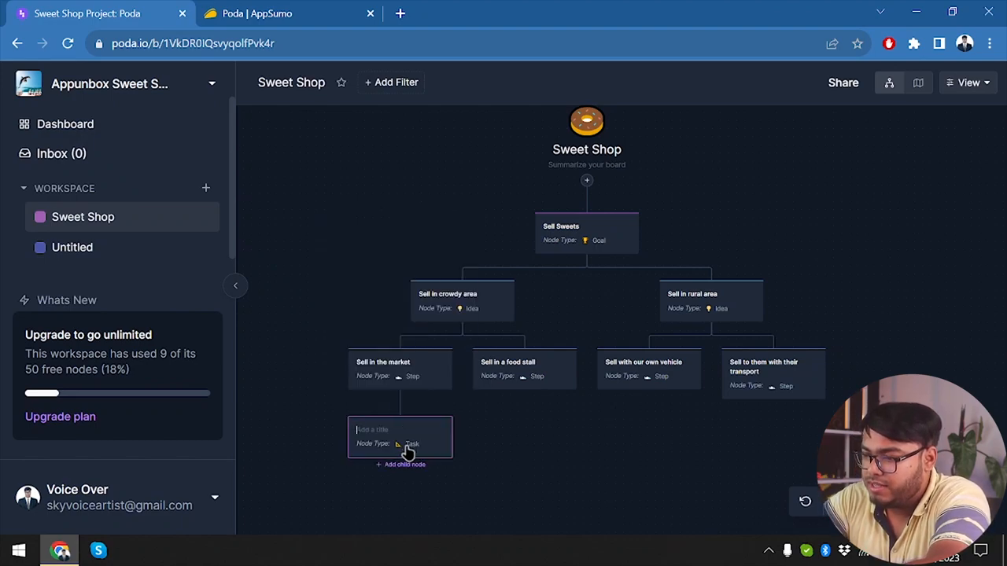
pyautogui.write('Ready the')
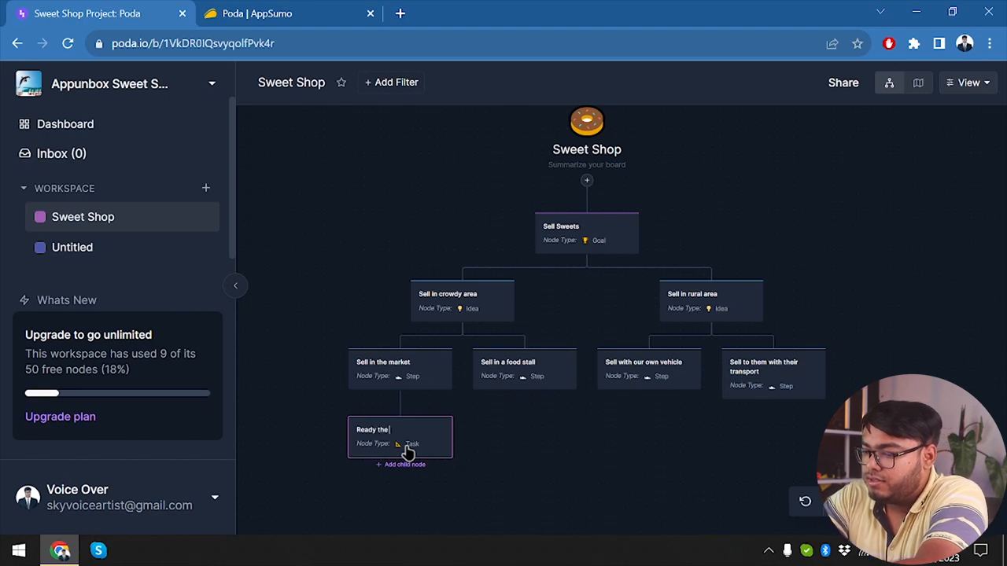
pyautogui.write('Sweets')
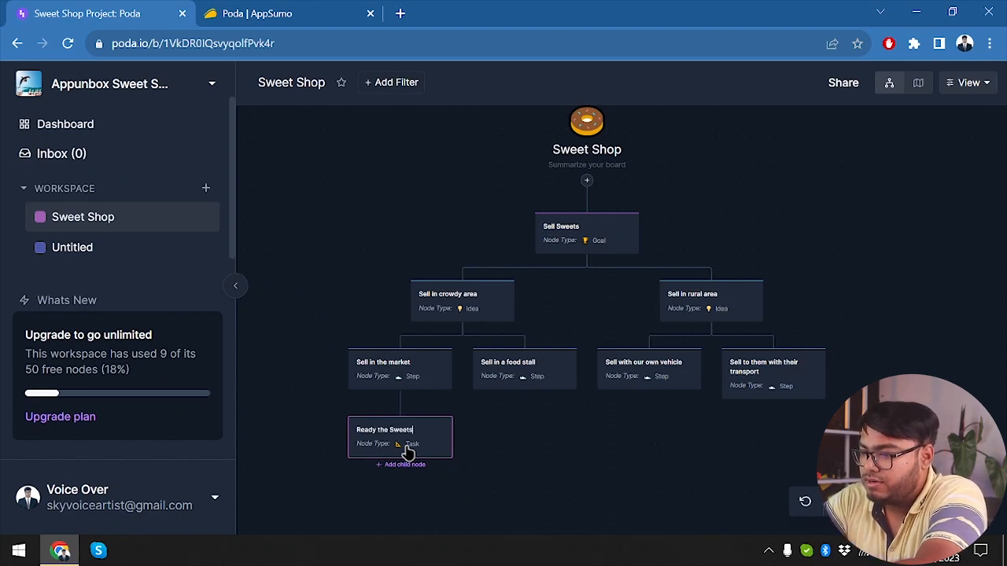
pyautogui.click(399, 437)
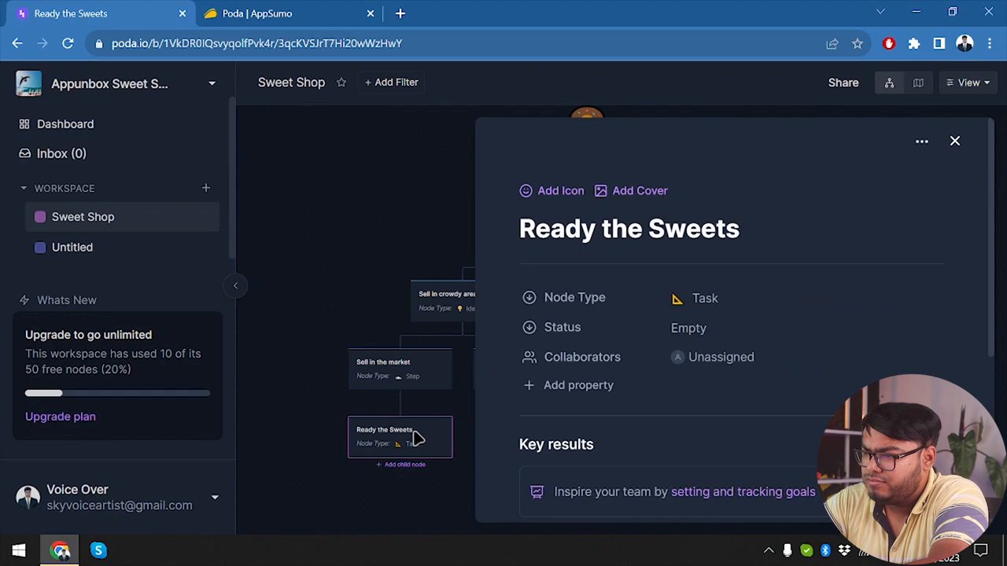
pyautogui.click(955, 141)
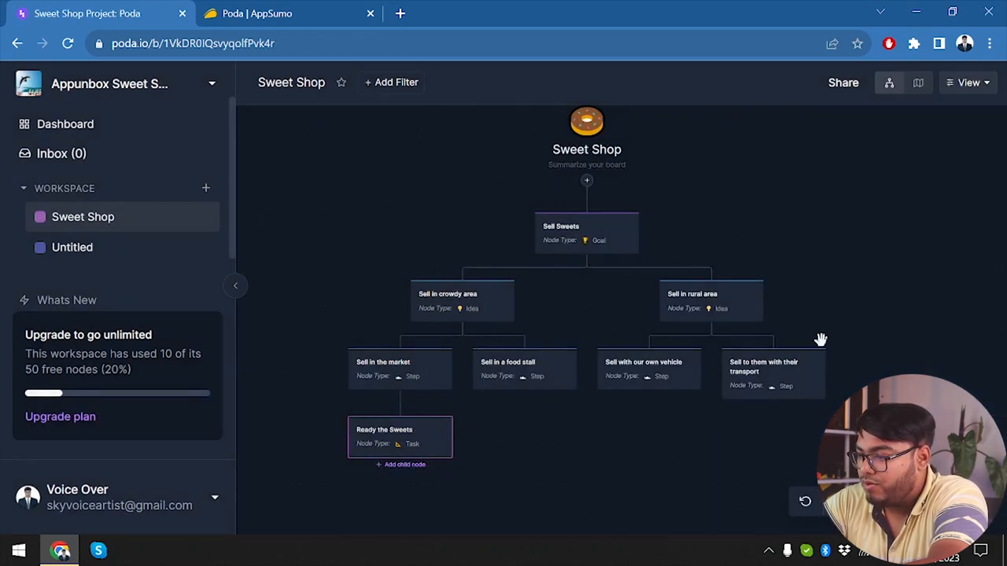
# Step: Set the Ready the Sweets task's status to Now, add a collaborator property, then close its details
pyautogui.click(400, 437)
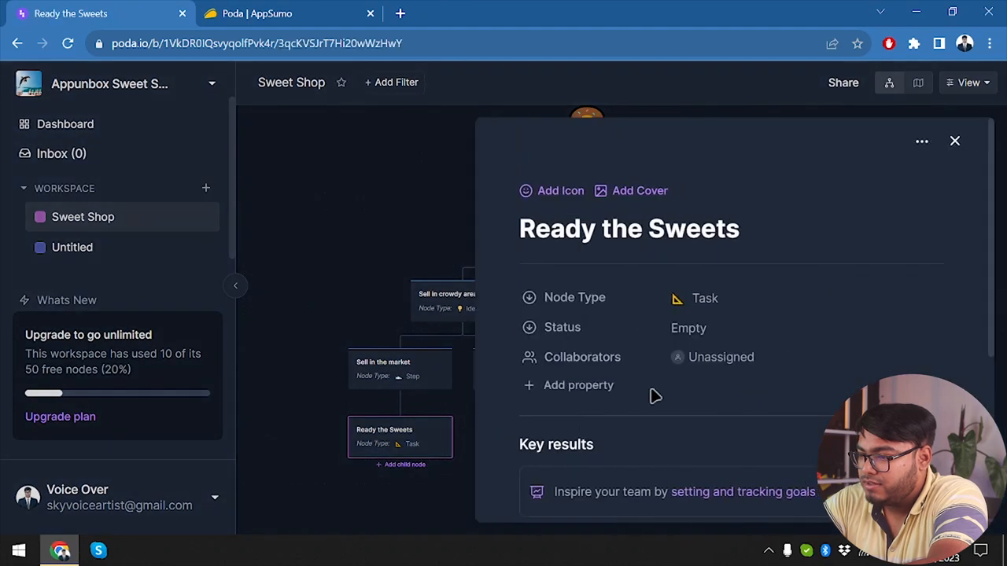
pyautogui.click(689, 328)
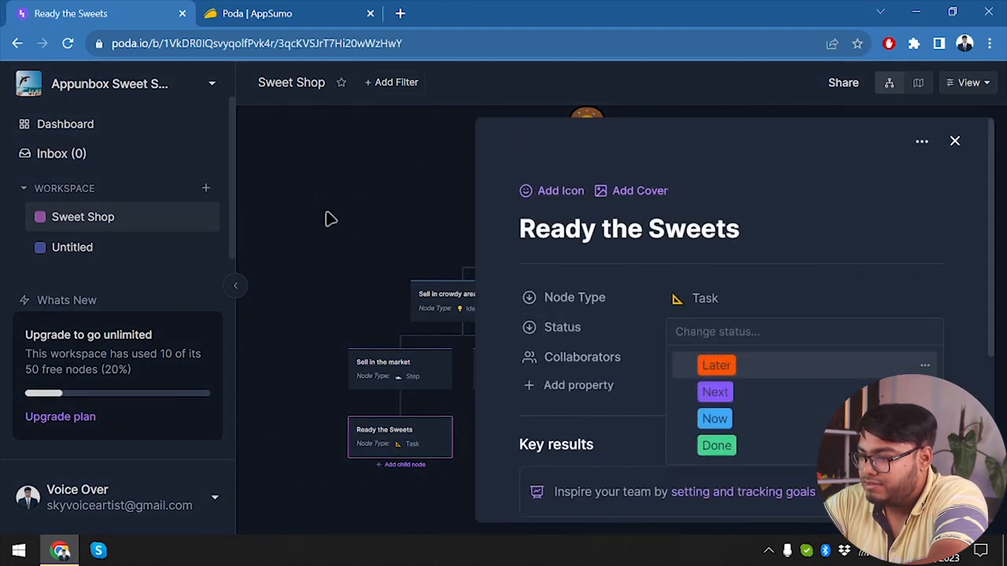
pyautogui.moveTo(774, 453)
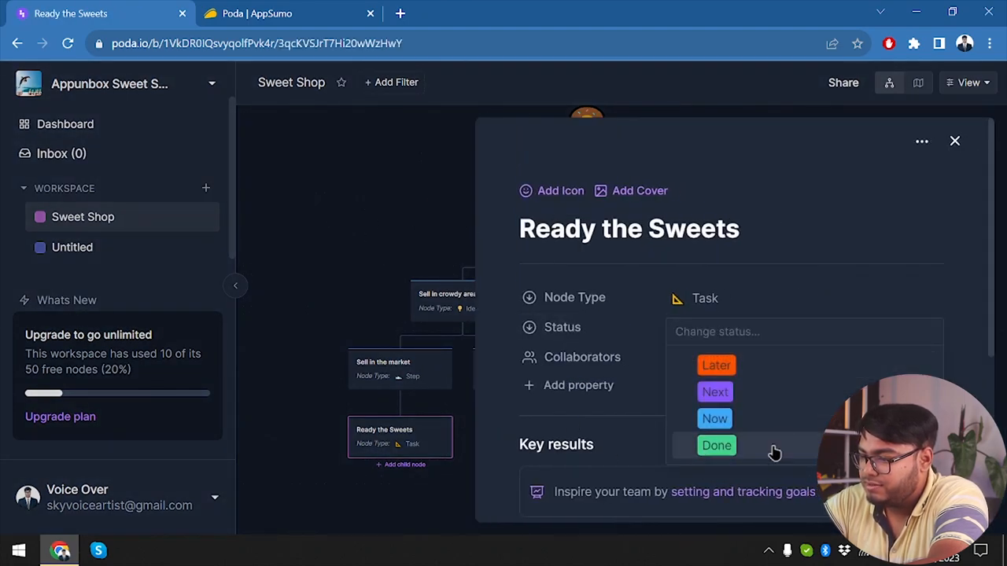
pyautogui.click(714, 418)
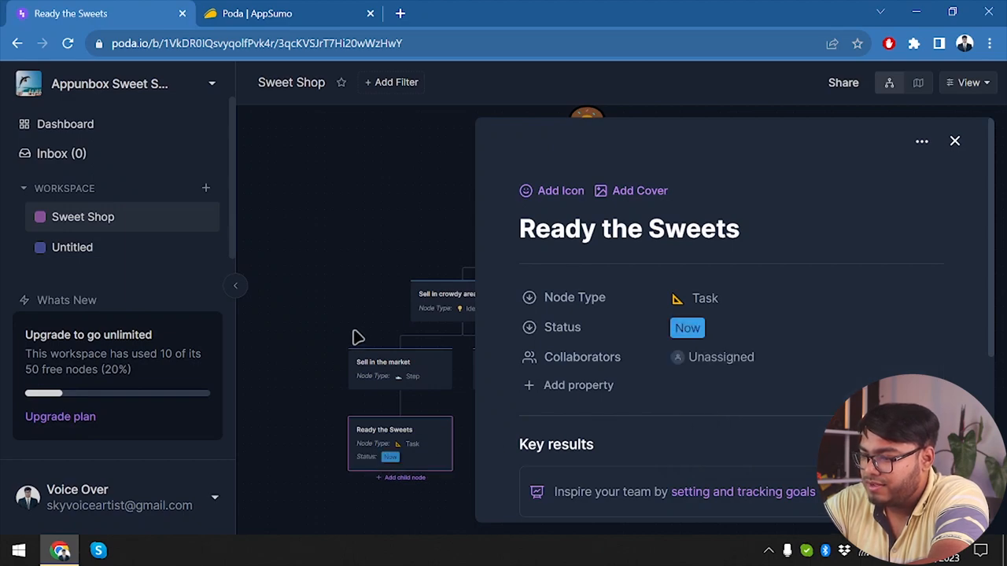
pyautogui.moveTo(579, 383)
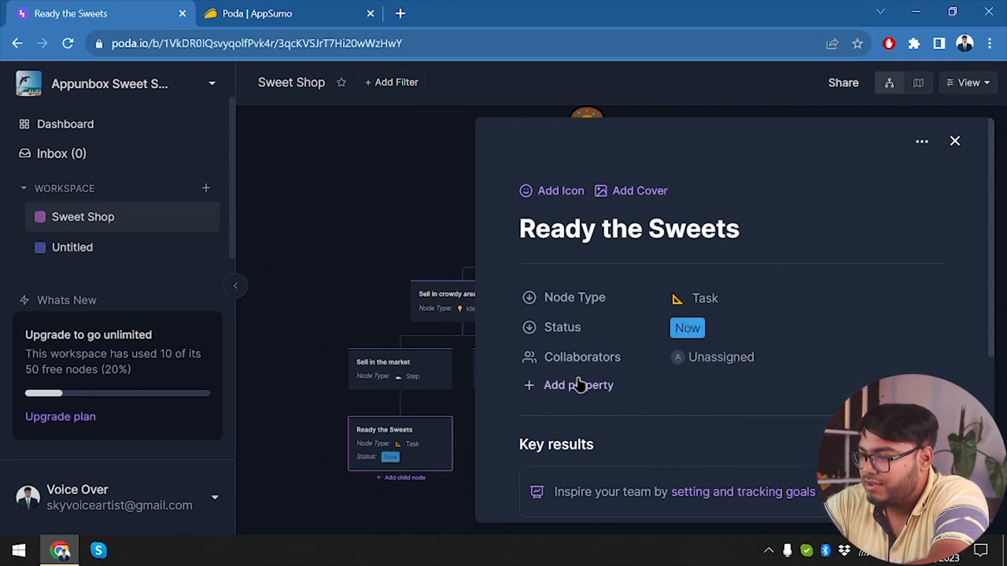
pyautogui.click(579, 384)
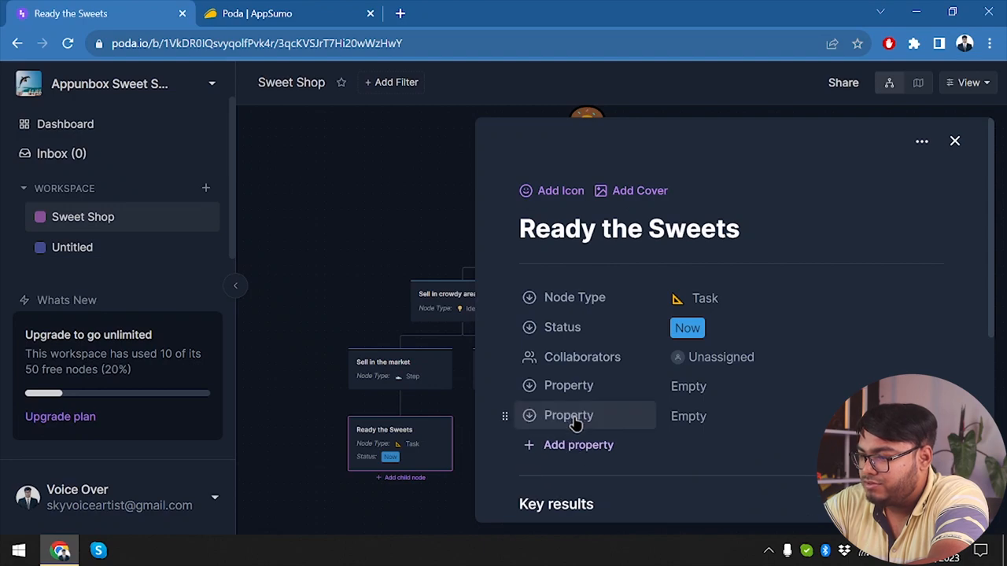
pyautogui.moveTo(570, 386)
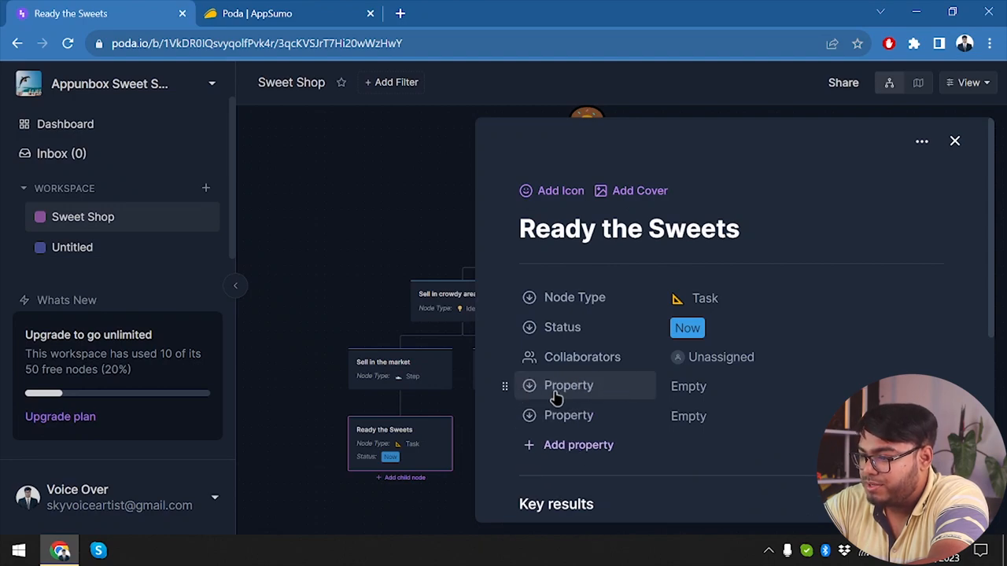
pyautogui.moveTo(611, 453)
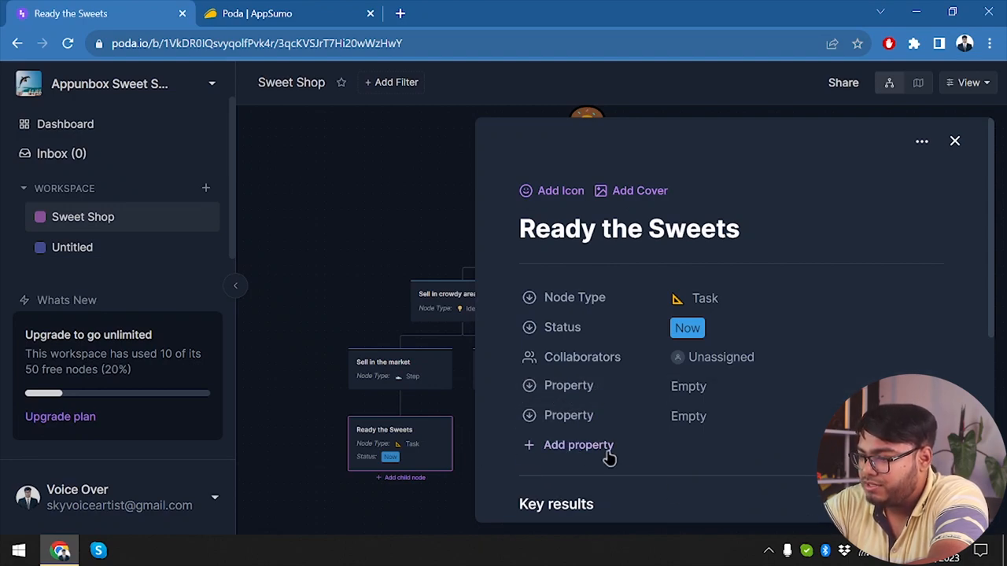
pyautogui.scroll(-3)
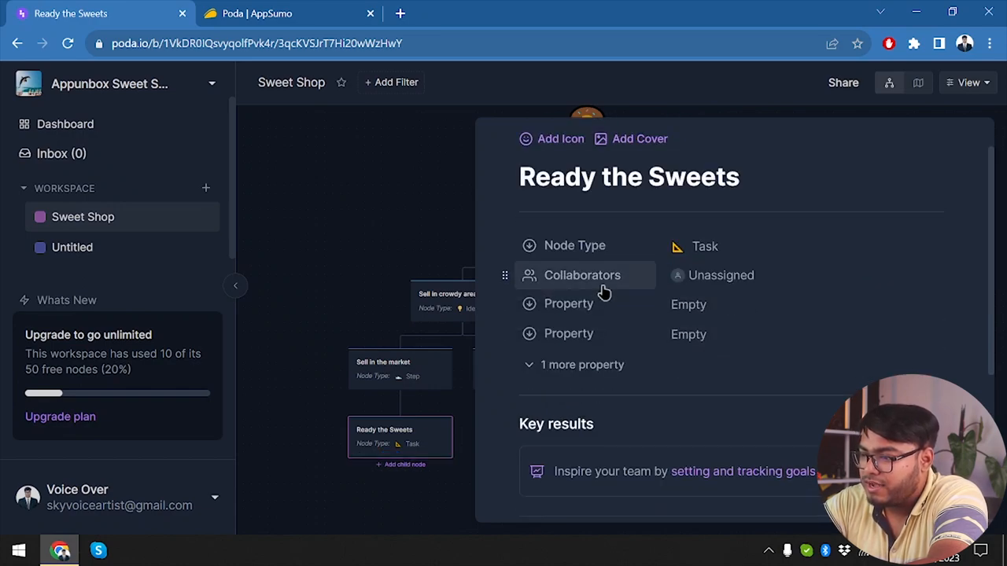
pyautogui.moveTo(582, 400)
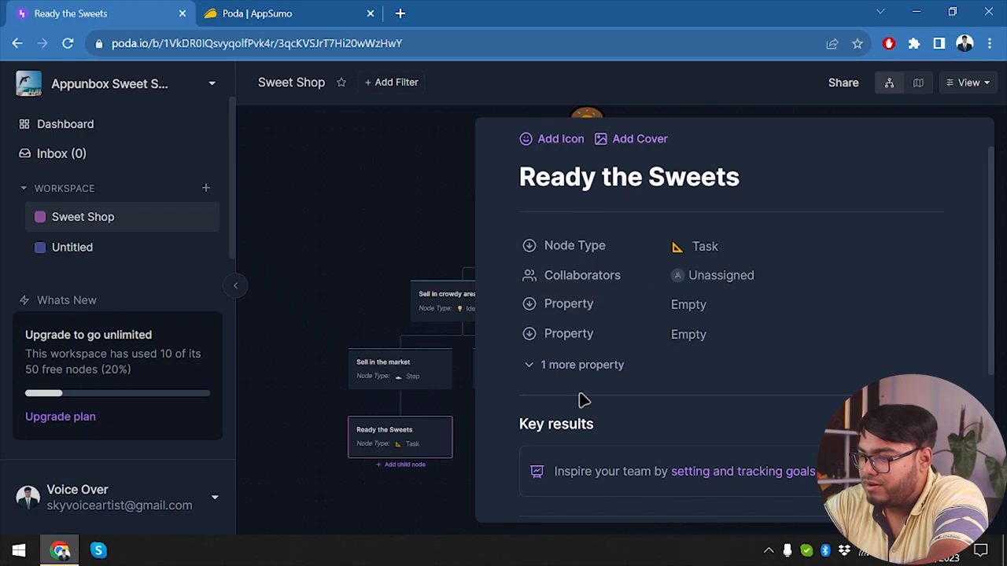
pyautogui.scroll(-3)
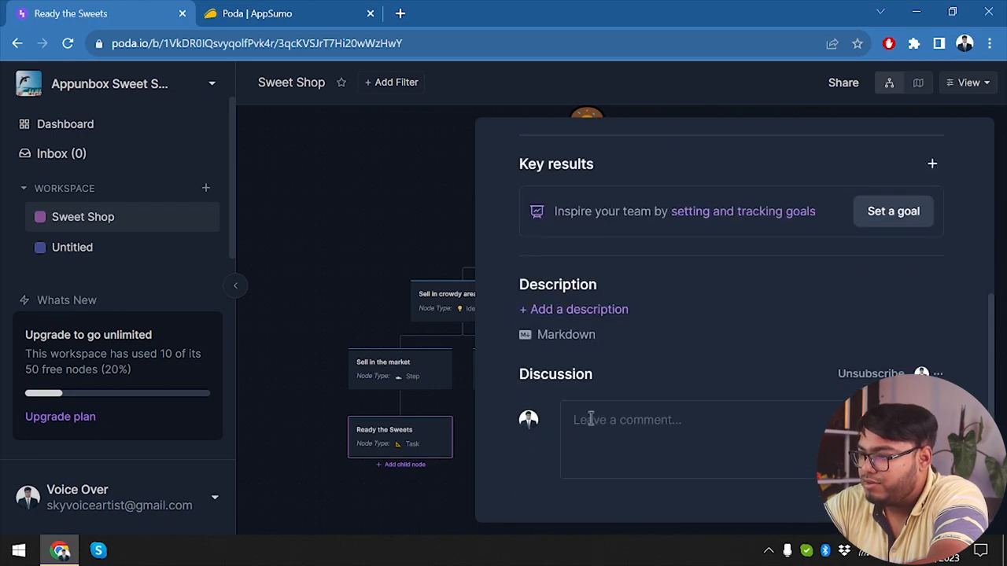
pyautogui.scroll(3)
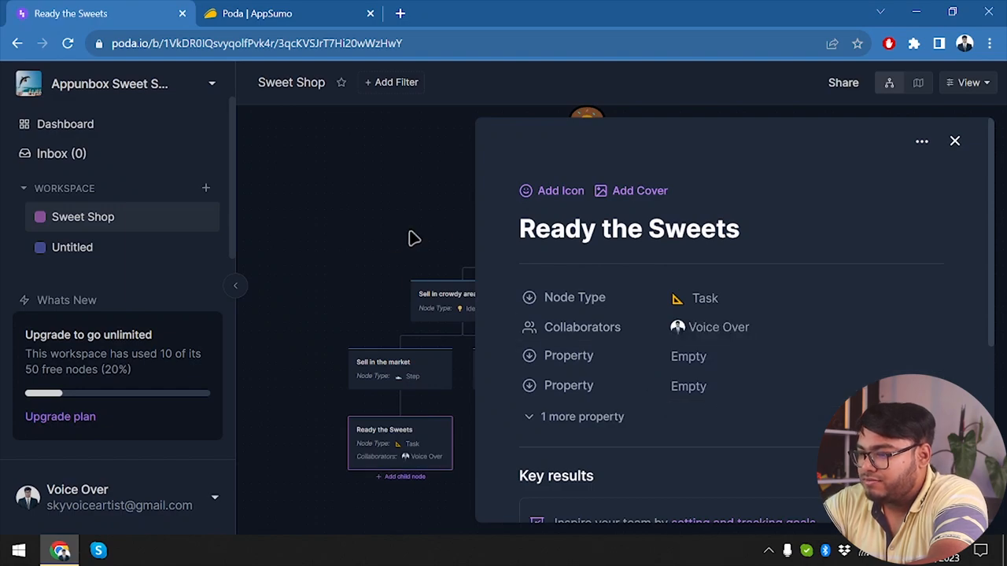
pyautogui.moveTo(558, 187)
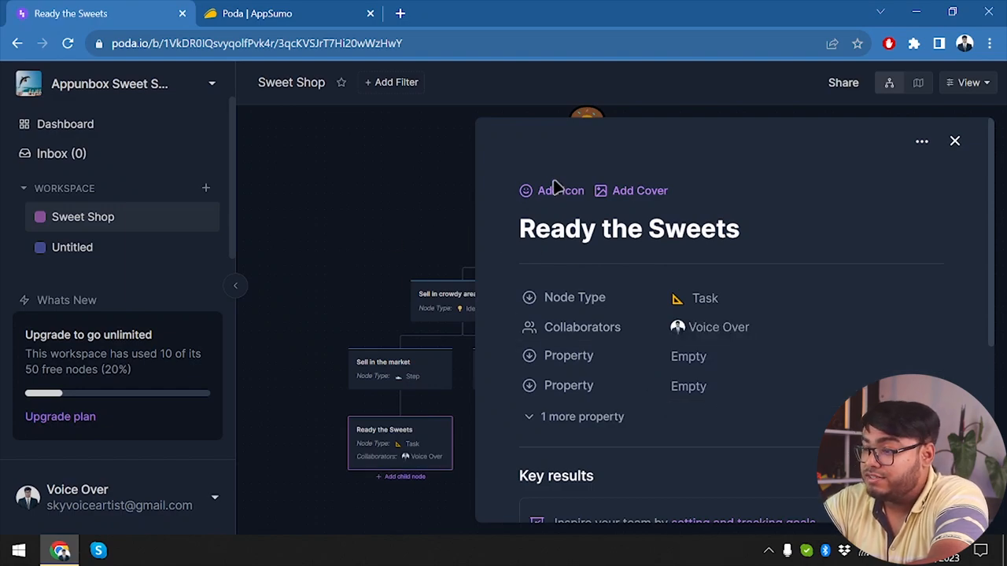
pyautogui.click(552, 191)
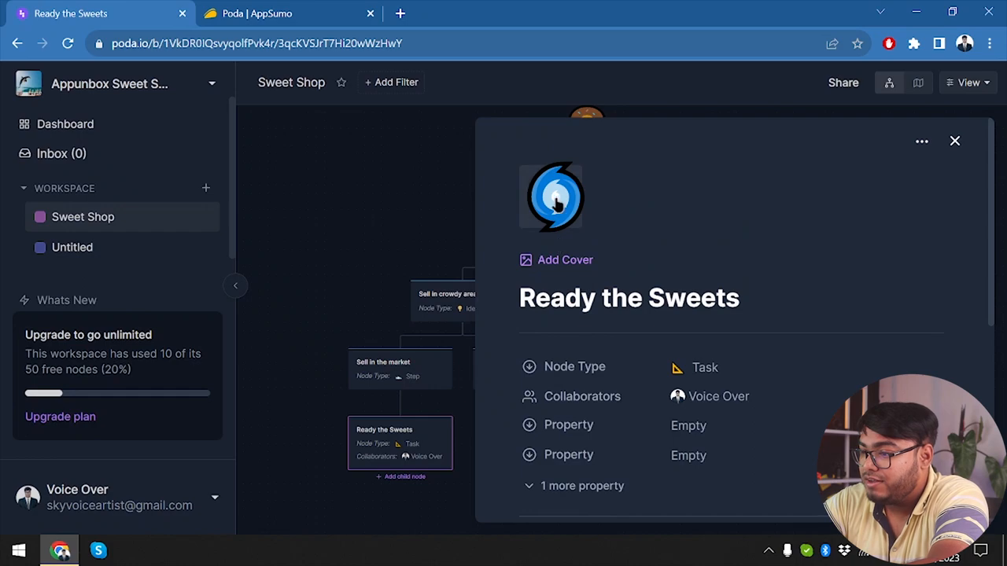
pyautogui.click(955, 141)
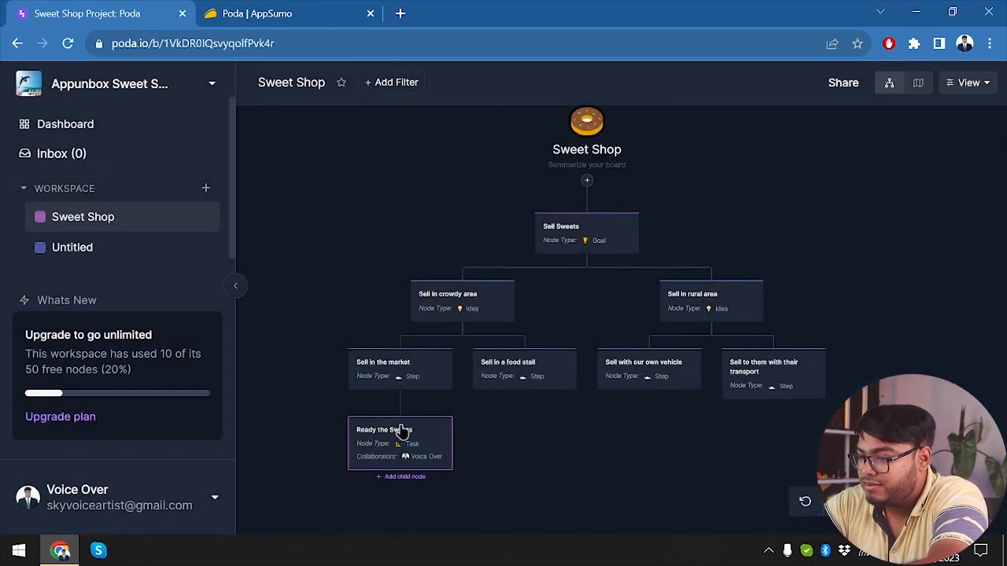
pyautogui.moveTo(400, 429); pyautogui.dragTo(526, 440)
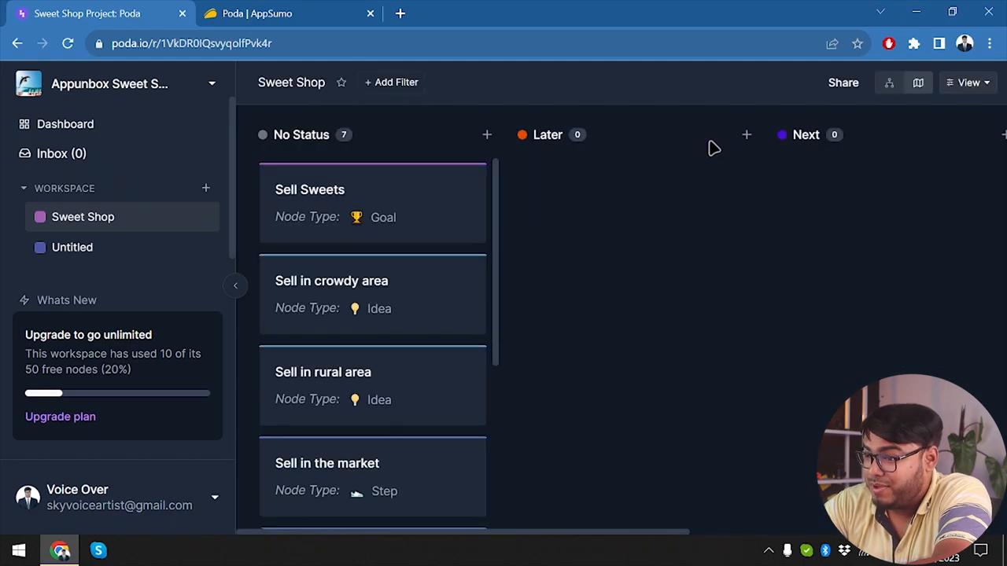
pyautogui.click(919, 82)
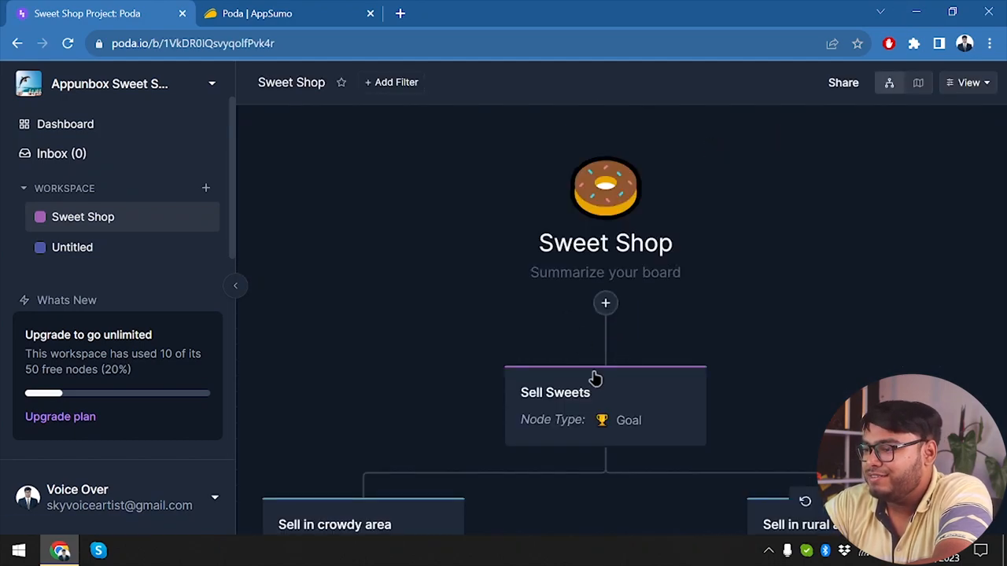
pyautogui.rightClick(387, 360)
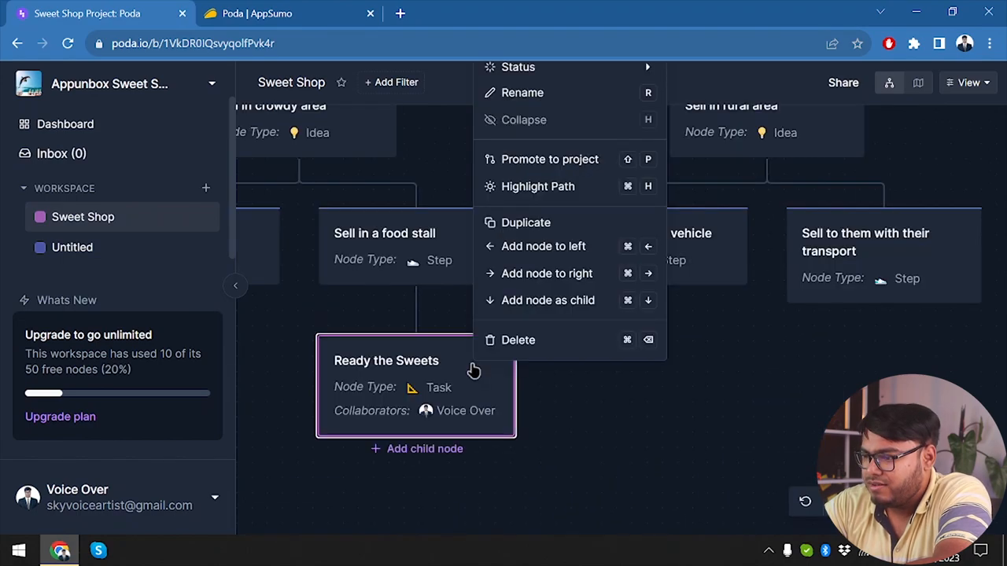
pyautogui.moveTo(597, 217)
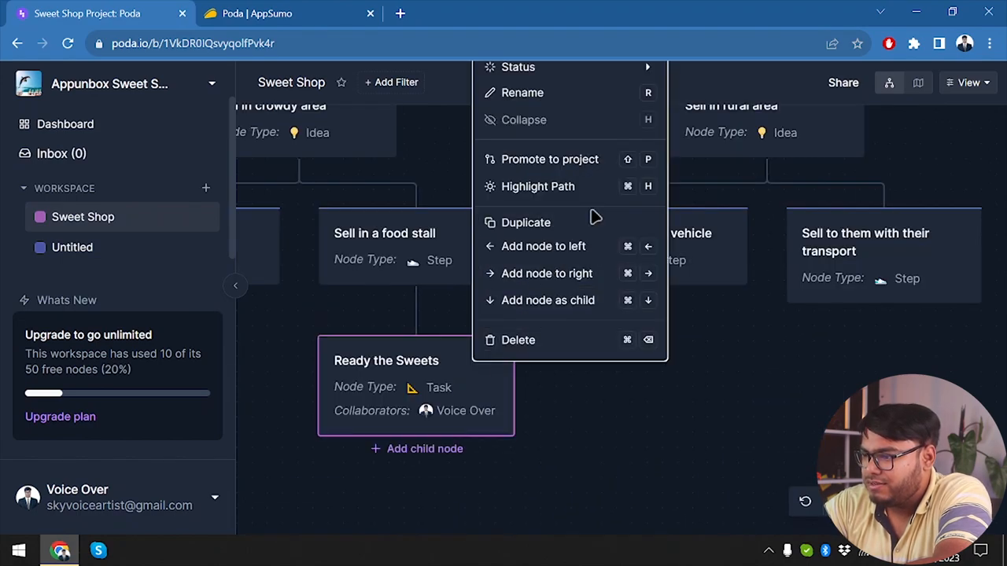
pyautogui.moveTo(592, 72)
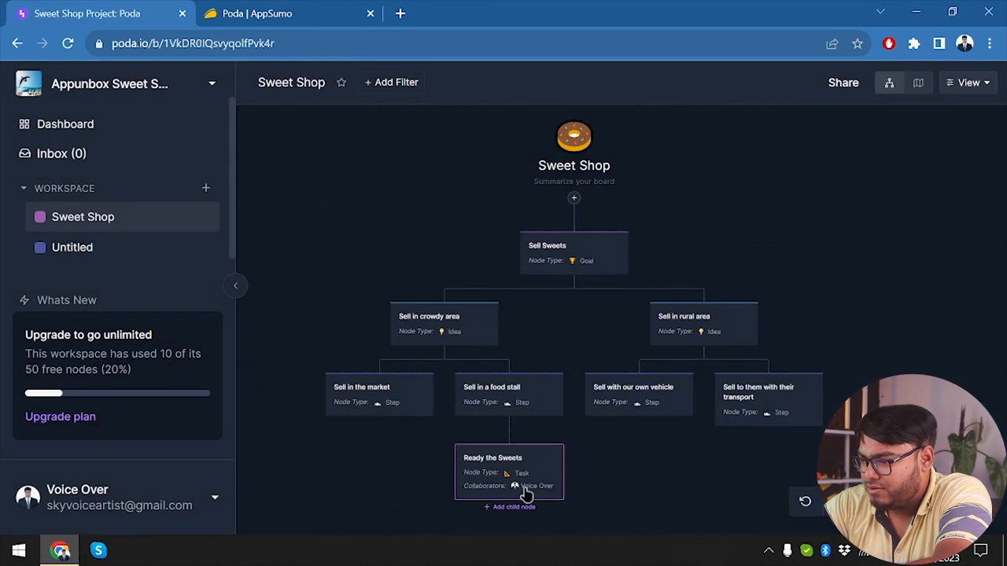
# Step: Duplicate the Ready the Sweets task so a copy sits under each of the four steps
pyautogui.rightClick(510, 472)
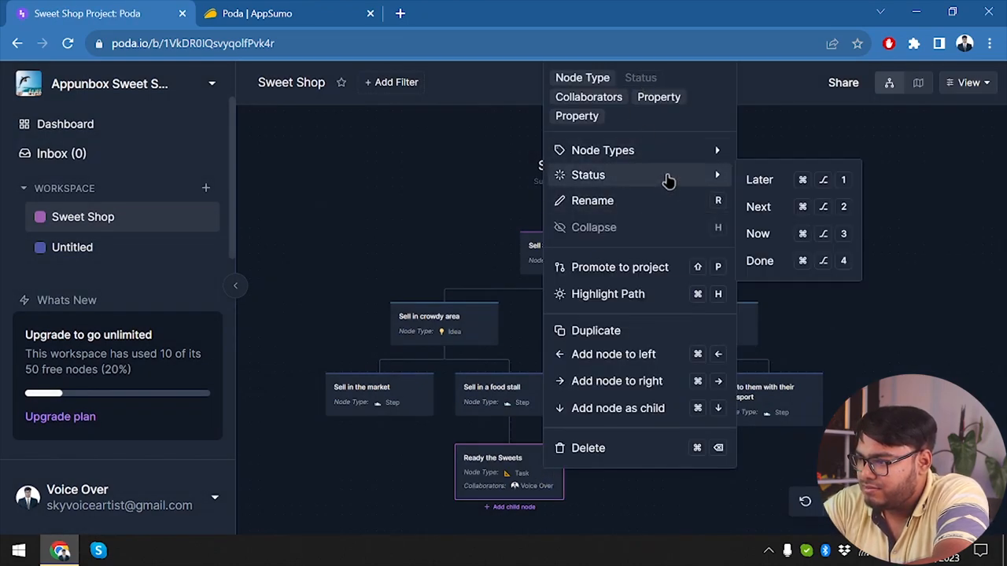
pyautogui.click(772, 214)
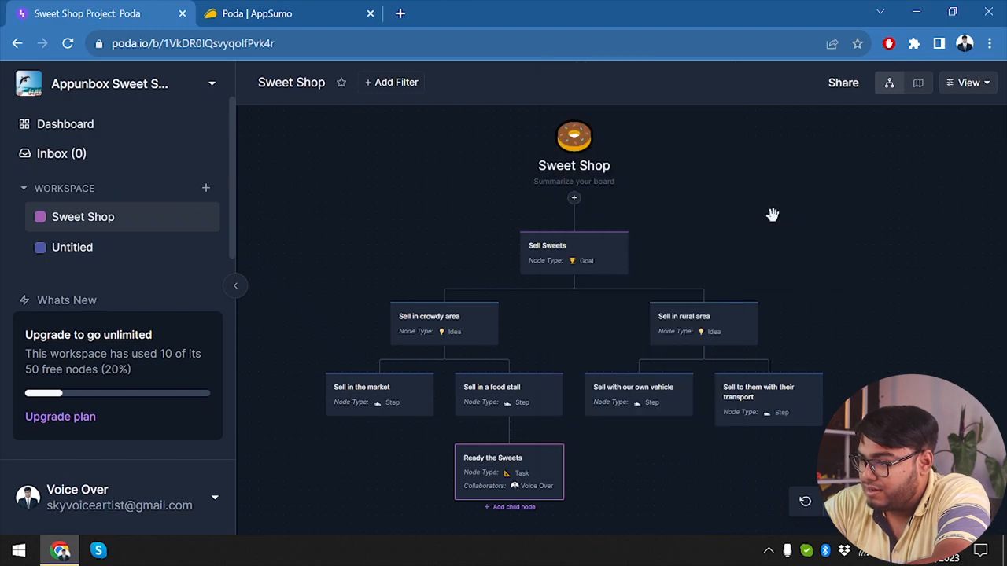
pyautogui.rightClick(704, 322)
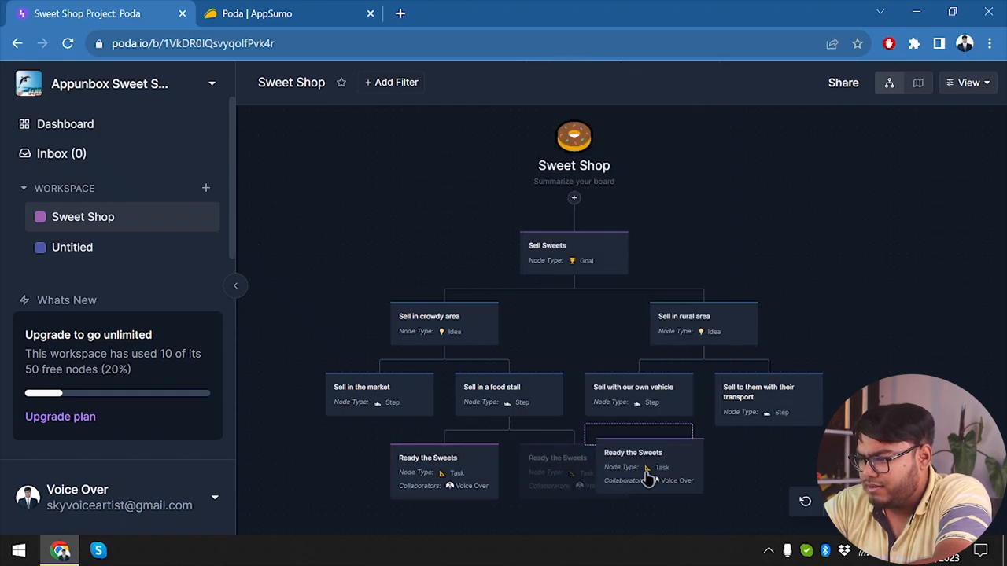
pyautogui.rightClick(632, 453)
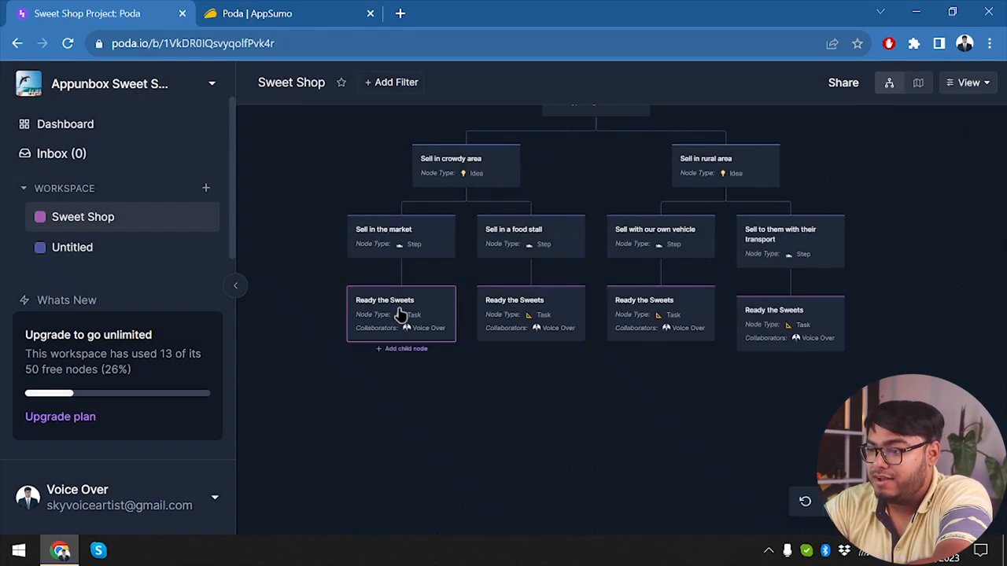
# Step: Add a 'Get ingredients' task under the first Ready the Sweets and duplicate it
pyautogui.click(405, 349)
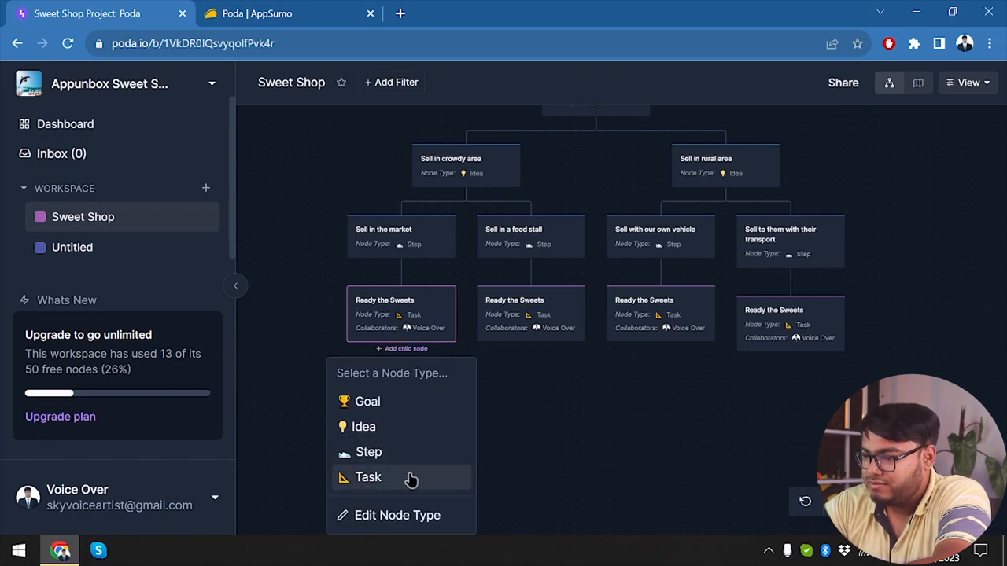
pyautogui.click(369, 478)
pyautogui.write('Get ingredients')
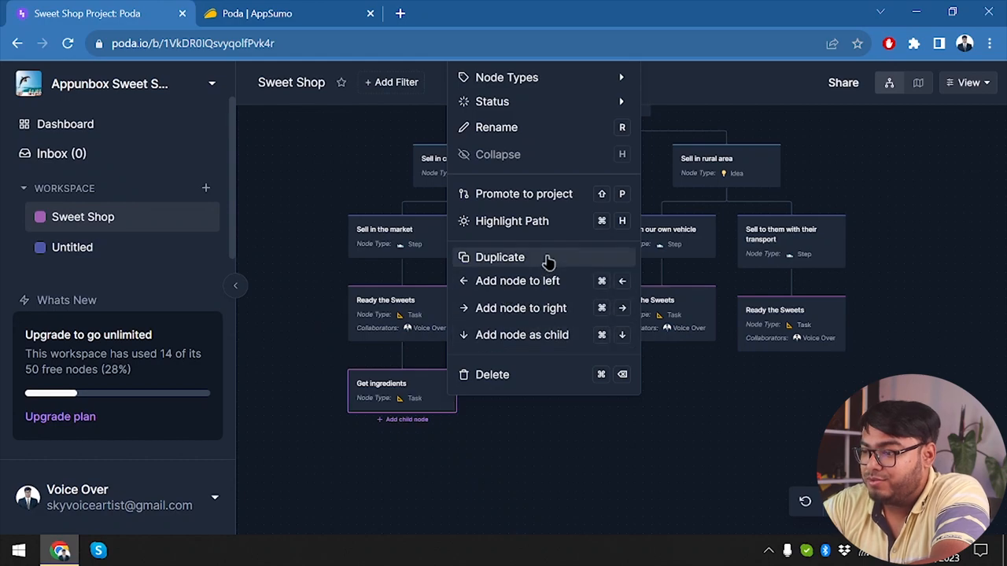
pyautogui.click(500, 258)
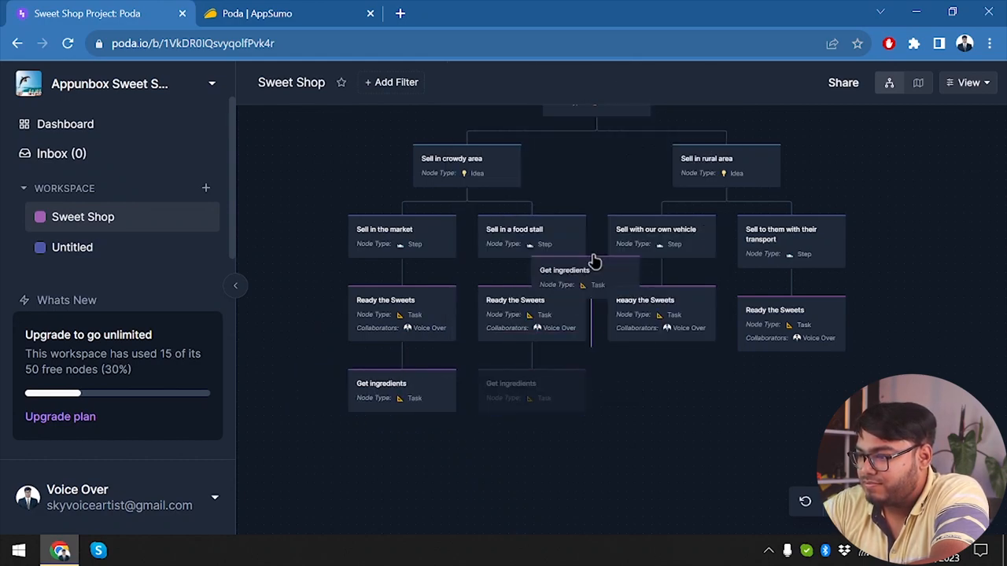
# Step: Duplicate Get ingredients again so every Ready the Sweets task has one beneath it
pyautogui.rightClick(594, 259)
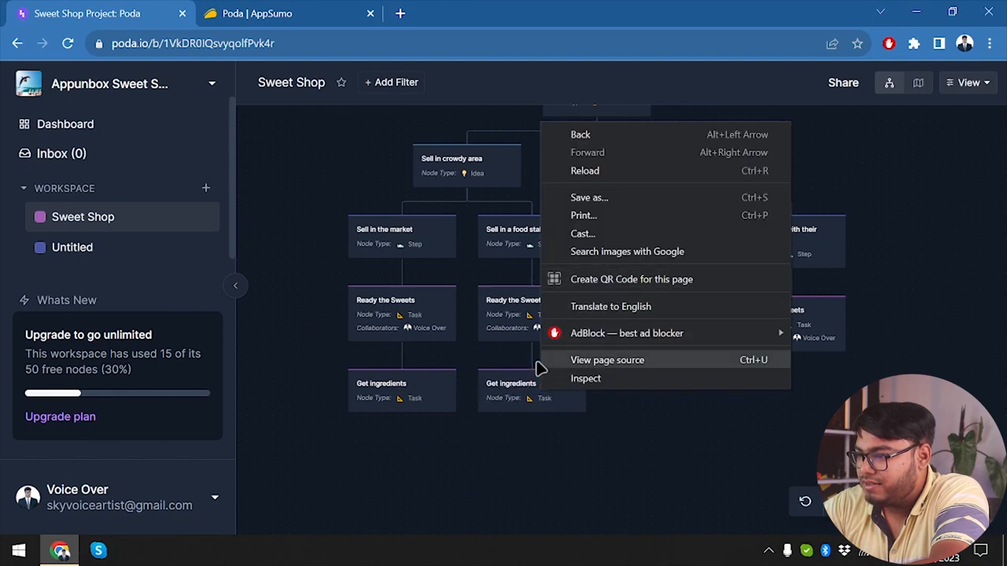
pyautogui.click(504, 406)
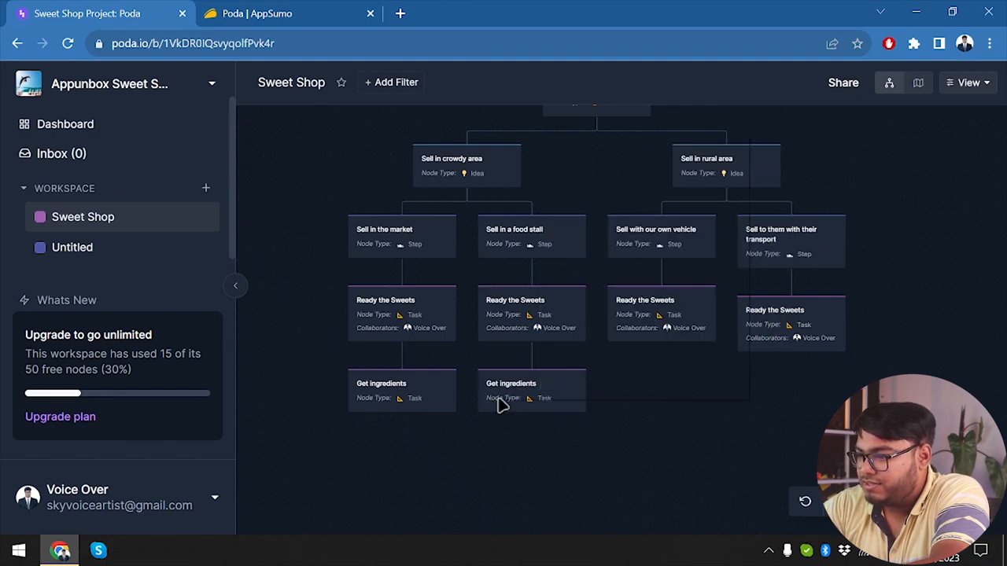
pyautogui.rightClick(511, 390)
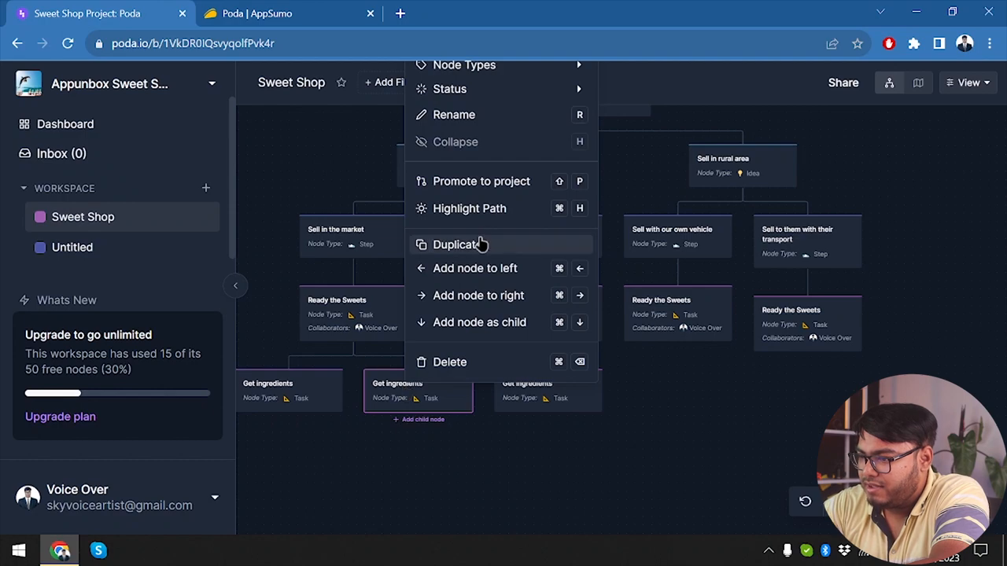
pyautogui.click(455, 244)
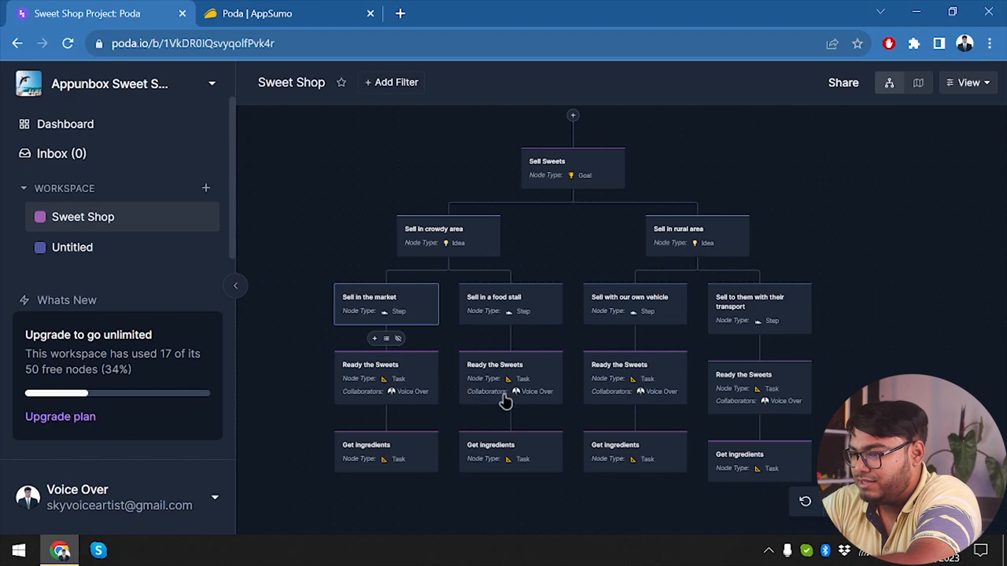
# Step: Briefly view and close the Ready the Sweets task details before reaching the workspace name
pyautogui.click(510, 378)
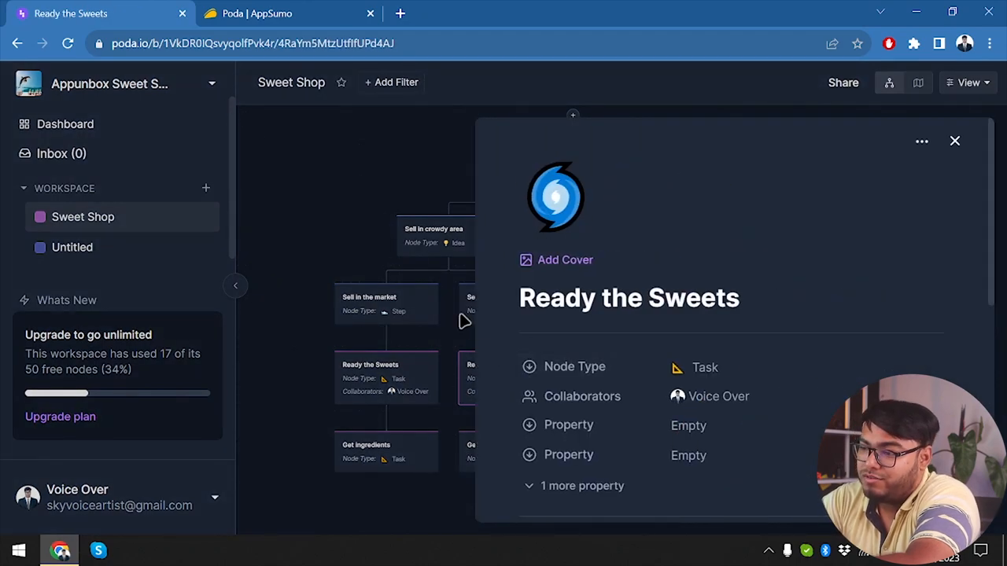
pyautogui.click(955, 141)
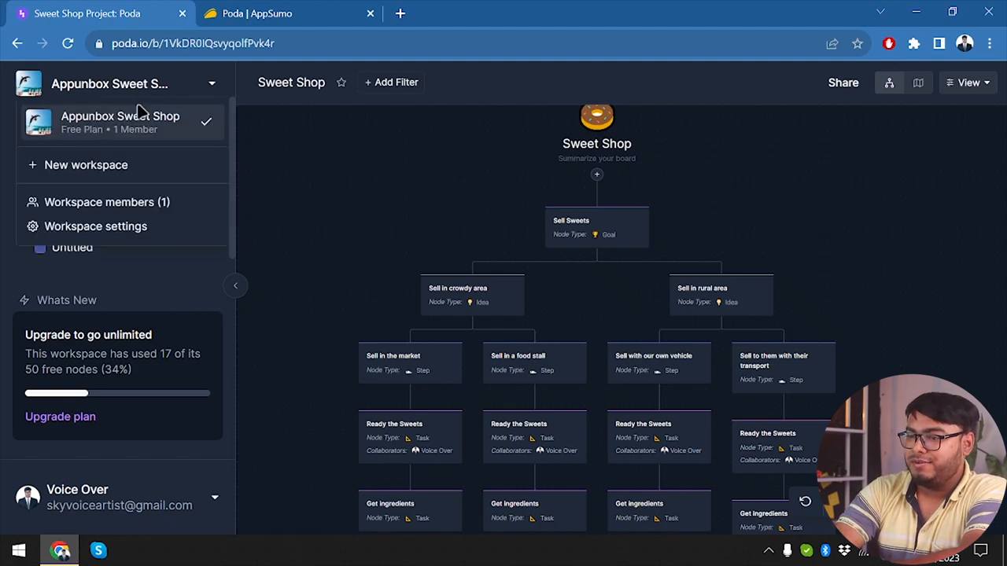
pyautogui.moveTo(333, 199)
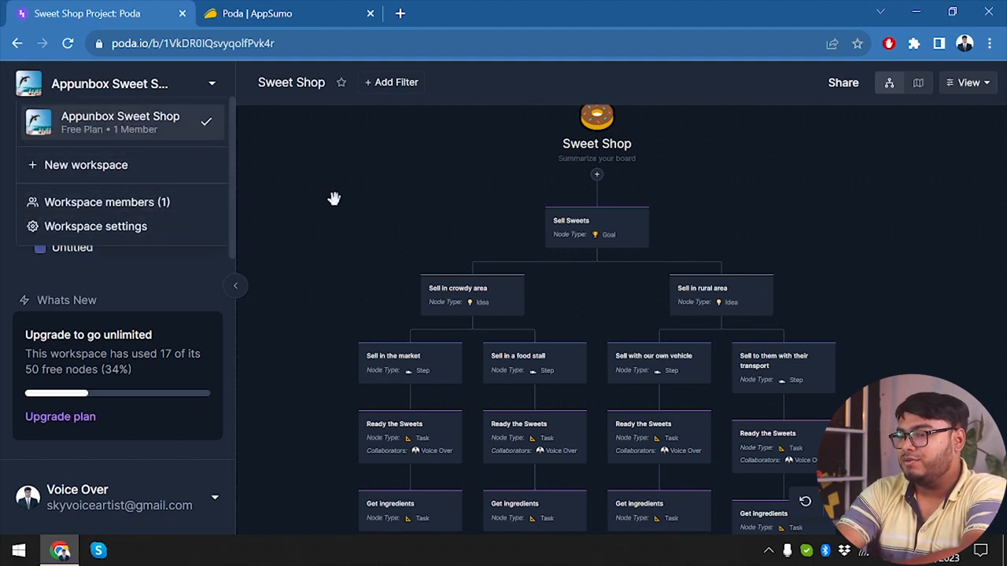
pyautogui.moveTo(142, 217)
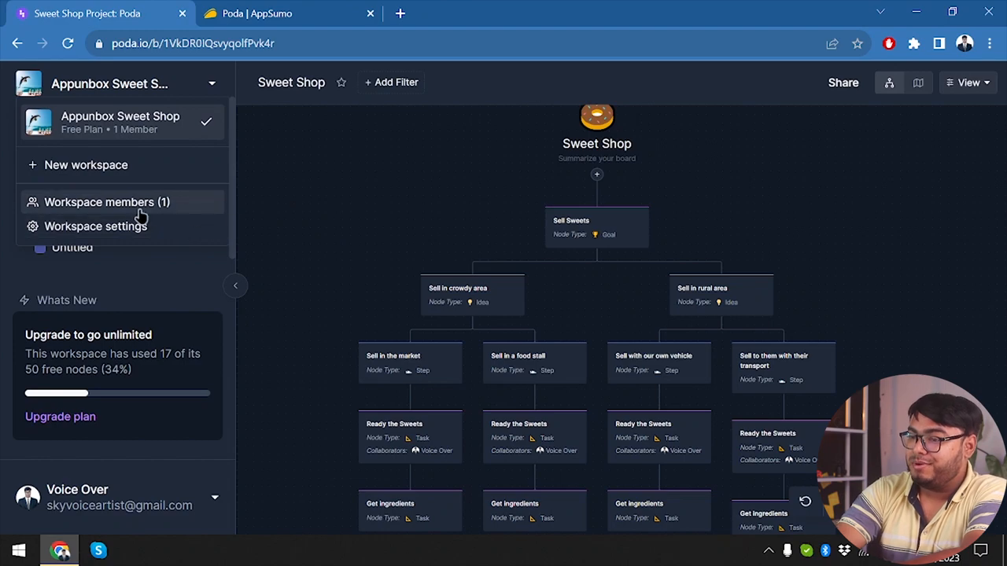
pyautogui.moveTo(242, 294)
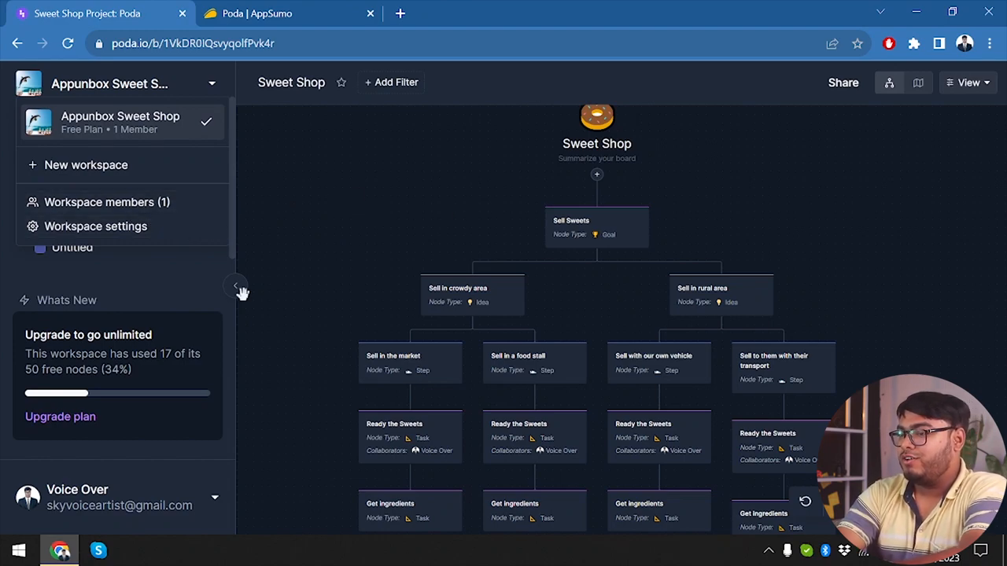
# Step: Recentre the tree board with the sidebar toggled, then dismiss the workspace dropdown via empty canvas
pyautogui.click(234, 287)
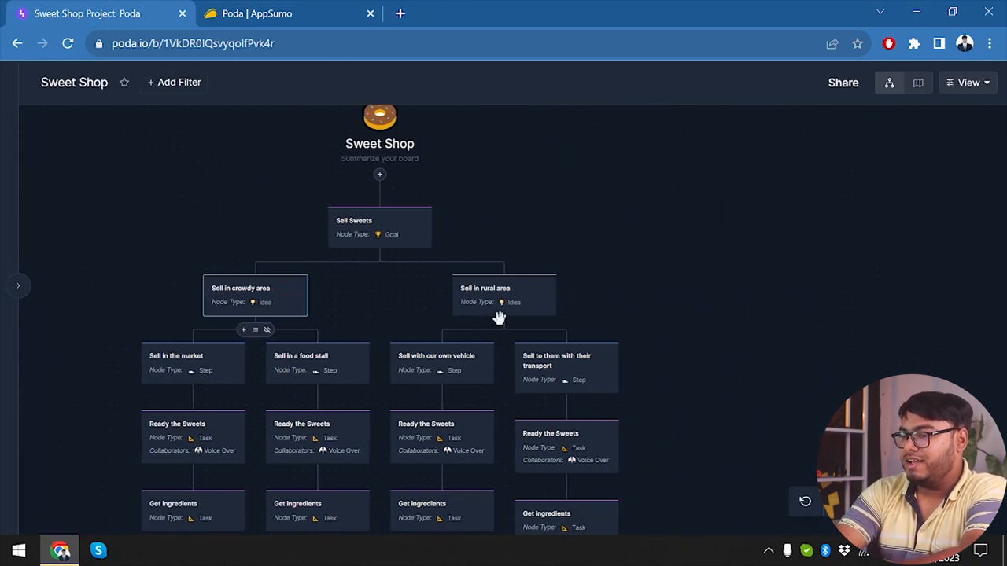
pyautogui.moveTo(500, 318); pyautogui.dragTo(748, 246)
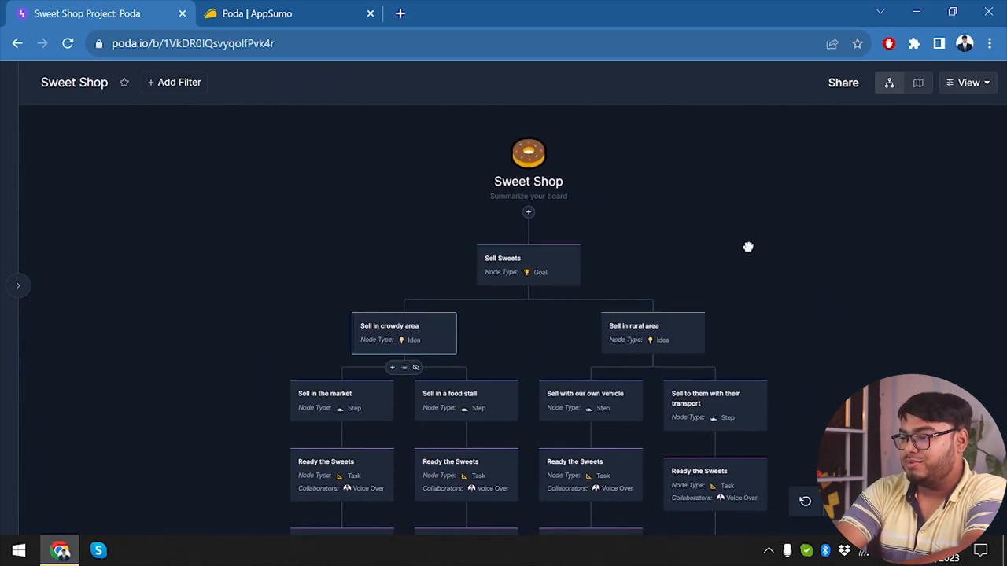
pyautogui.click(18, 286)
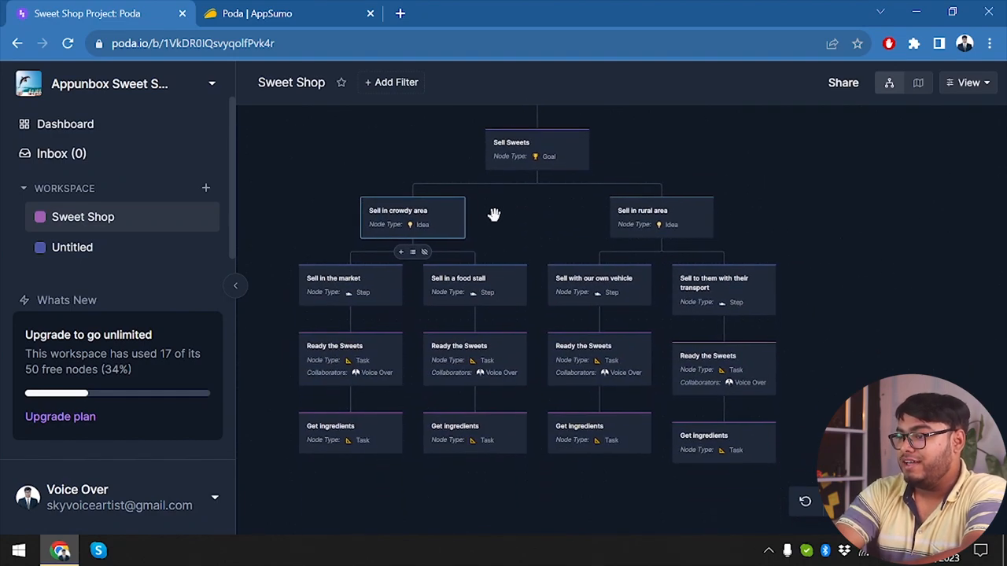
pyautogui.moveTo(532, 237)
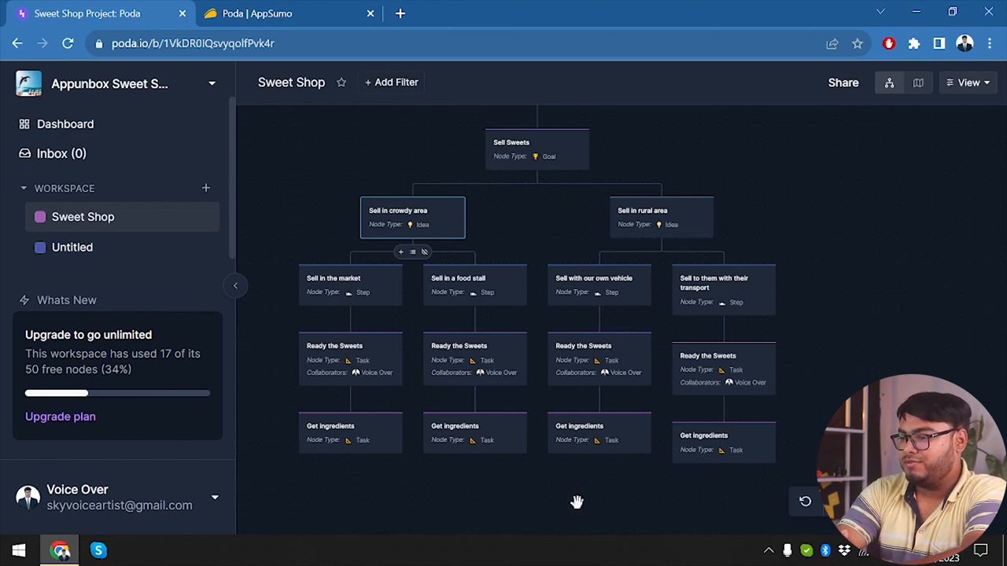
pyautogui.click(722, 434)
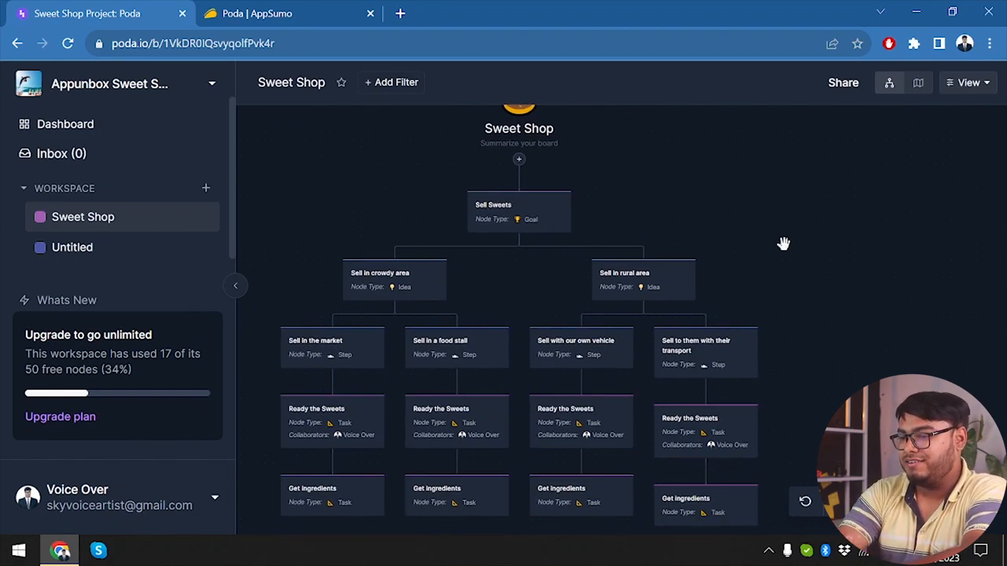
pyautogui.moveTo(139, 168)
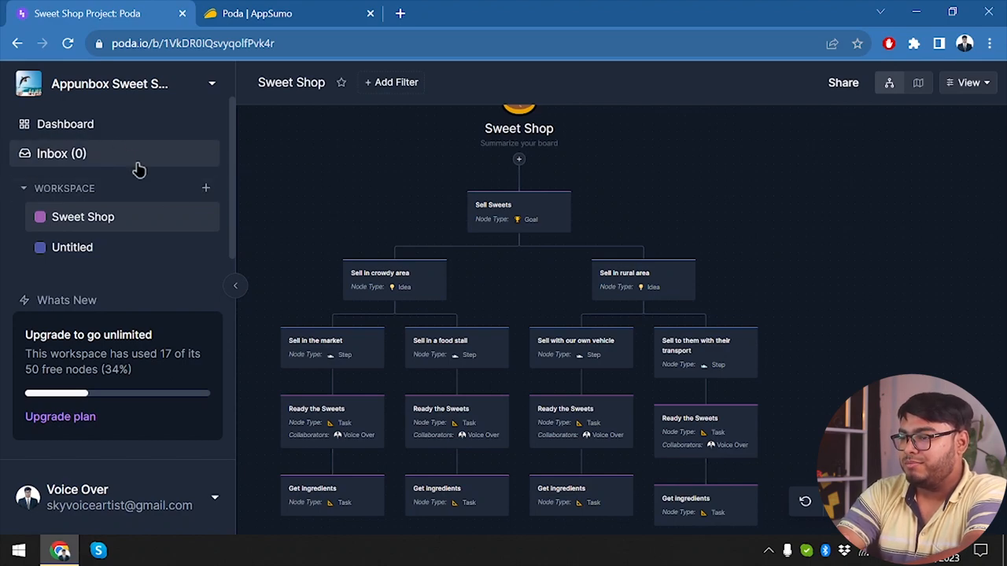